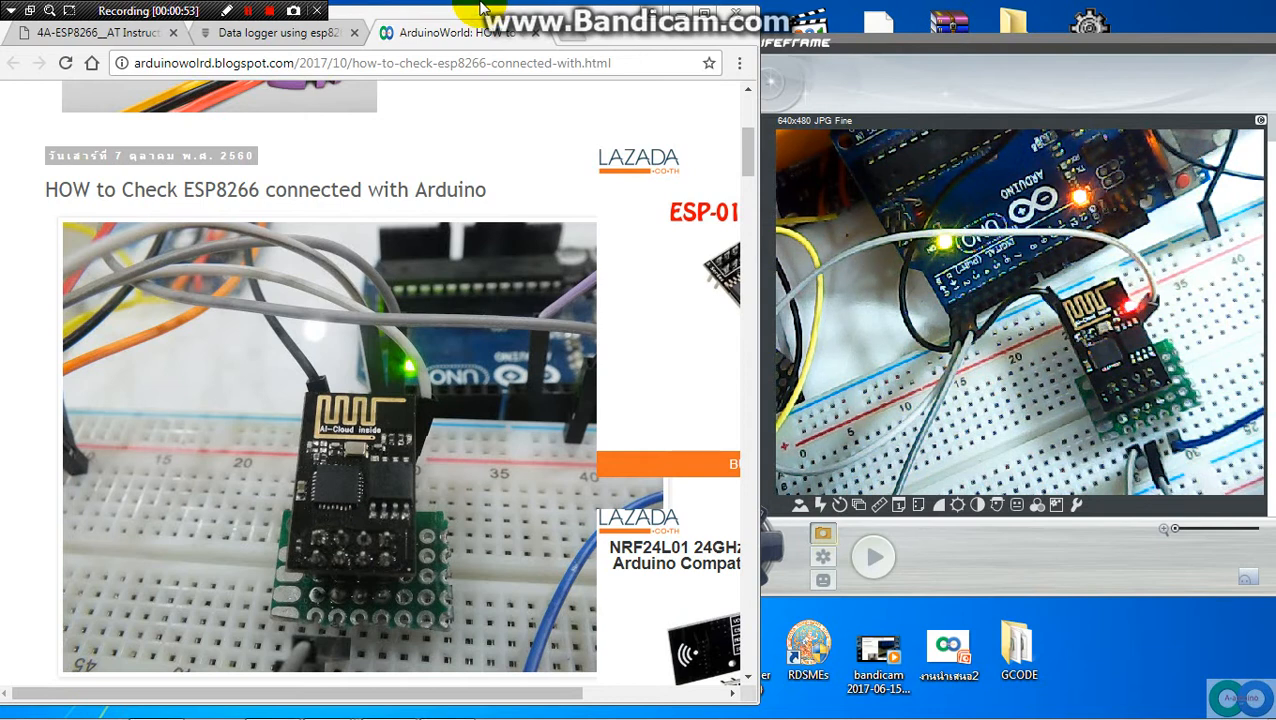
mouse_move(752, 638)
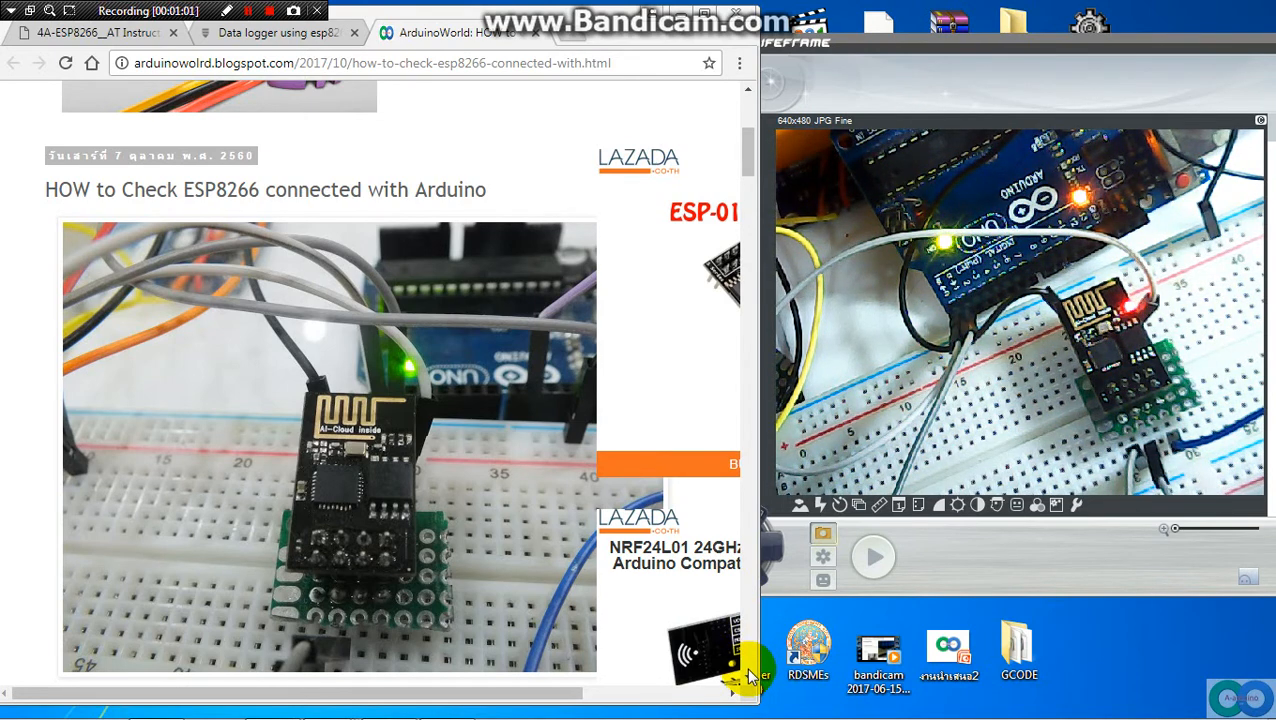
Step: Scroll the ArduinoWorld ESP8266 post from the title photo past the specs to the ESP-01 pinout images
scroll("down", 3)
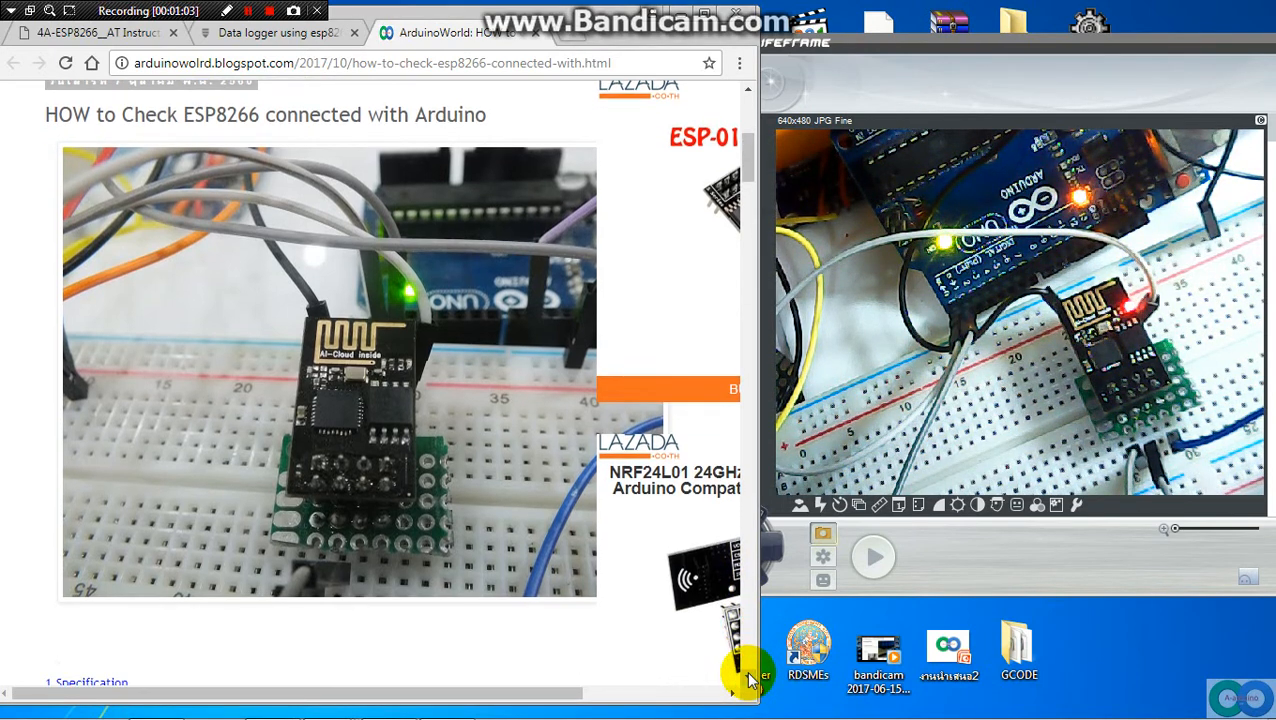
mouse_move(756, 390)
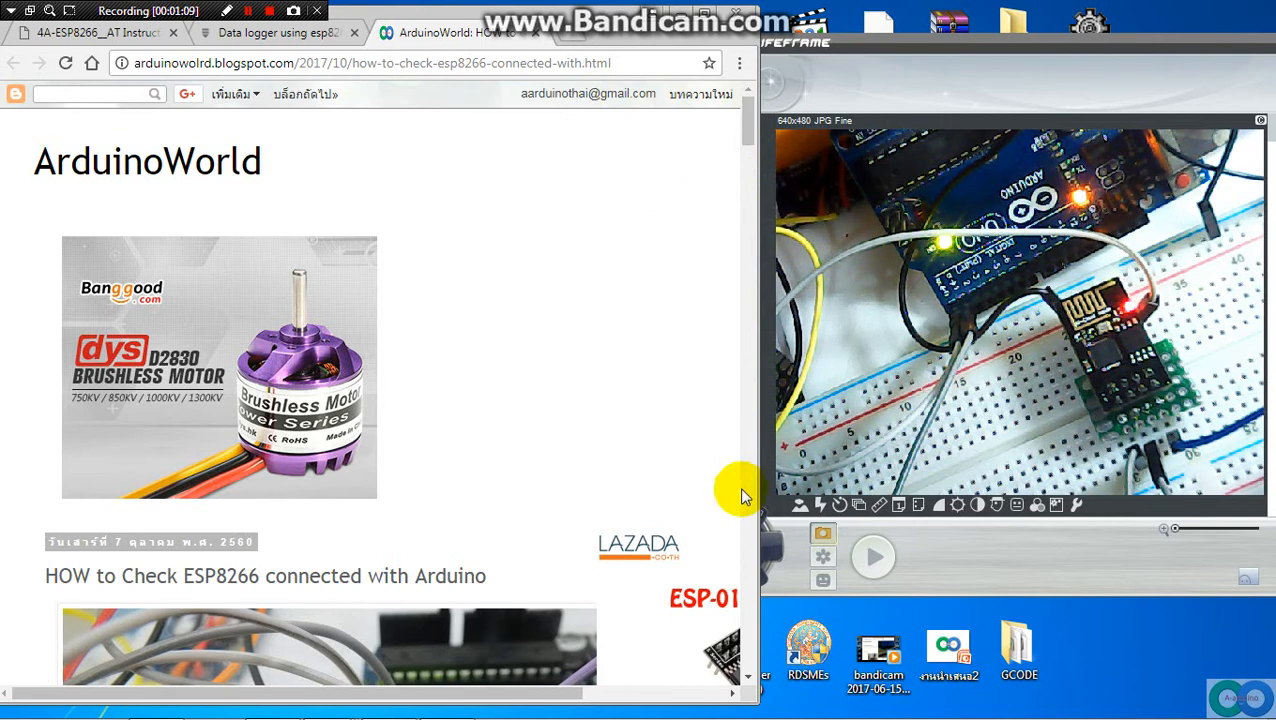
scroll("down", 3)
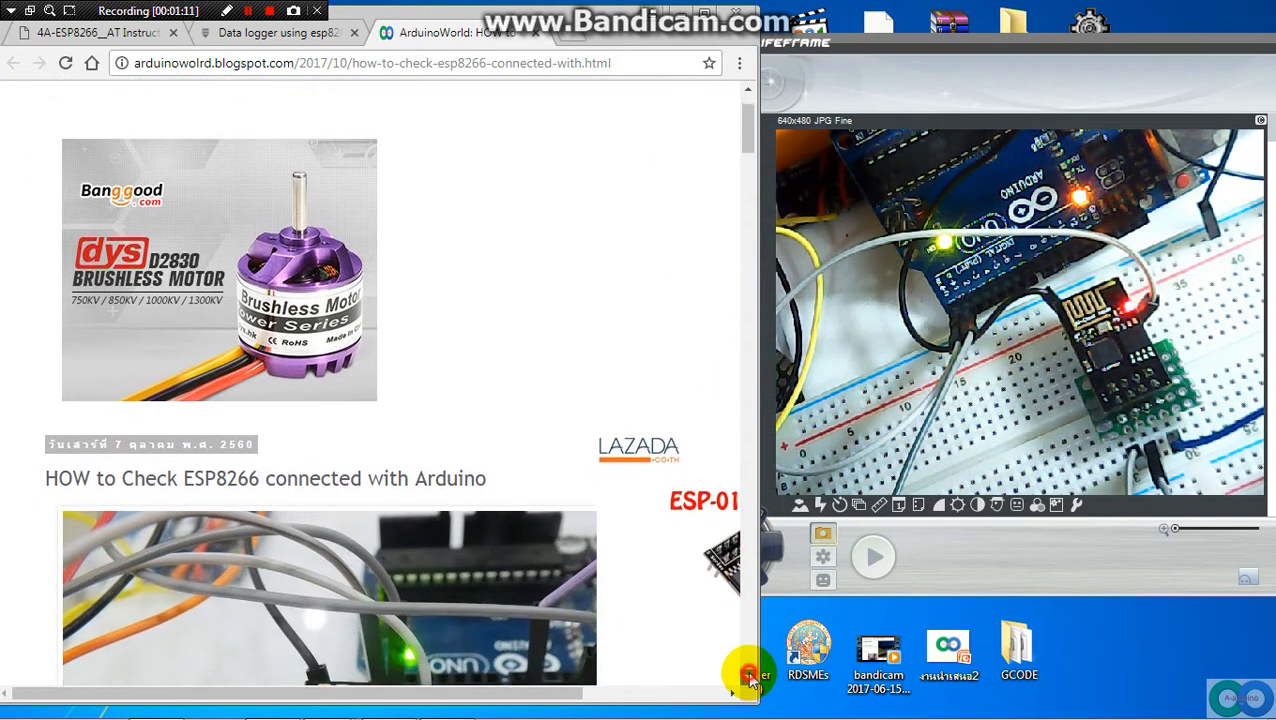
scroll("down", 3)
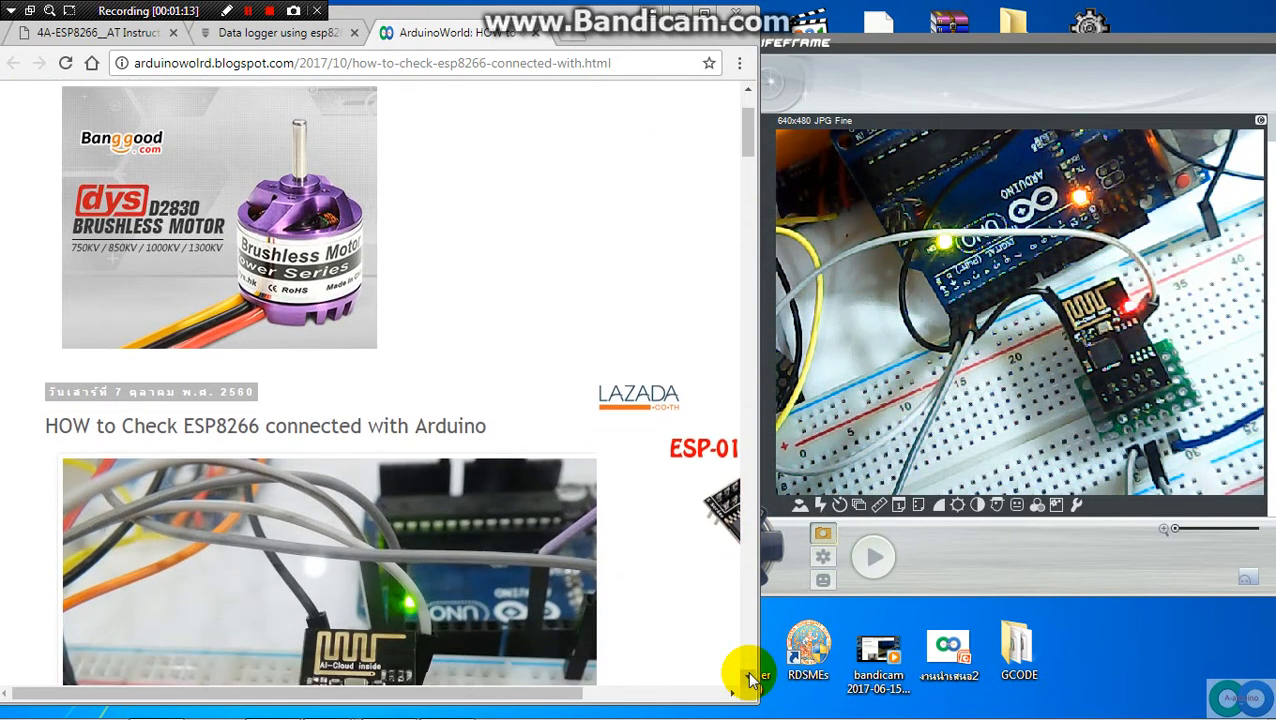
scroll("down", 3)
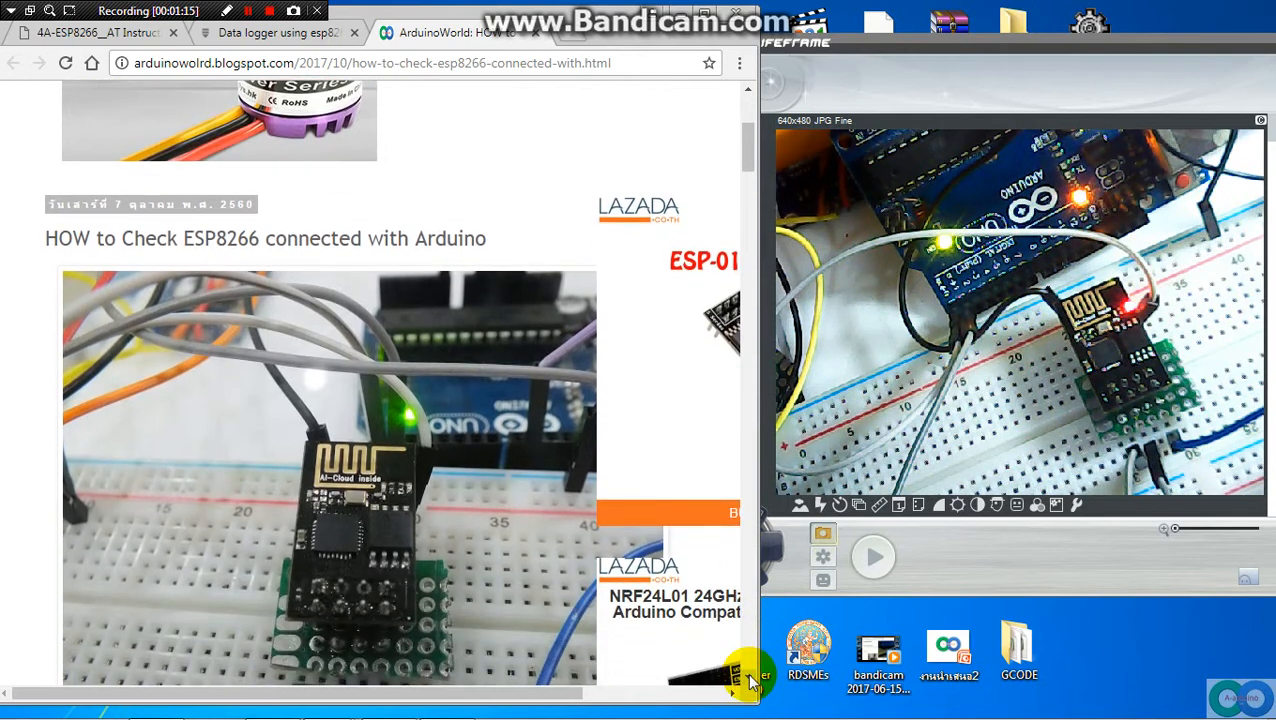
scroll("down", 3)
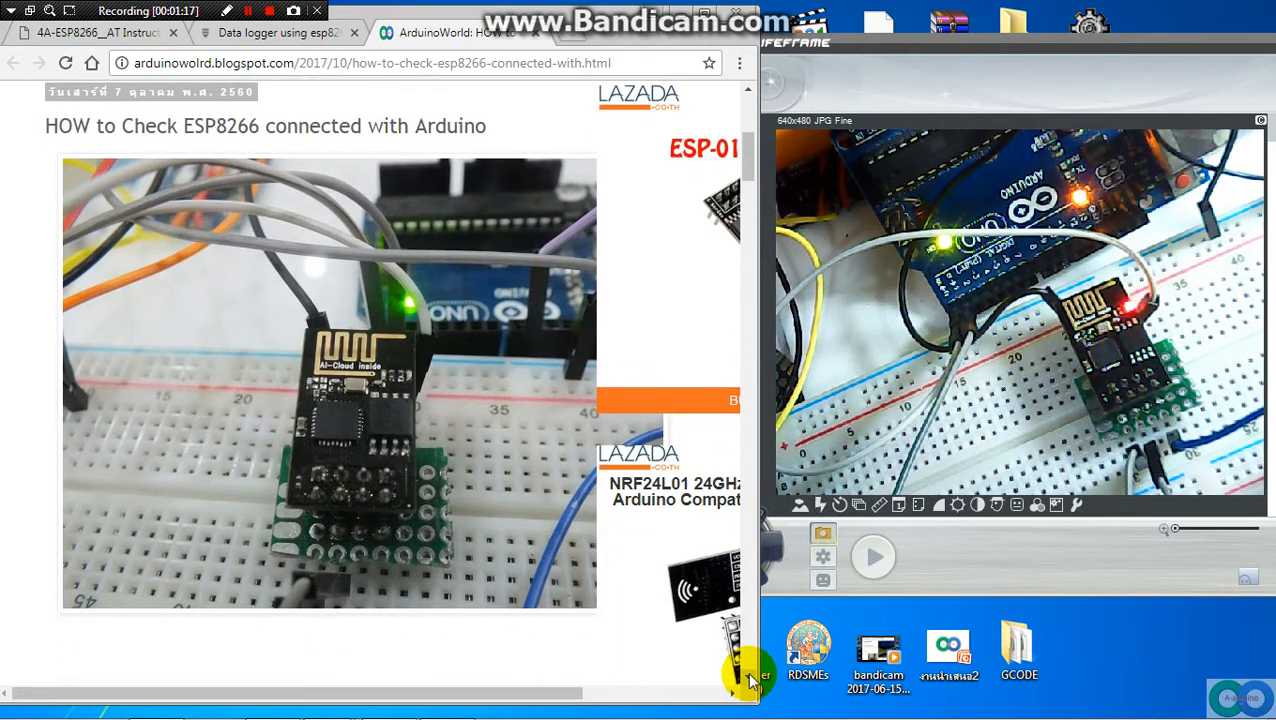
scroll("down", 3)
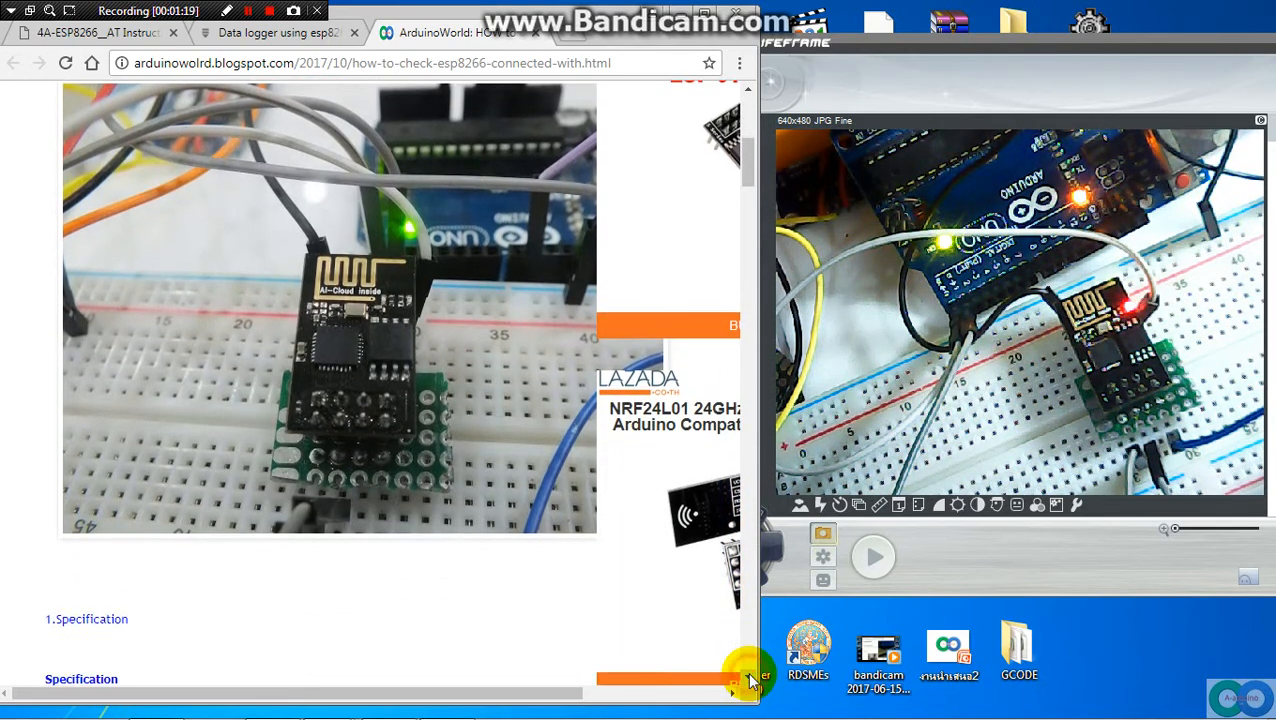
scroll("down", 3)
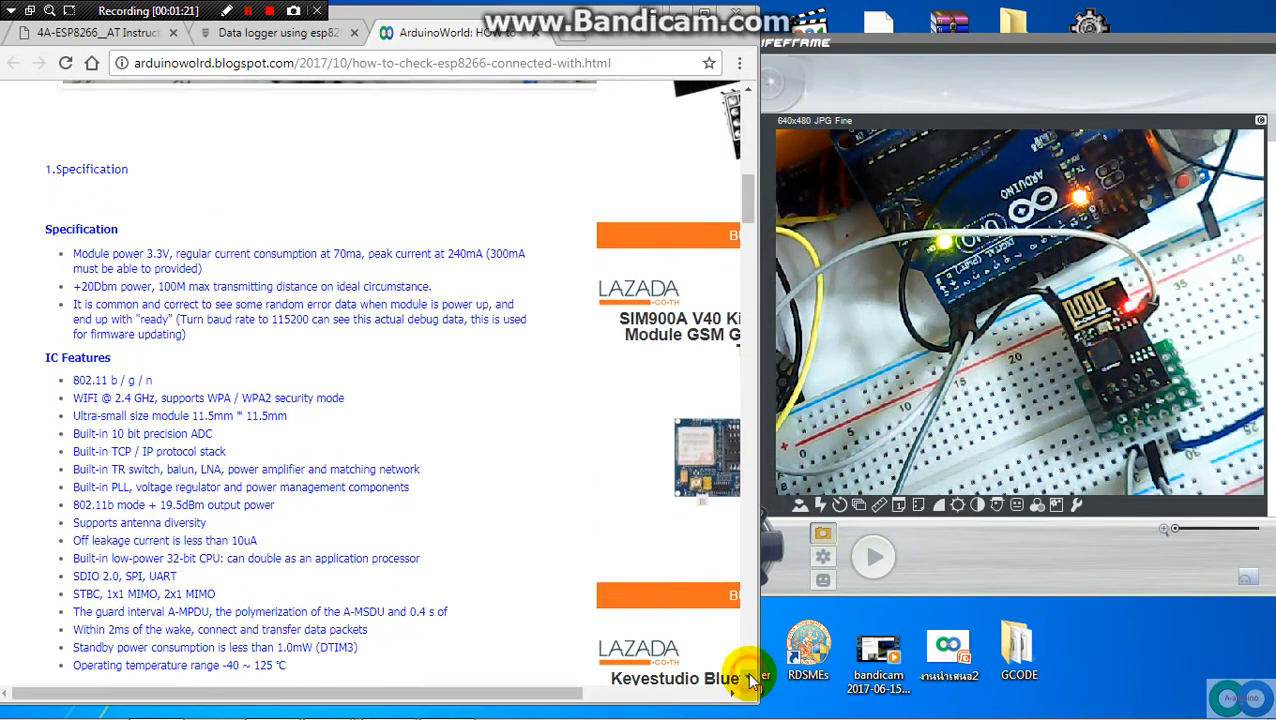
scroll("down", 3)
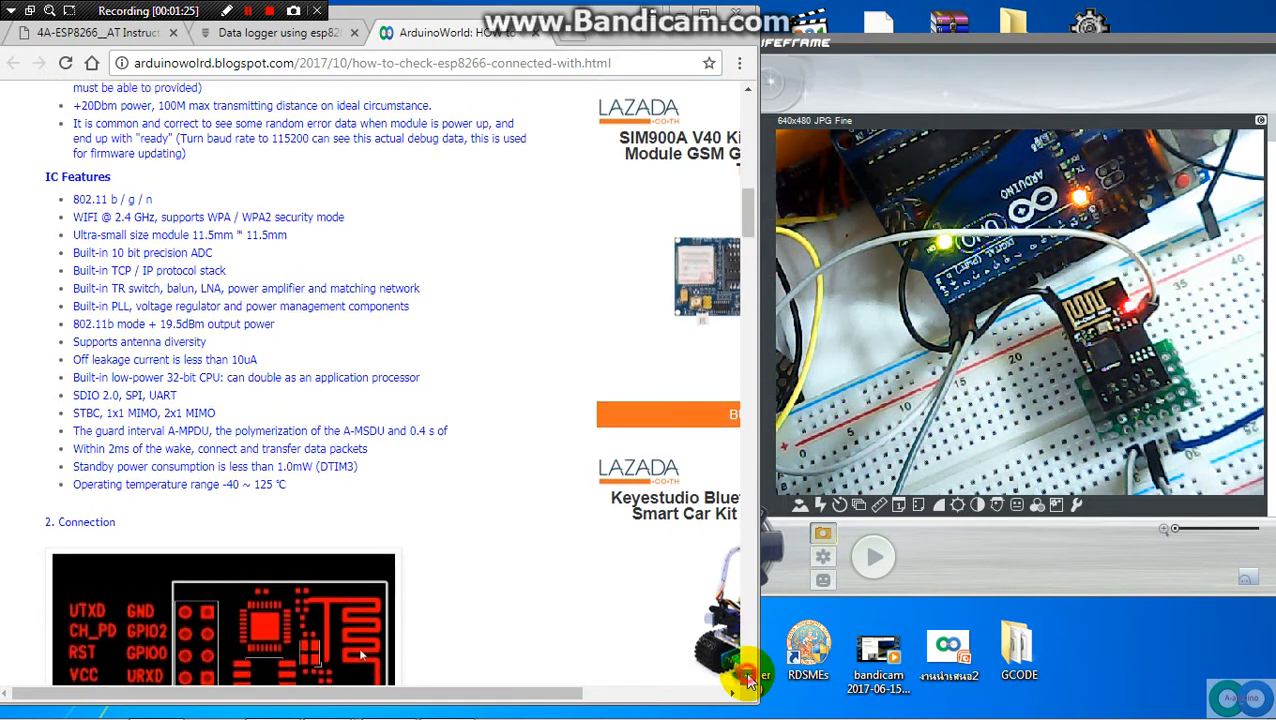
scroll("down", 3)
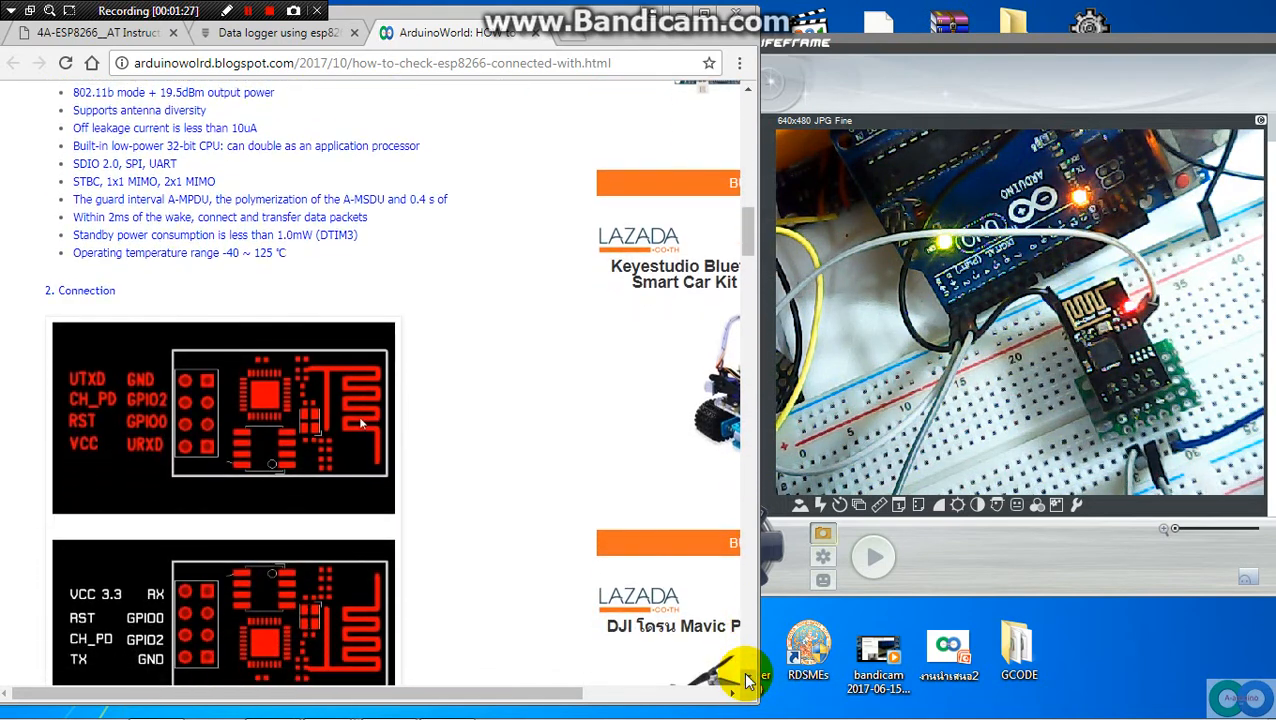
scroll("down", 3)
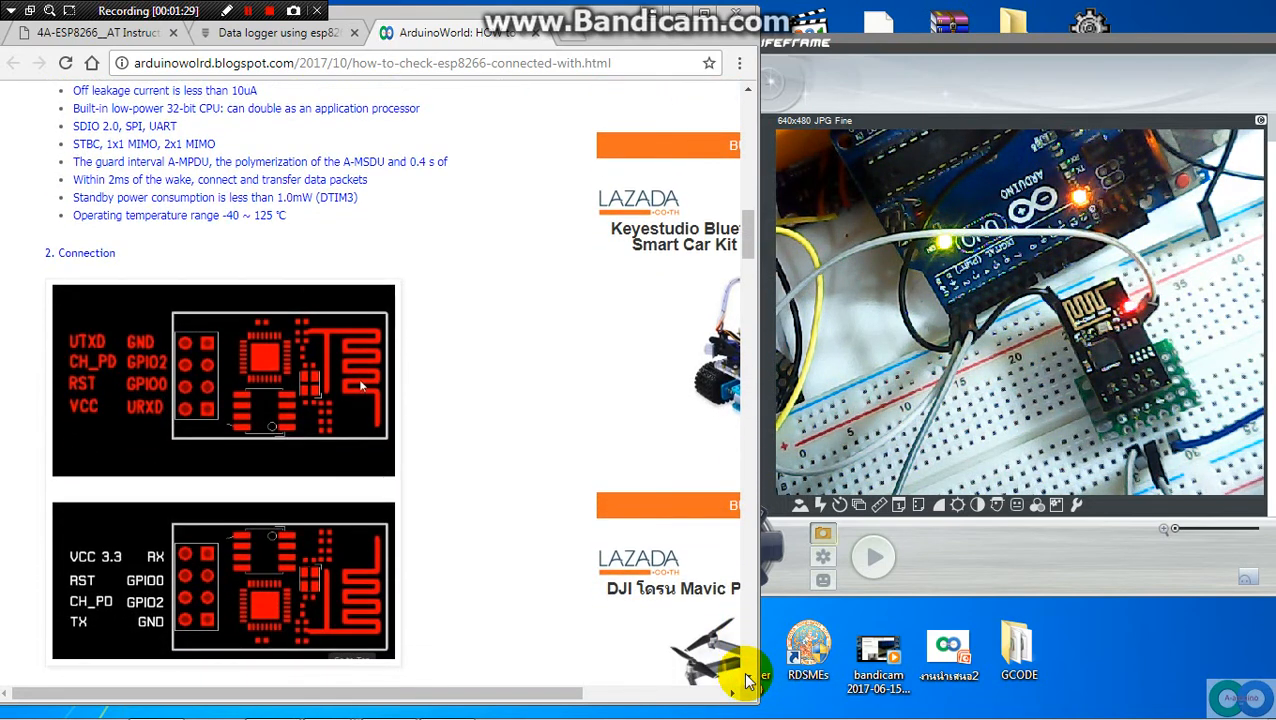
scroll("down", 3)
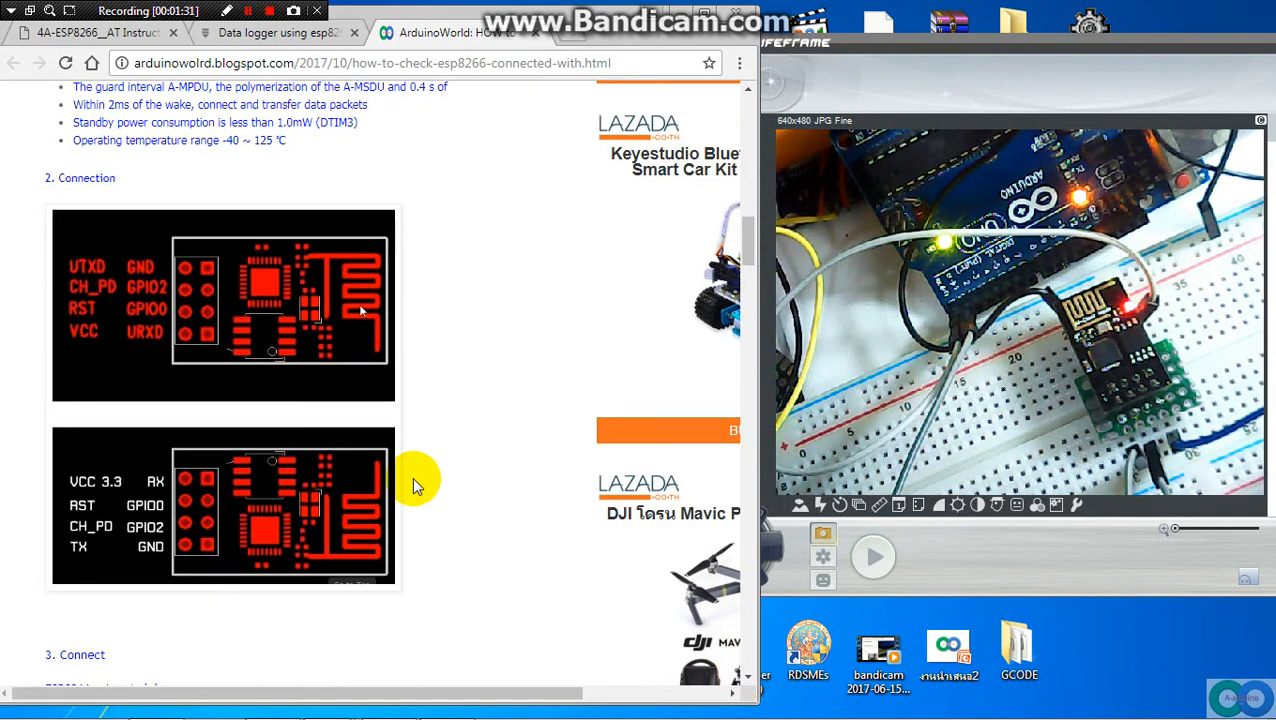
mouse_move(160, 408)
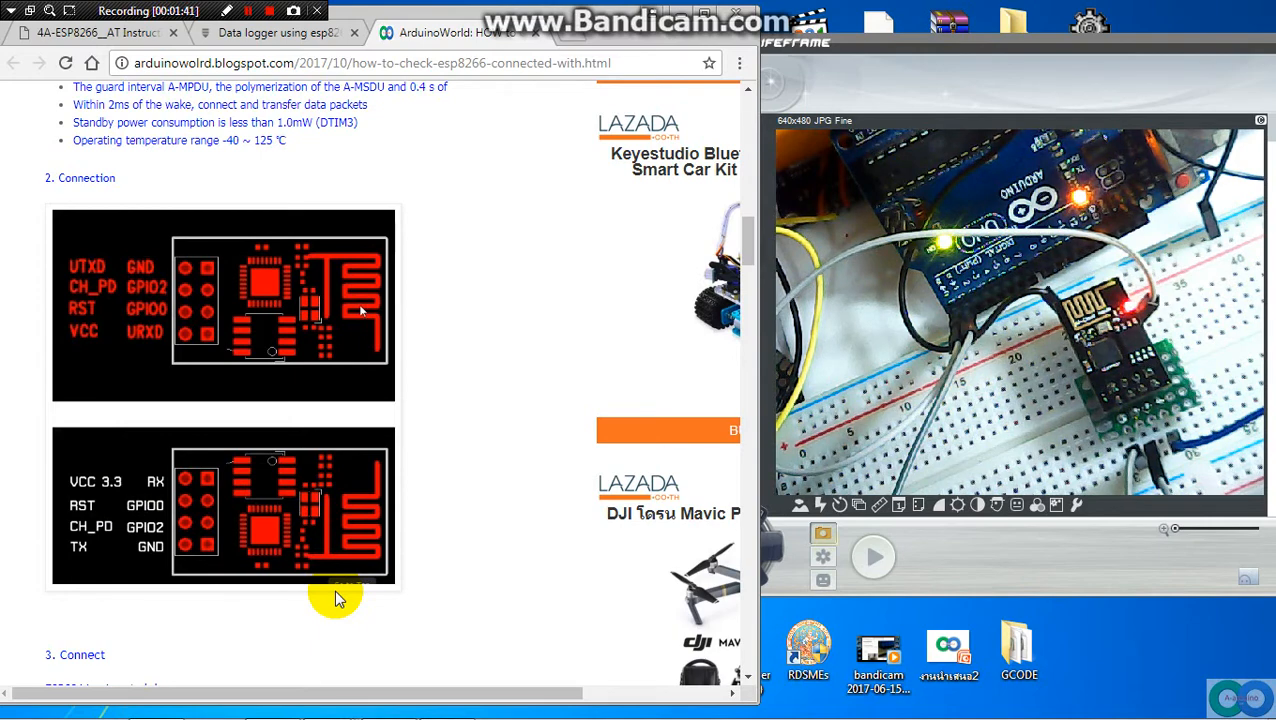
scroll("down", 3)
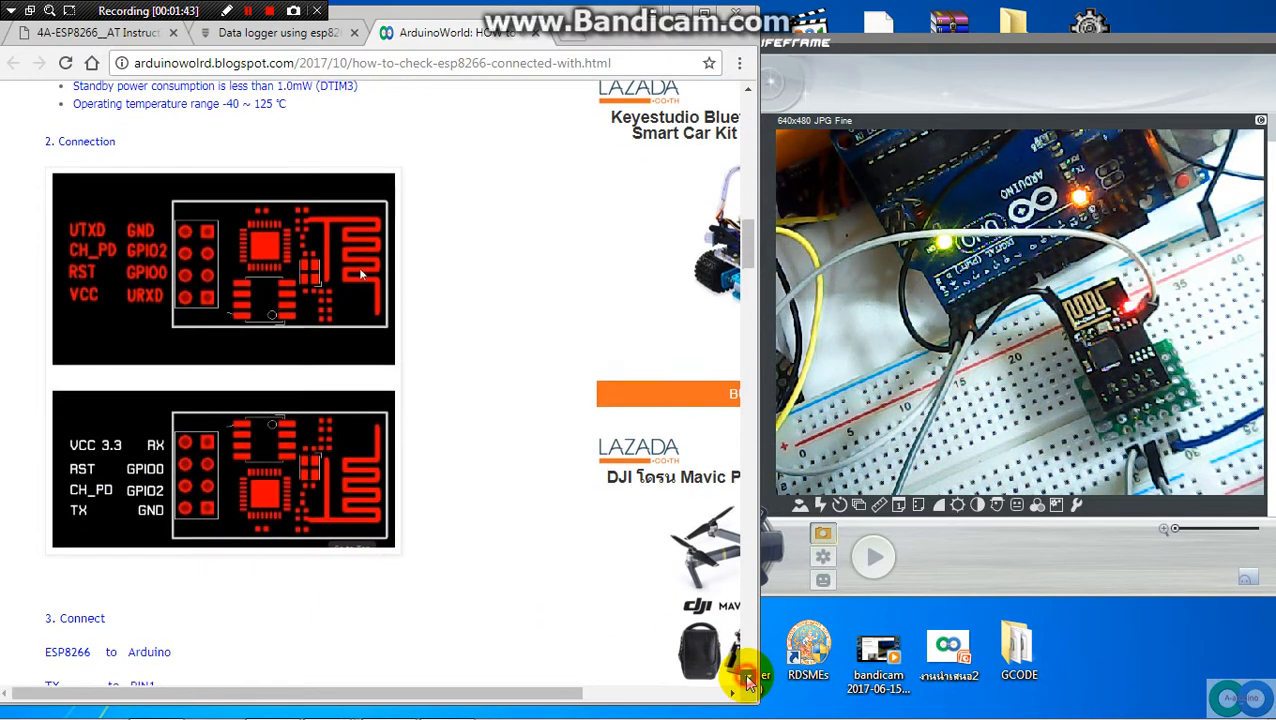
Step: Scroll to the '3. Connect' pin-mapping table and the 3.3 V wiring diagram to the Arduino UNO
scroll("down", 3)
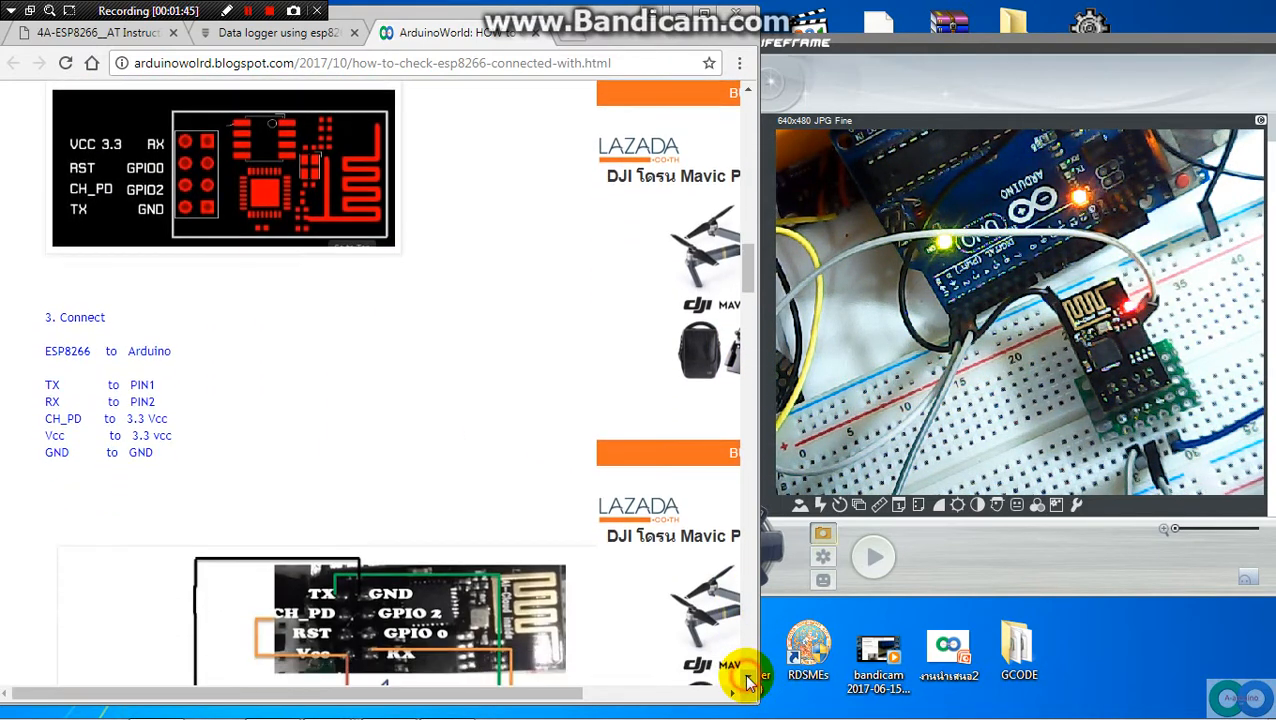
scroll("down", 3)
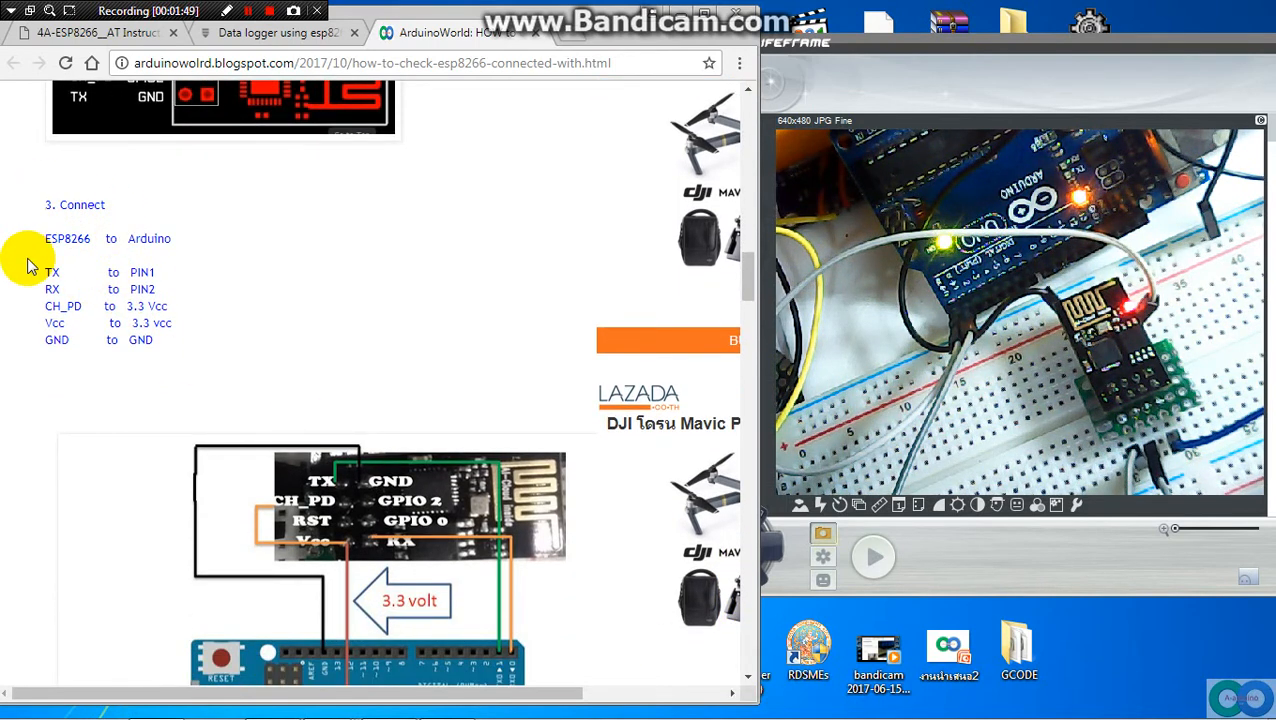
mouse_move(90, 204)
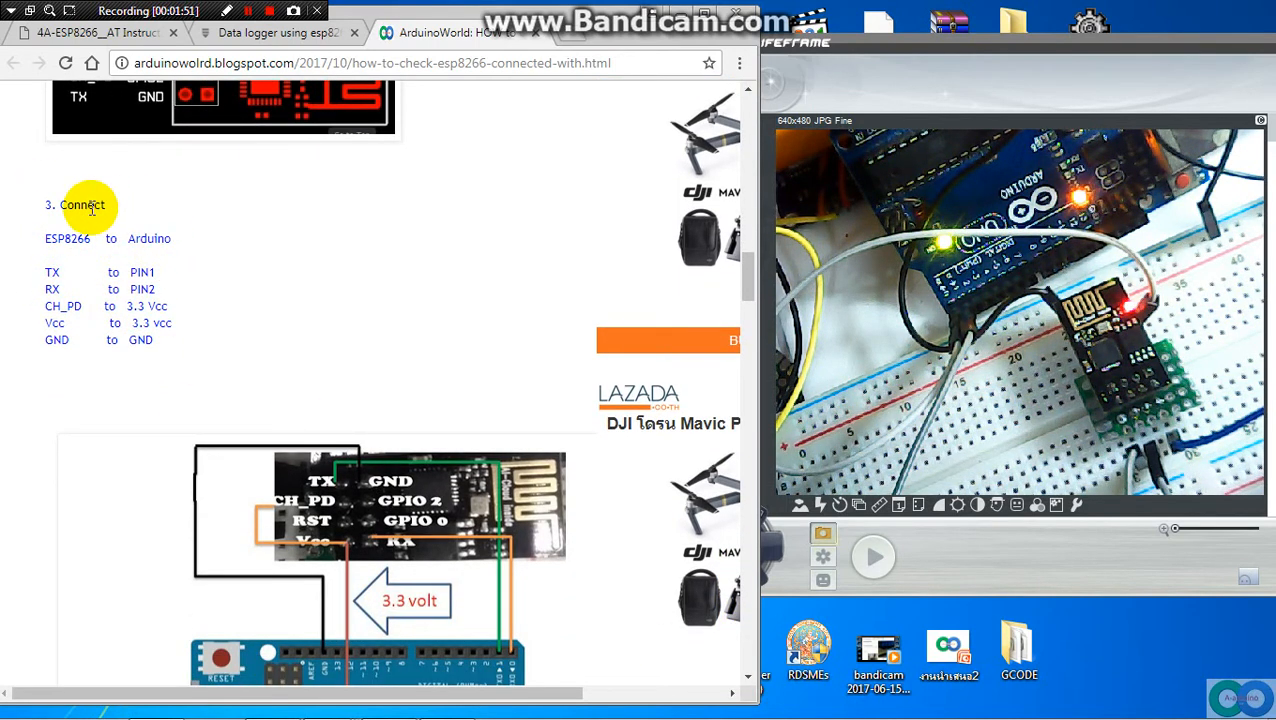
mouse_move(94, 264)
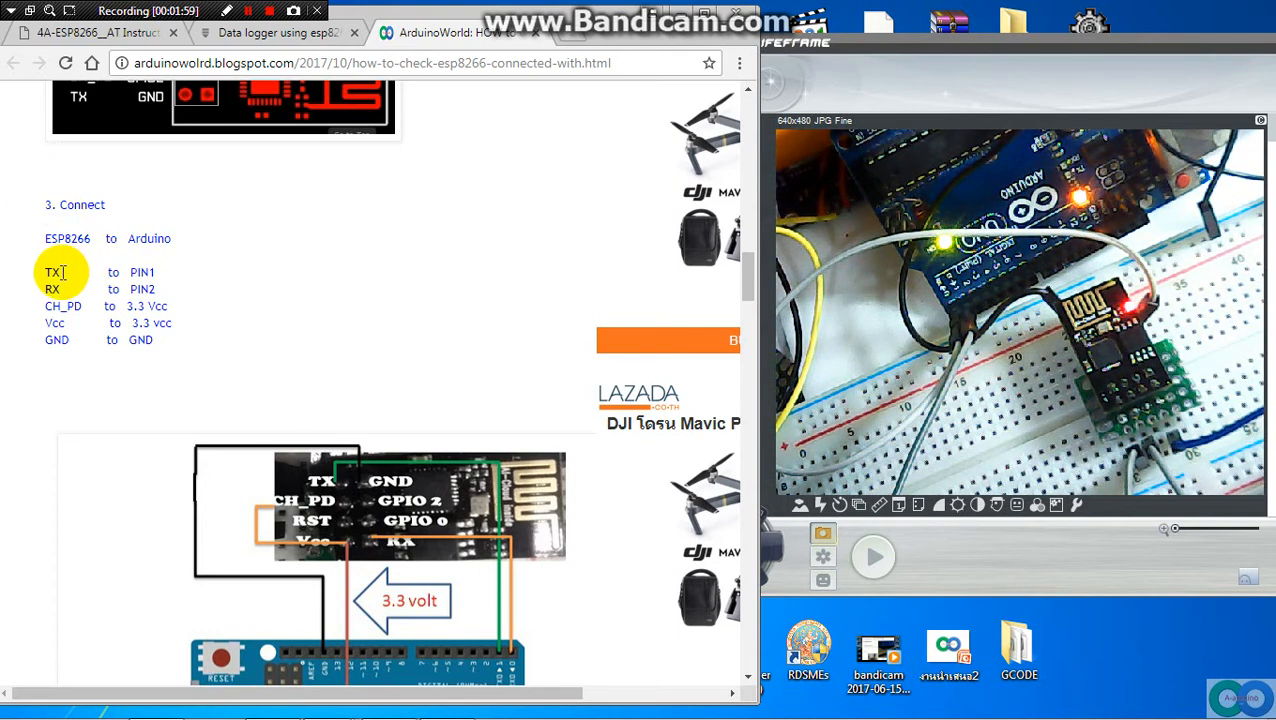
mouse_move(278, 420)
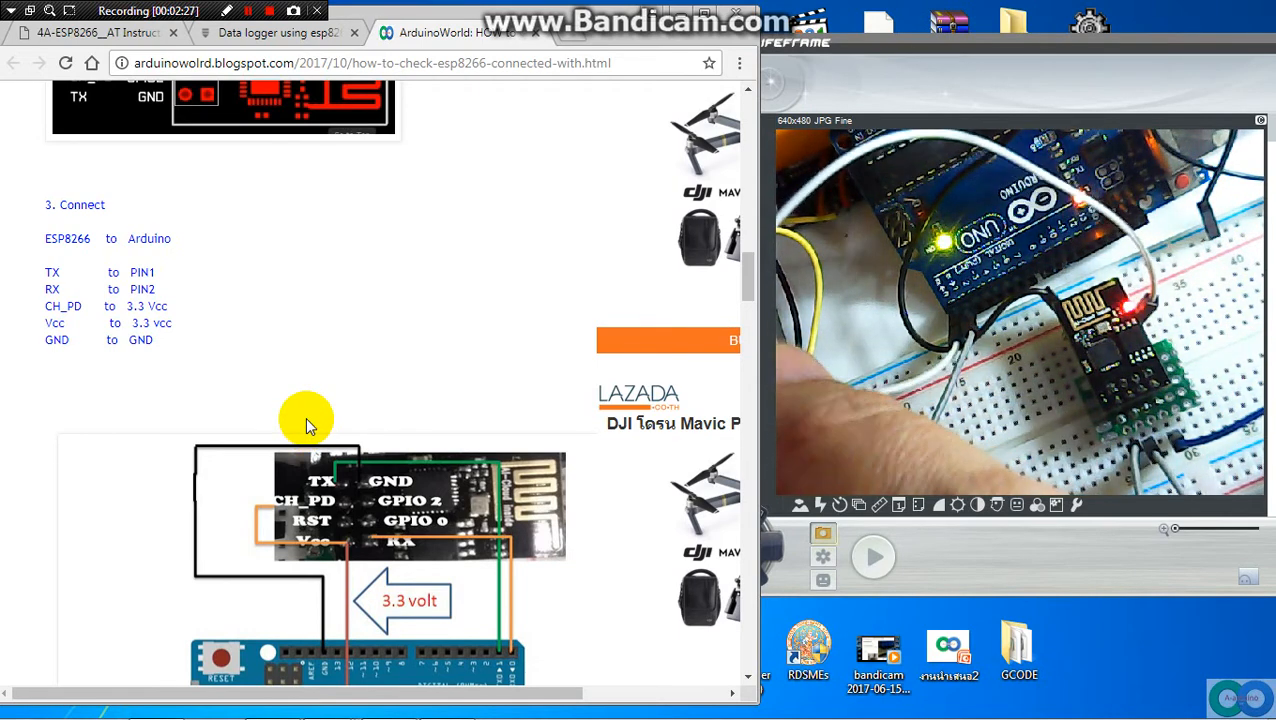
mouse_move(230, 388)
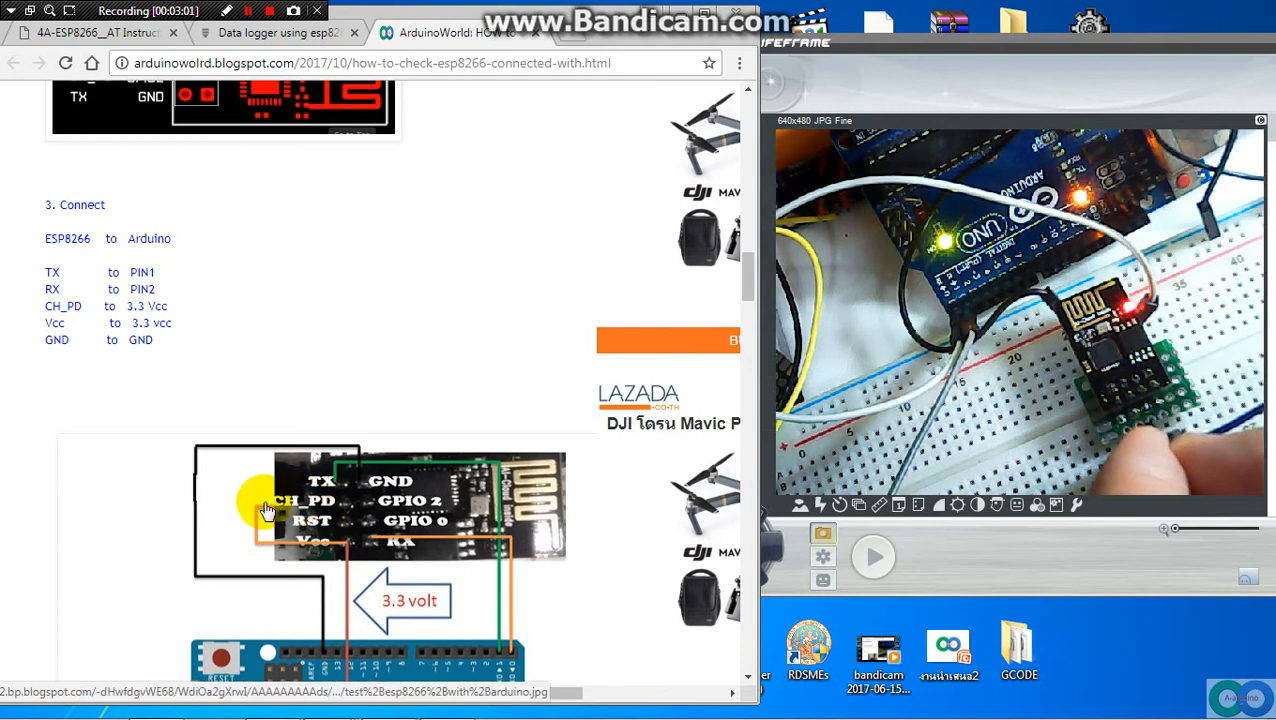
mouse_move(344, 584)
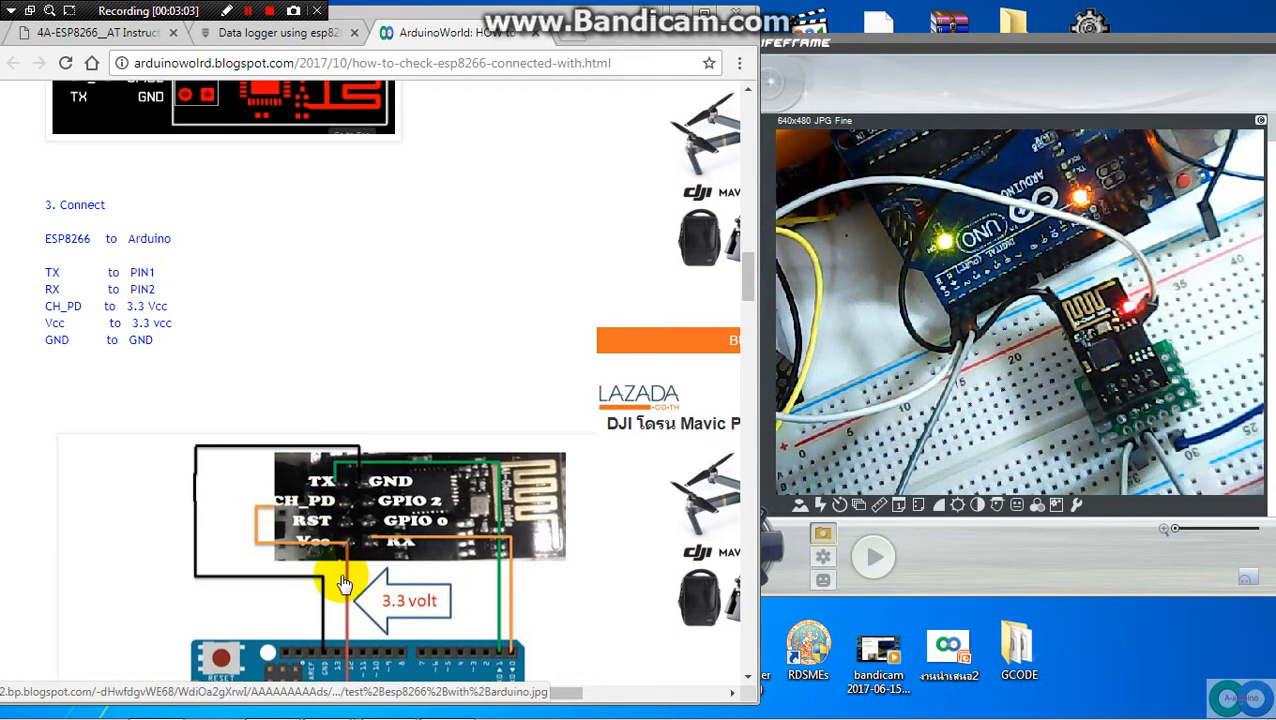
scroll("down", 3)
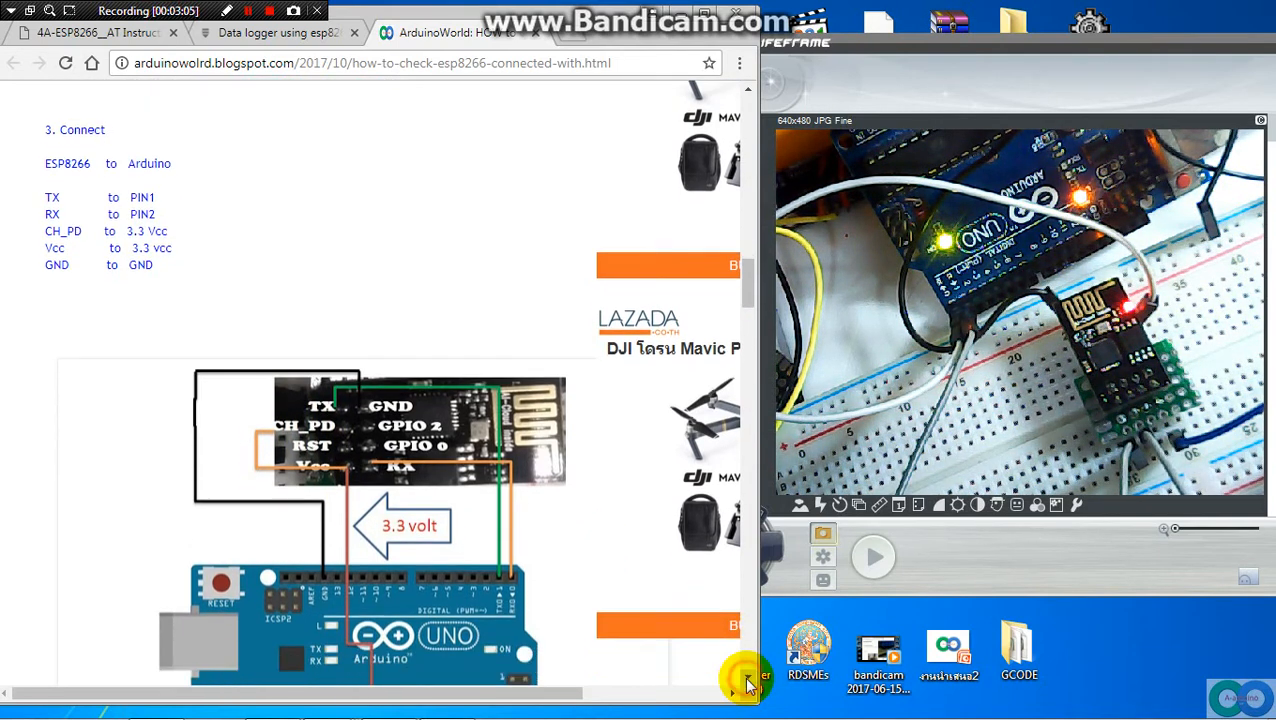
scroll("down", 3)
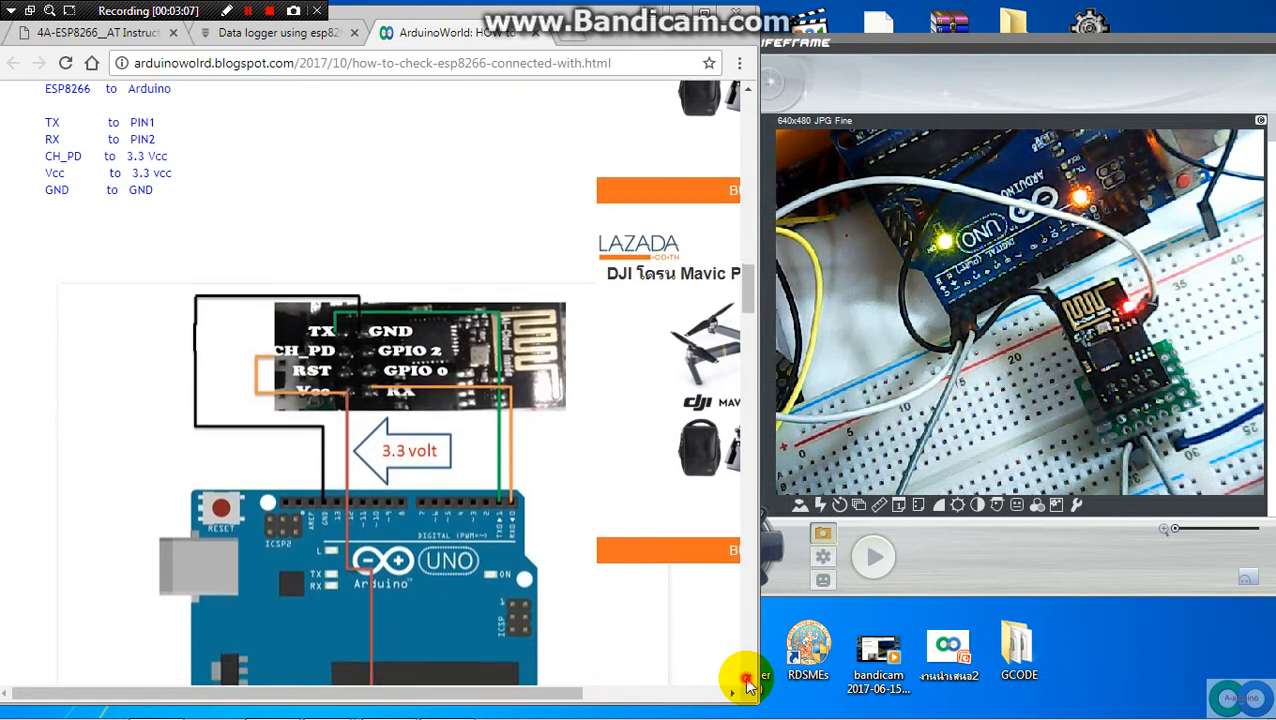
scroll("down", 3)
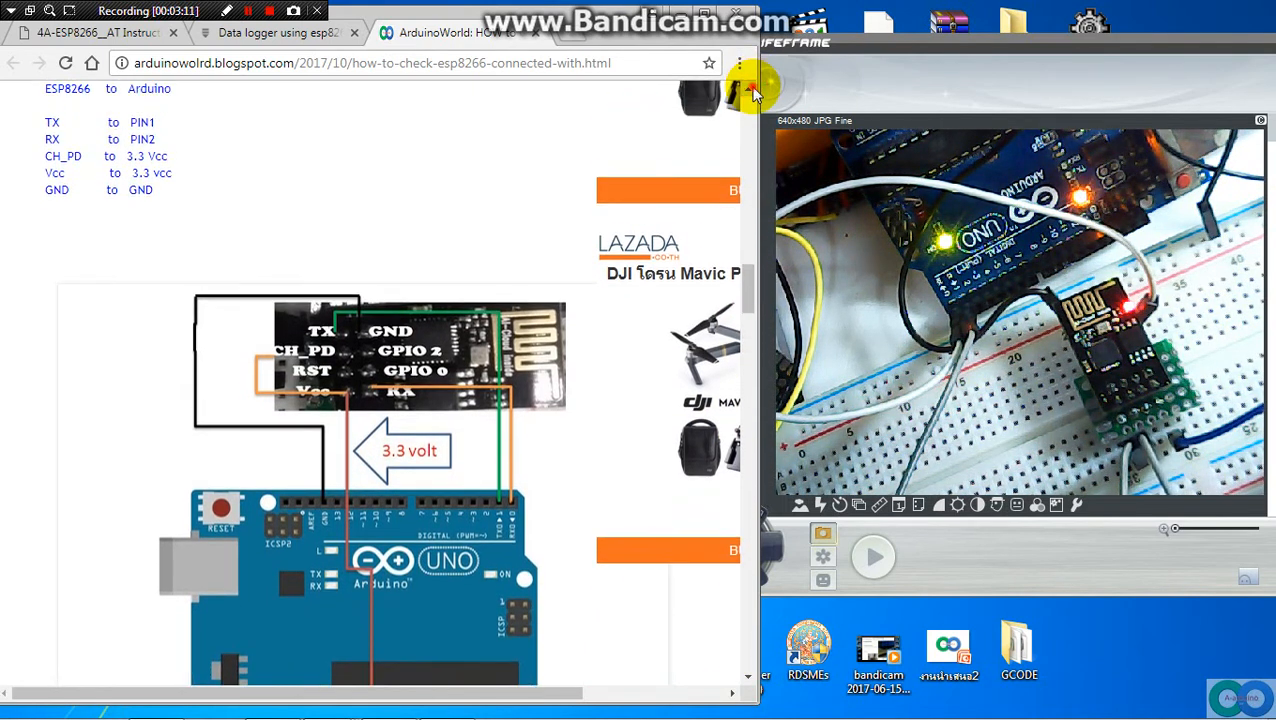
scroll("down", 3)
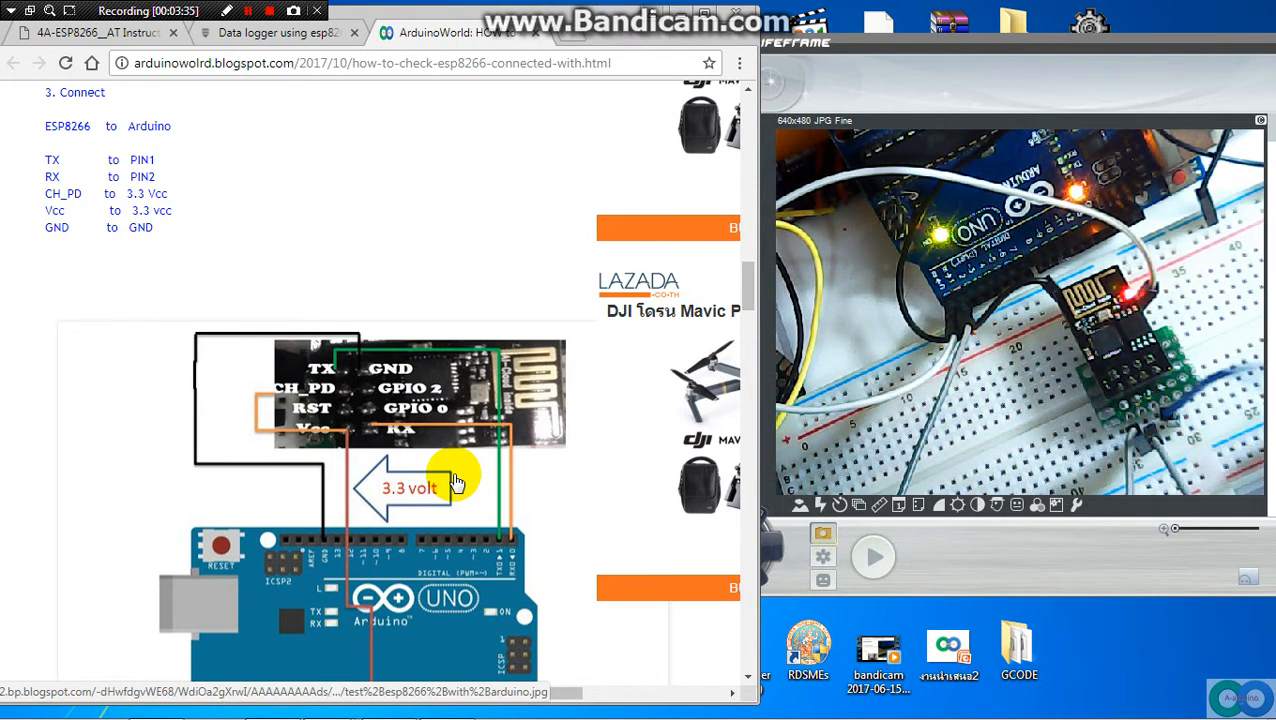
mouse_move(220, 350)
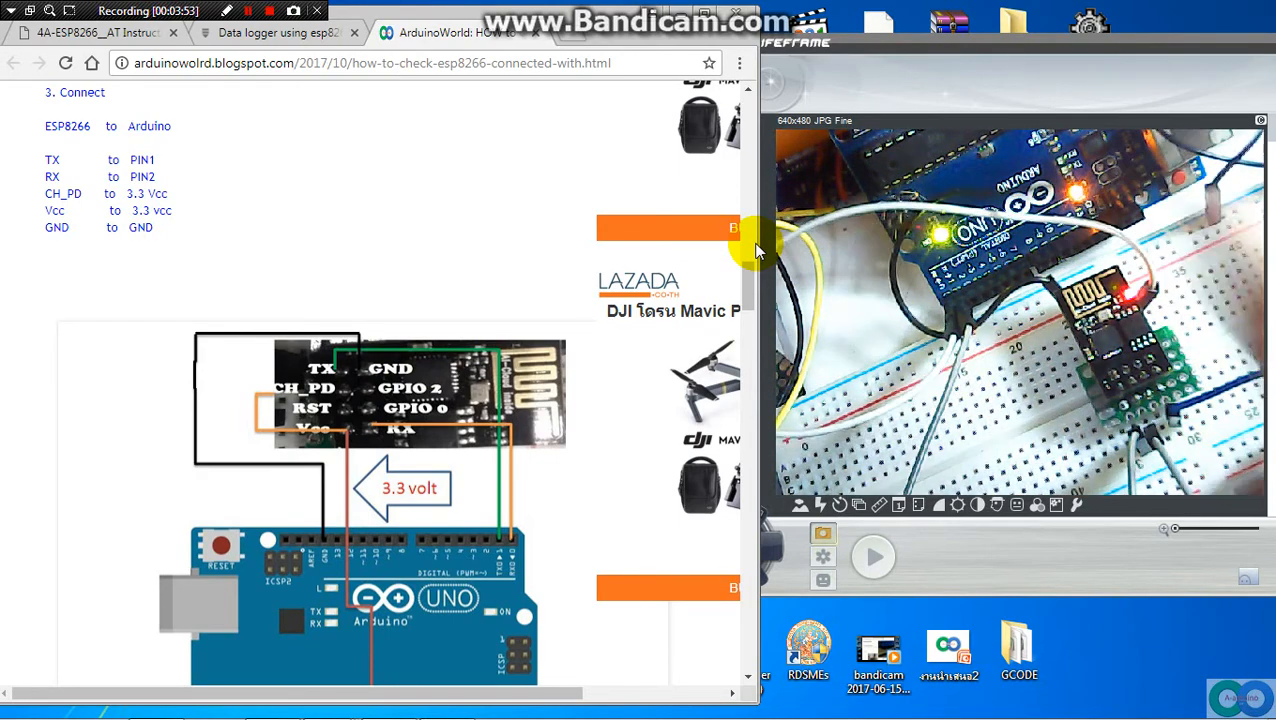
mouse_move(412, 148)
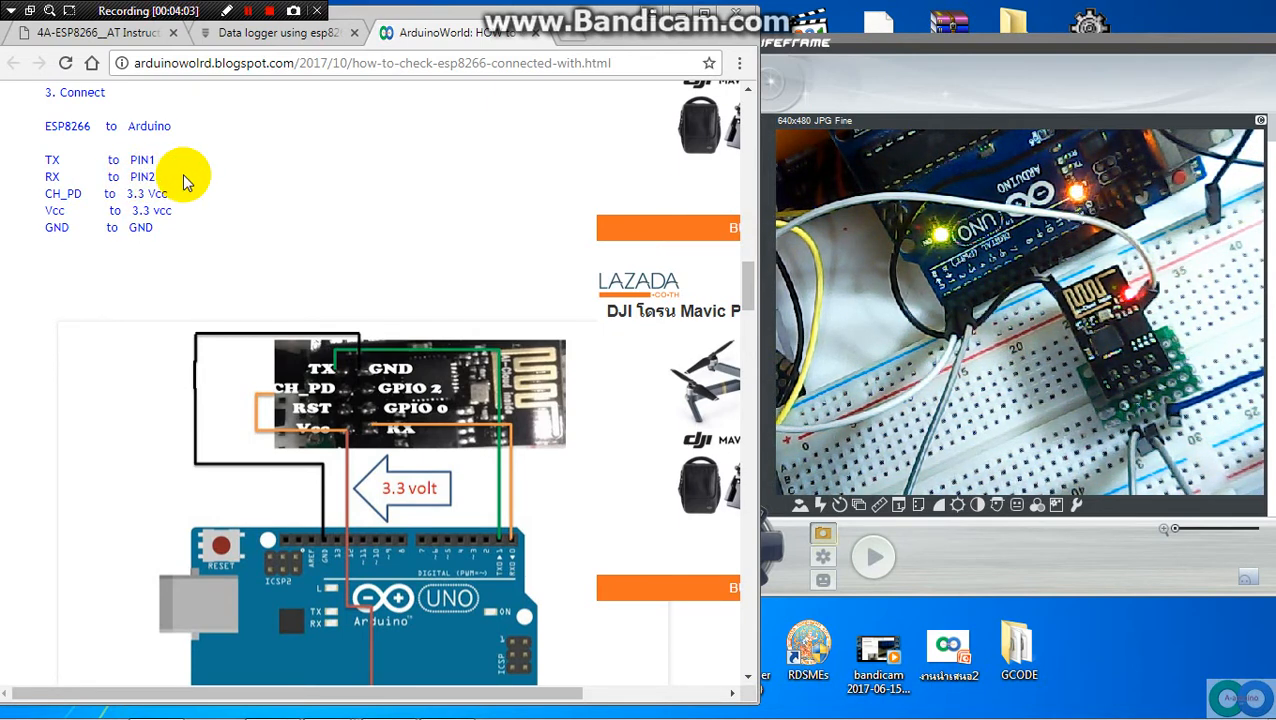
scroll("down", 3)
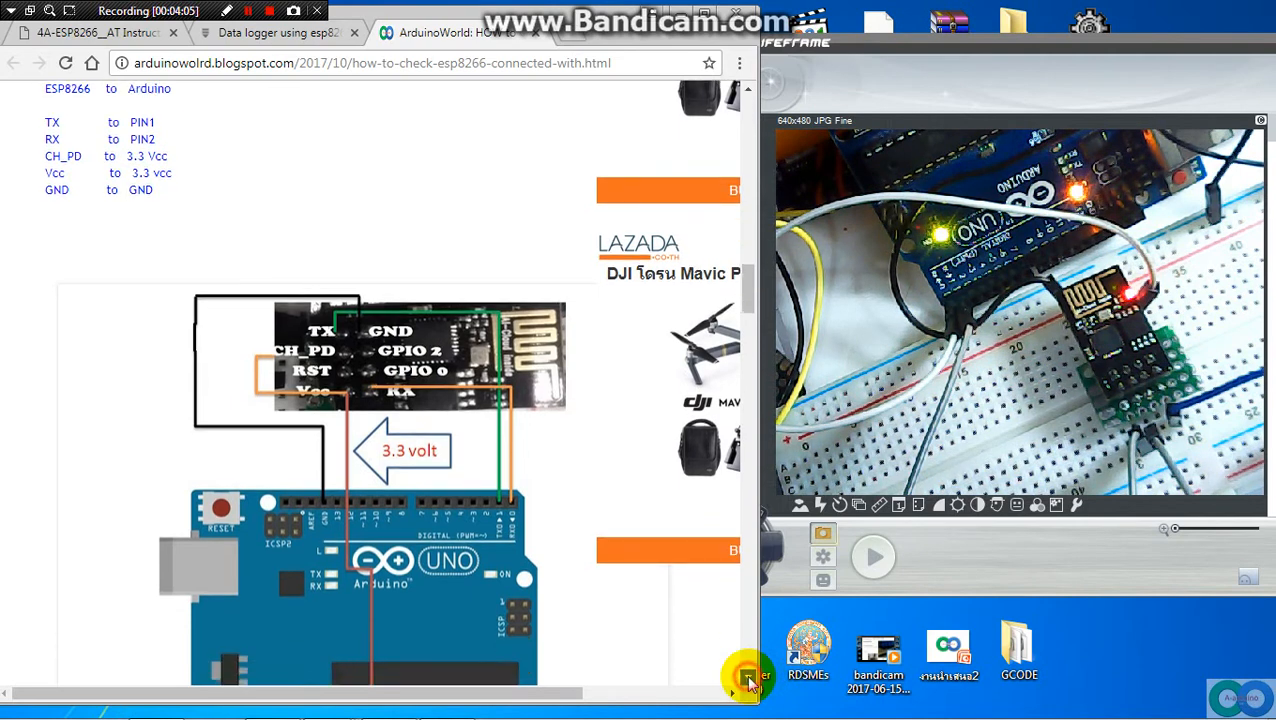
scroll("down", 3)
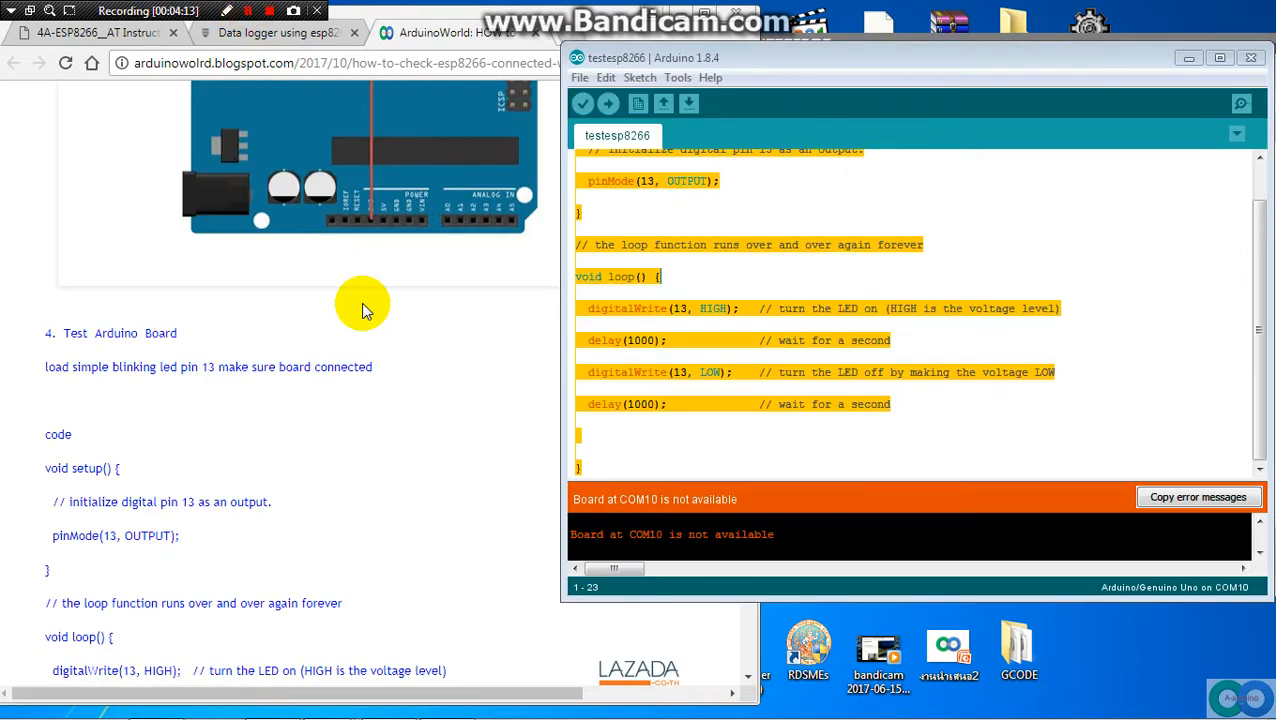
mouse_move(332, 384)
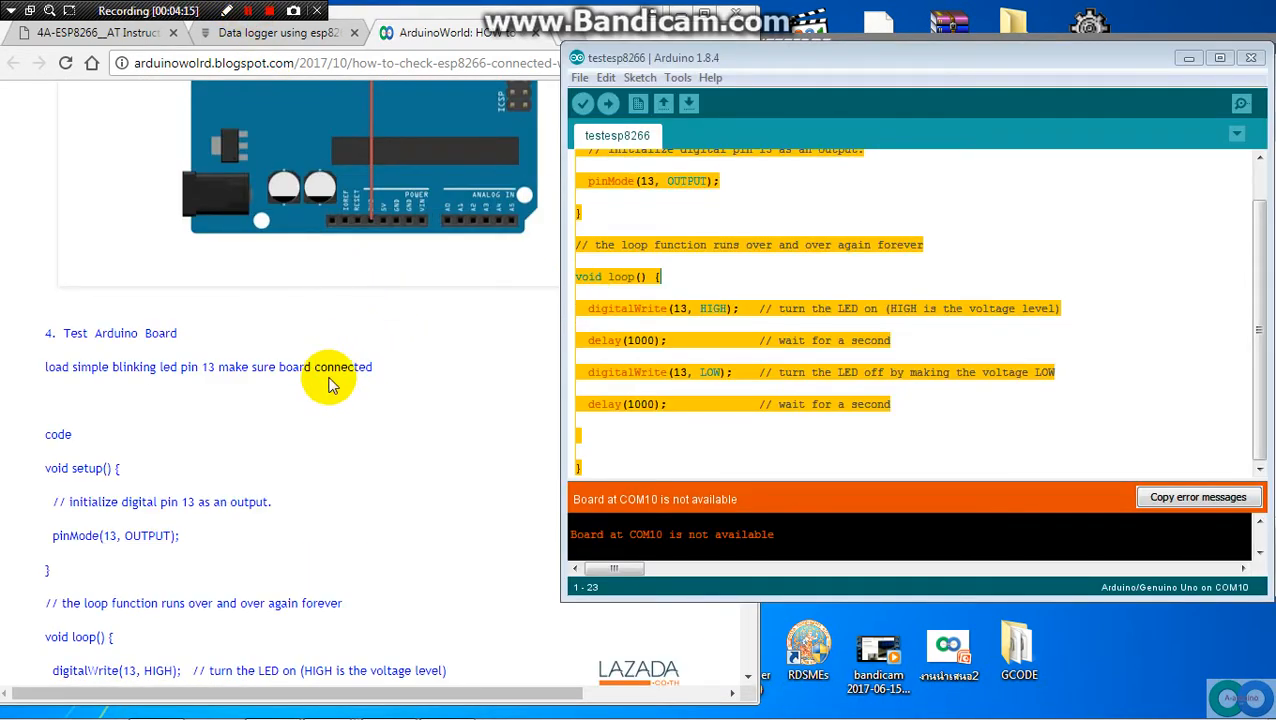
mouse_move(200, 344)
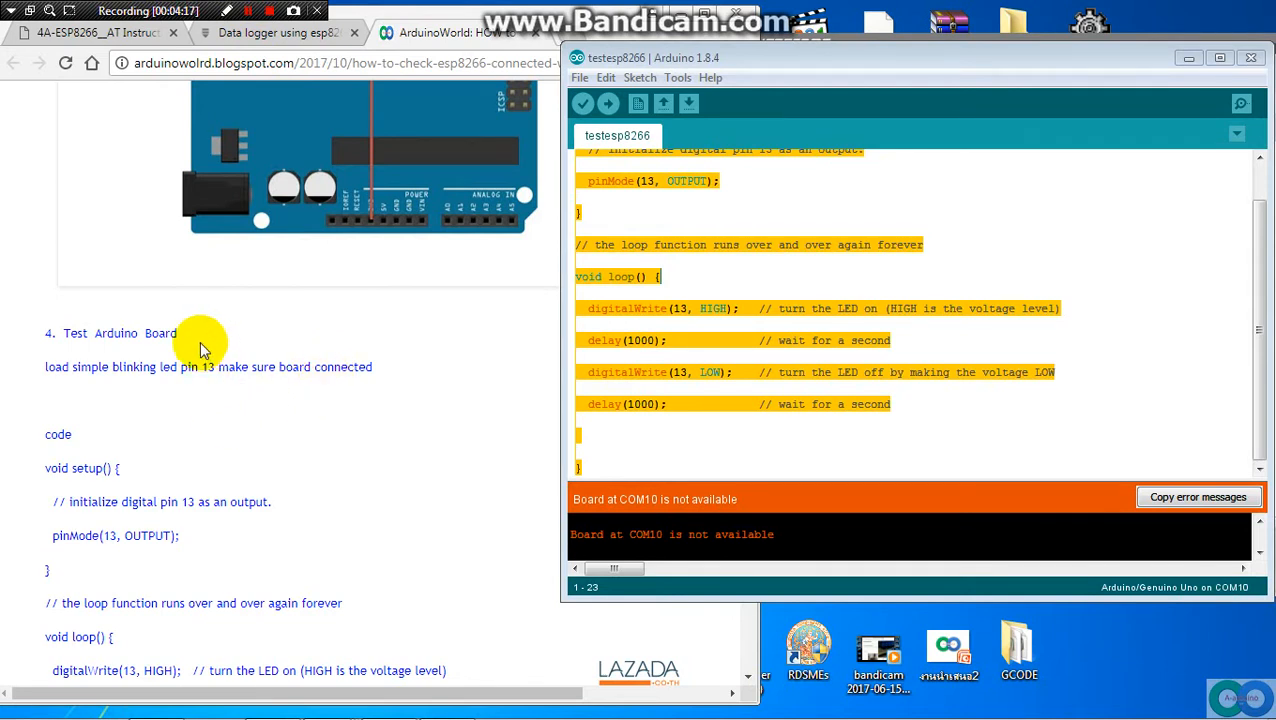
mouse_move(258, 468)
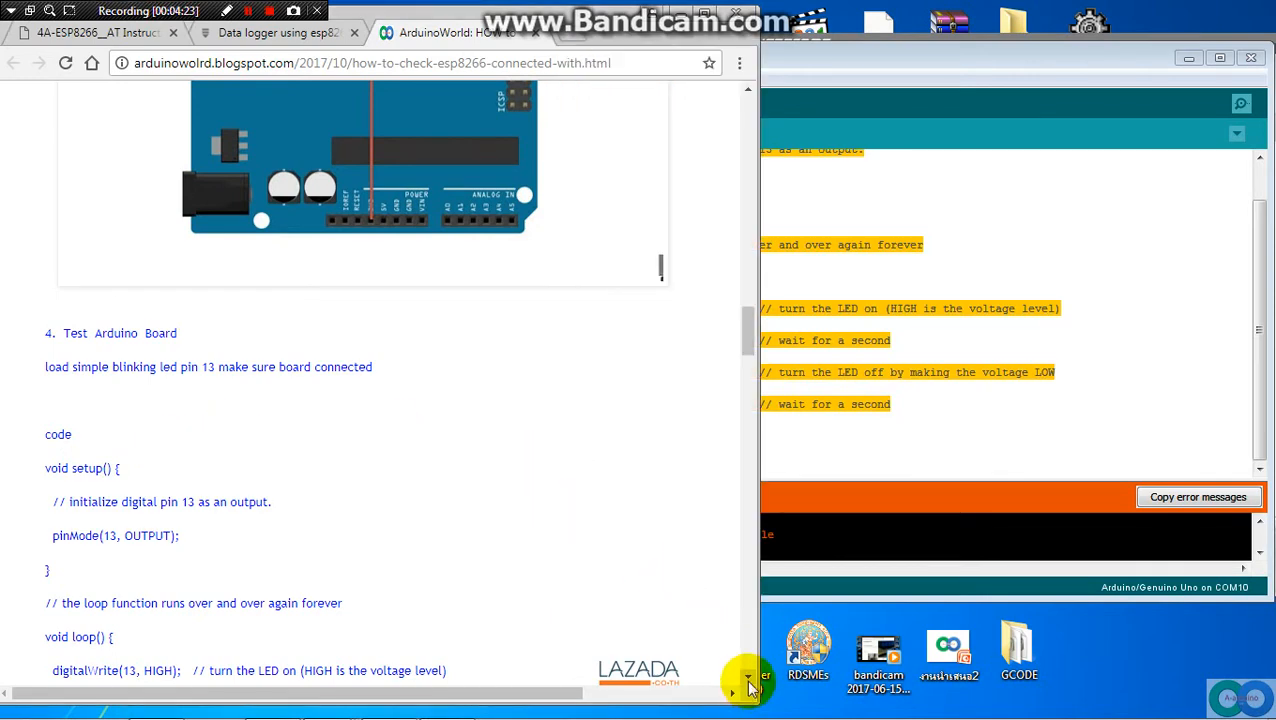
scroll("down", 3)
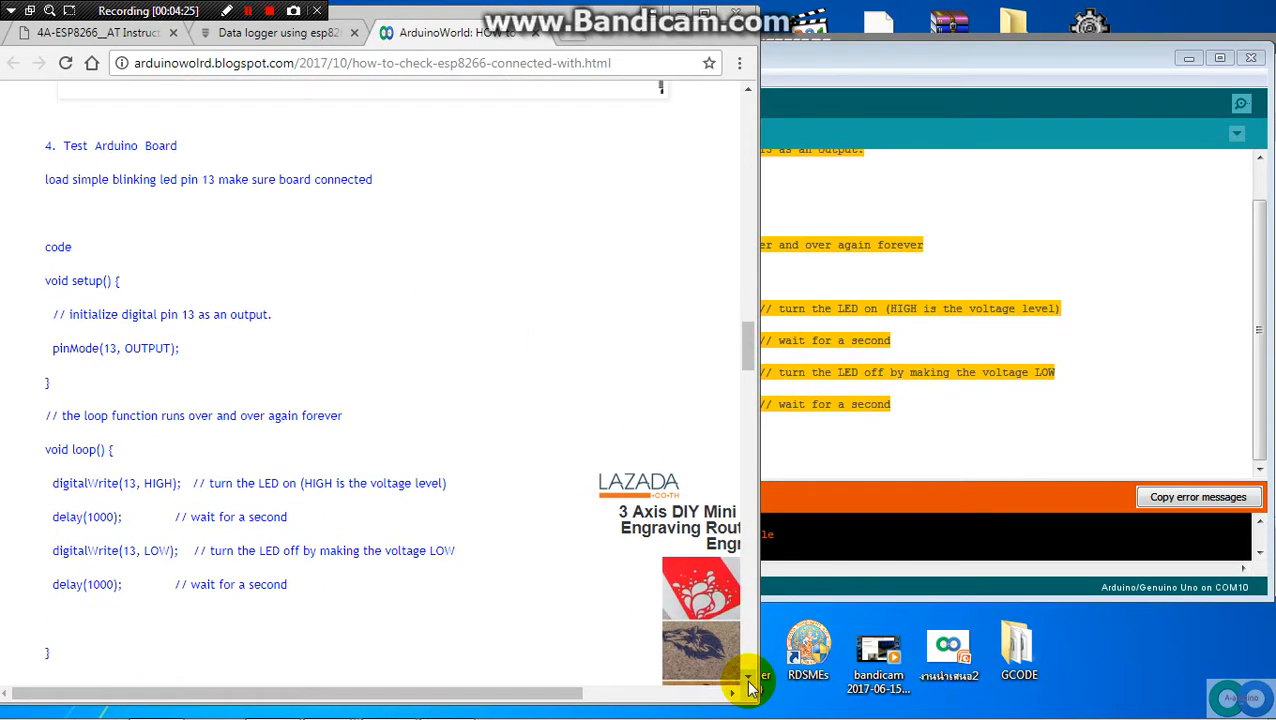
mouse_move(52, 280)
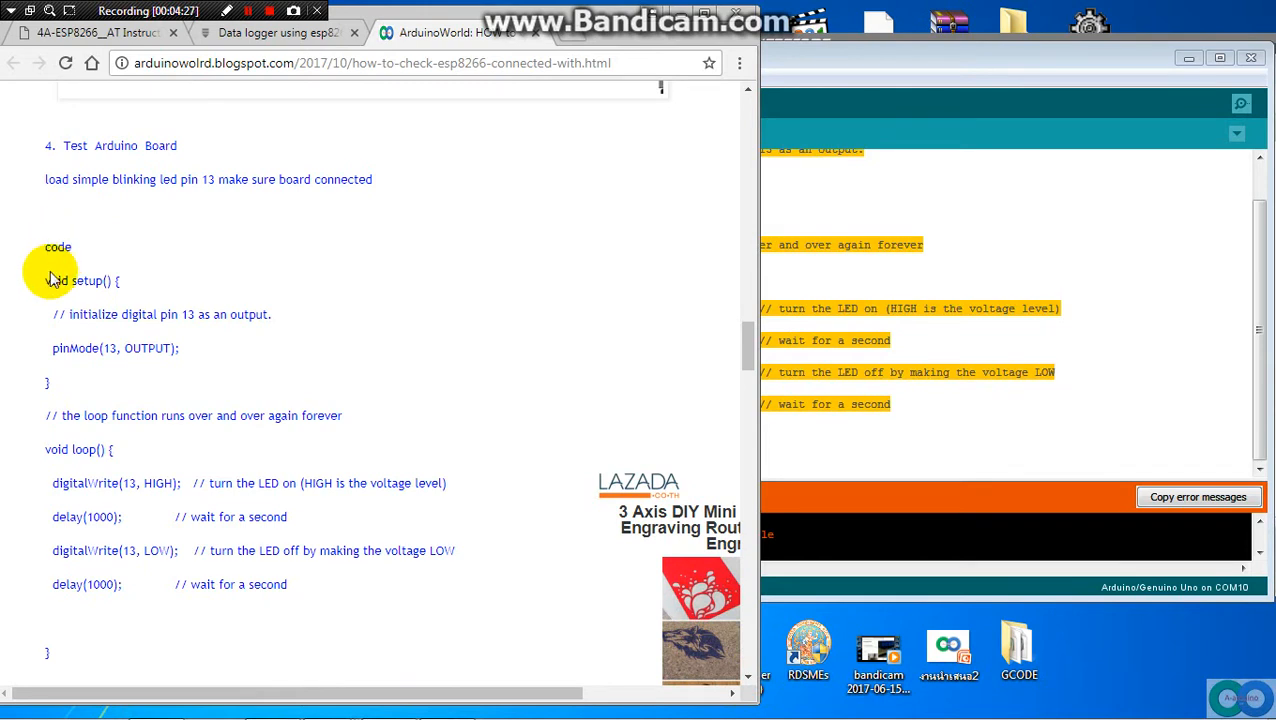
mouse_move(60, 624)
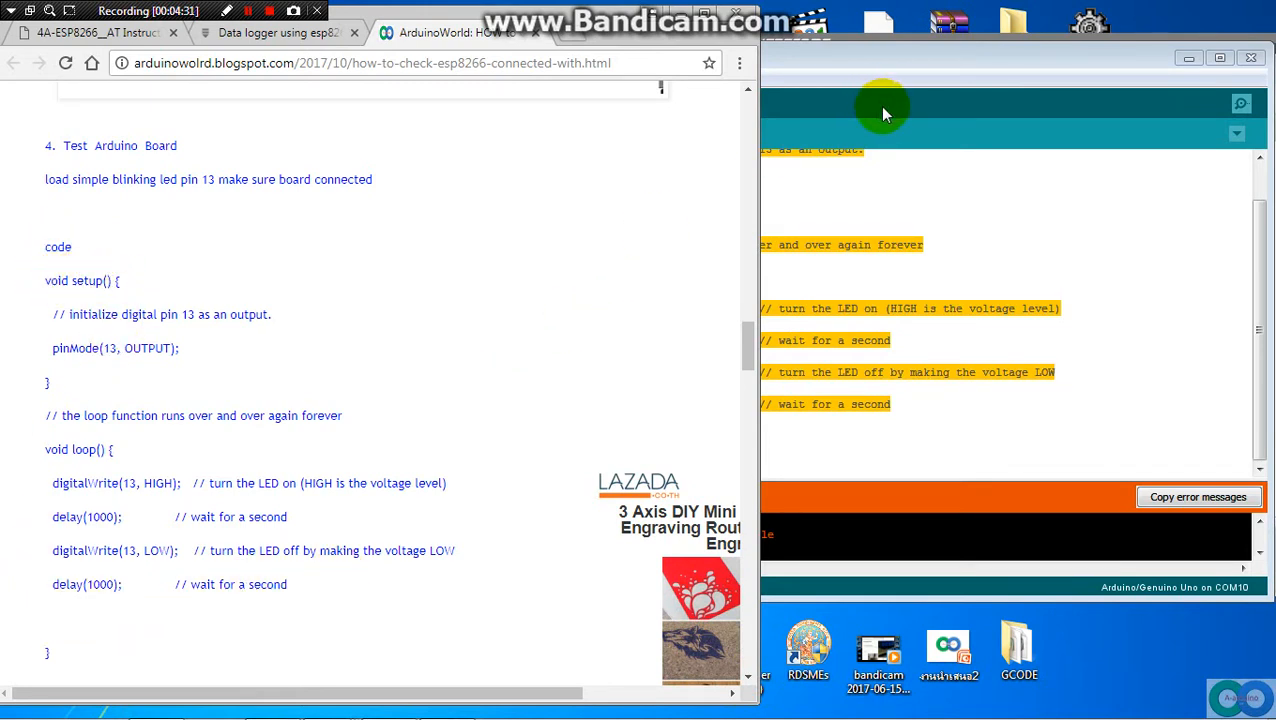
left_click(580, 76)
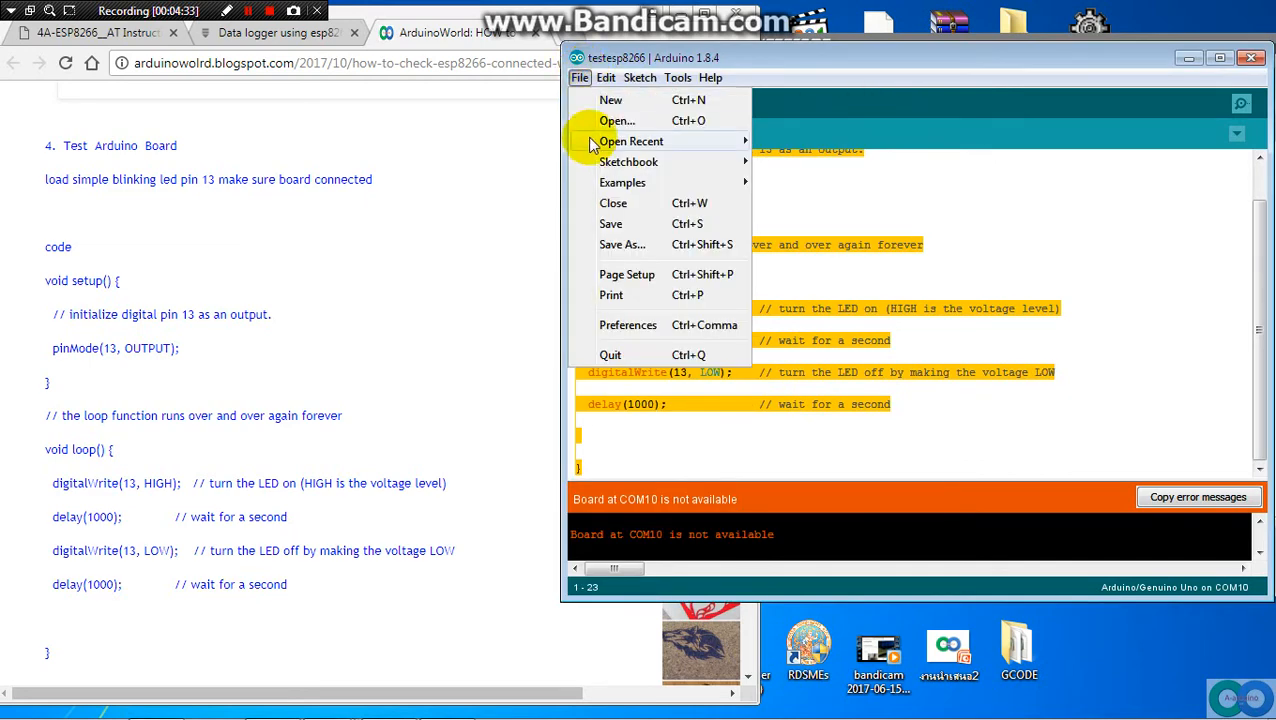
left_click(622, 182)
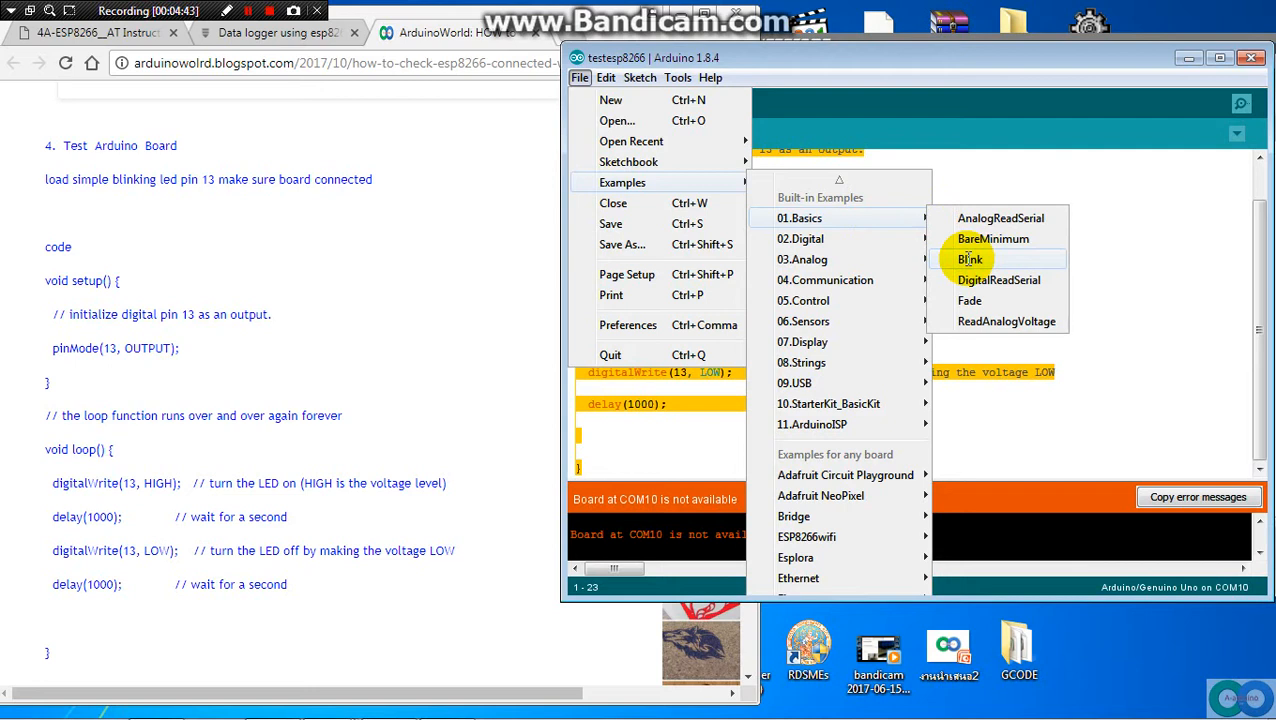
mouse_move(1176, 248)
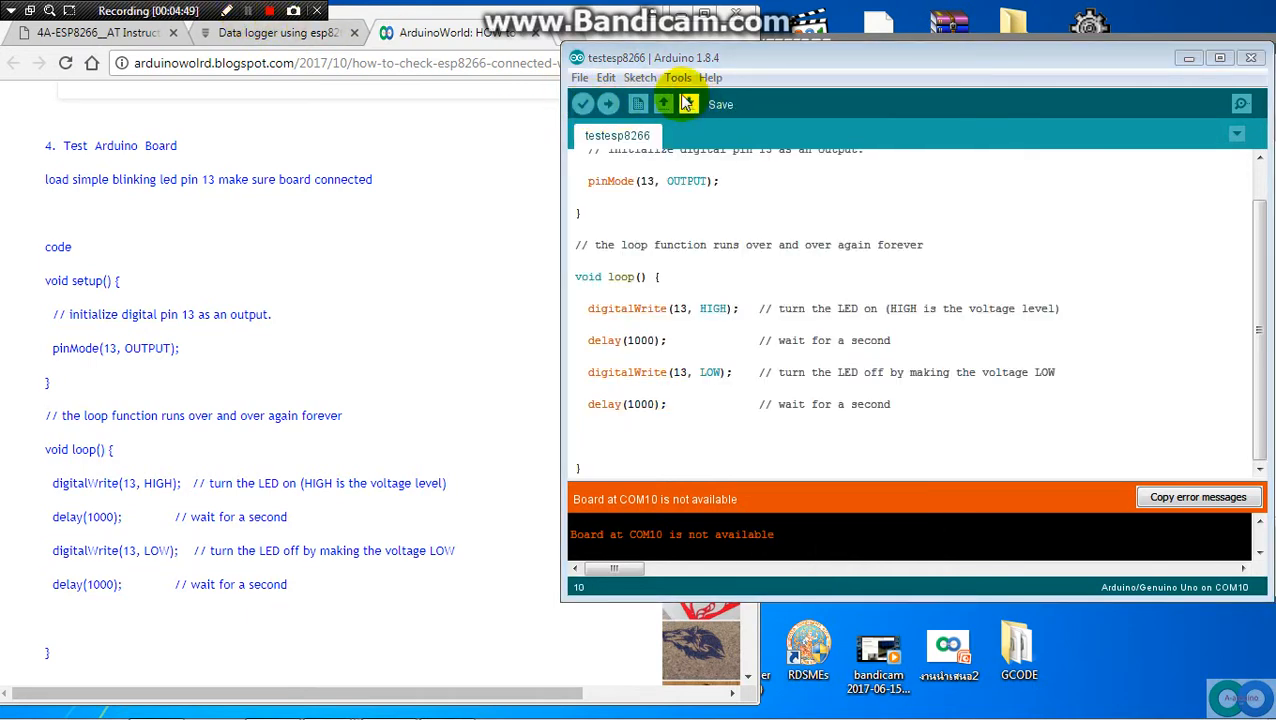
left_click(676, 76)
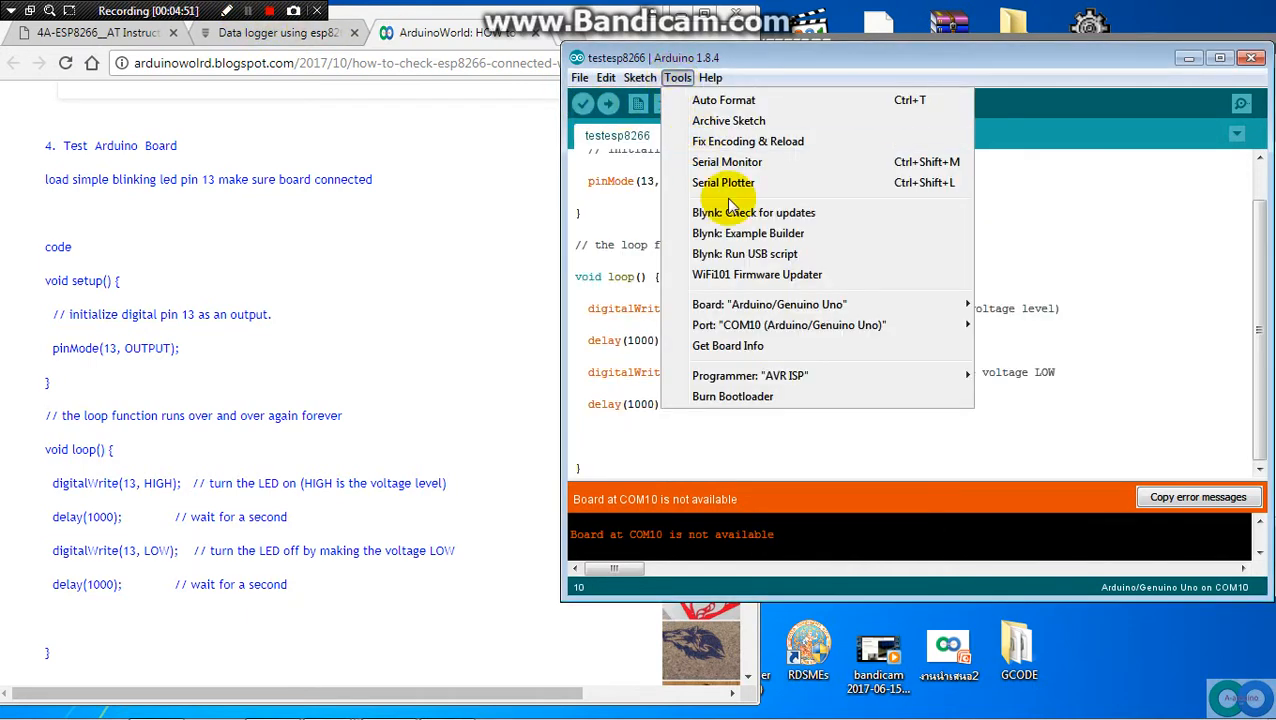
mouse_move(790, 304)
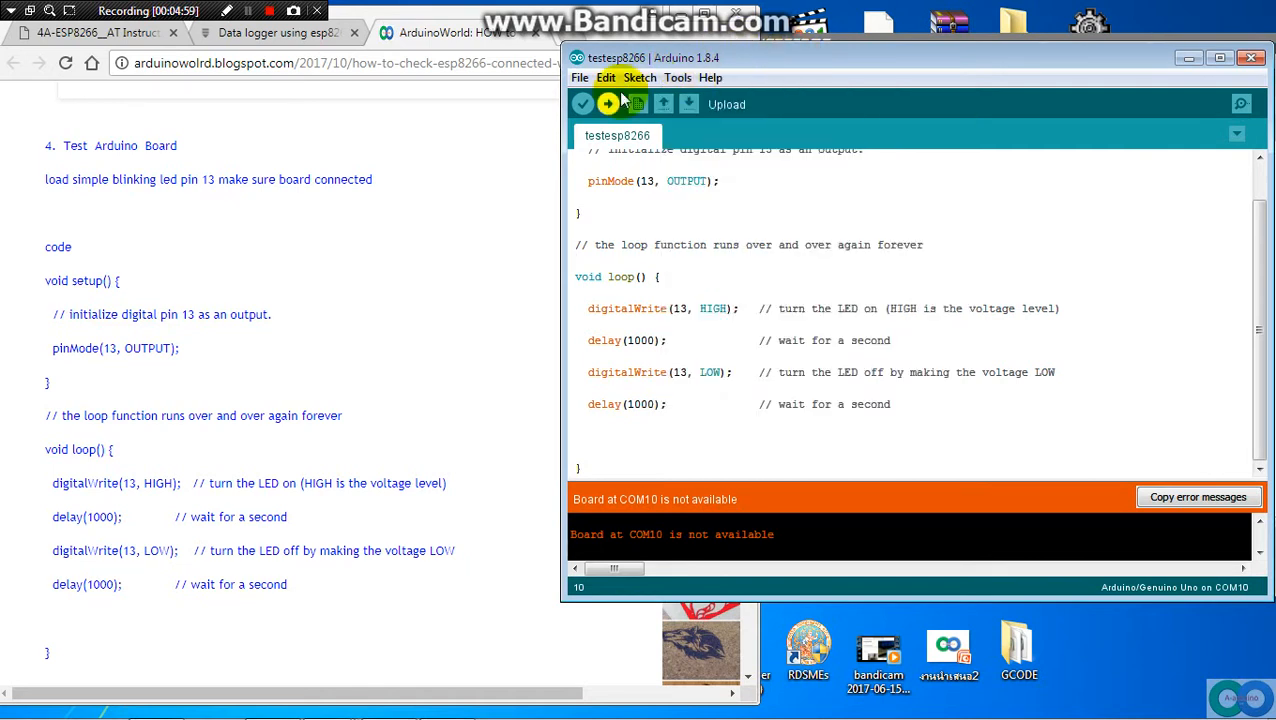
Step: Upload the blink sketch until 'Done uploading', then bring the blog's AT command list into view
left_click(608, 104)
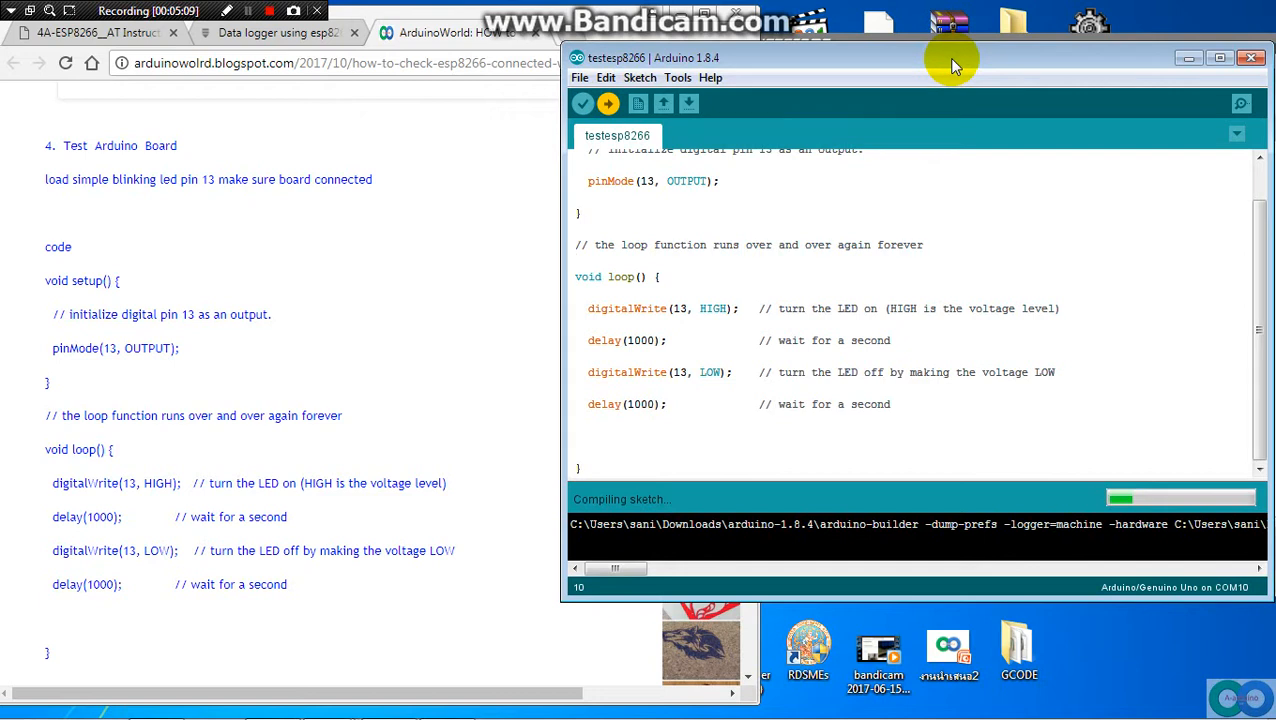
left_click(248, 12)
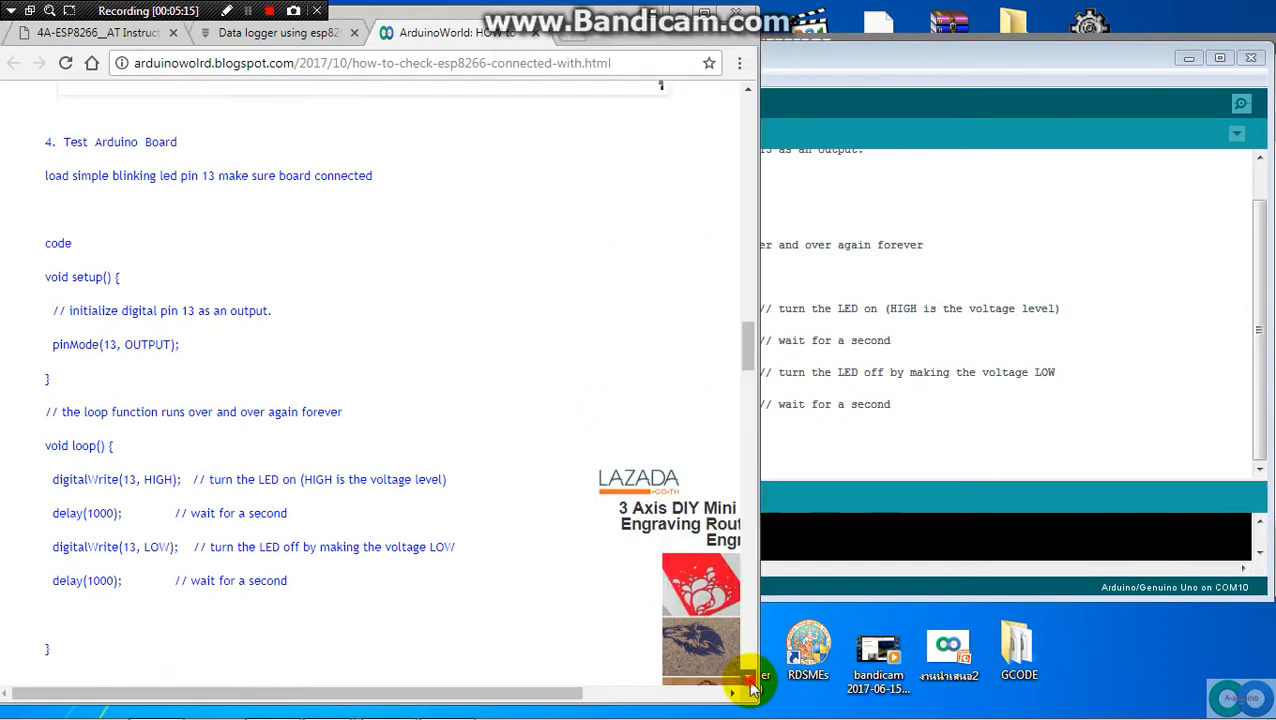
scroll("down", 3)
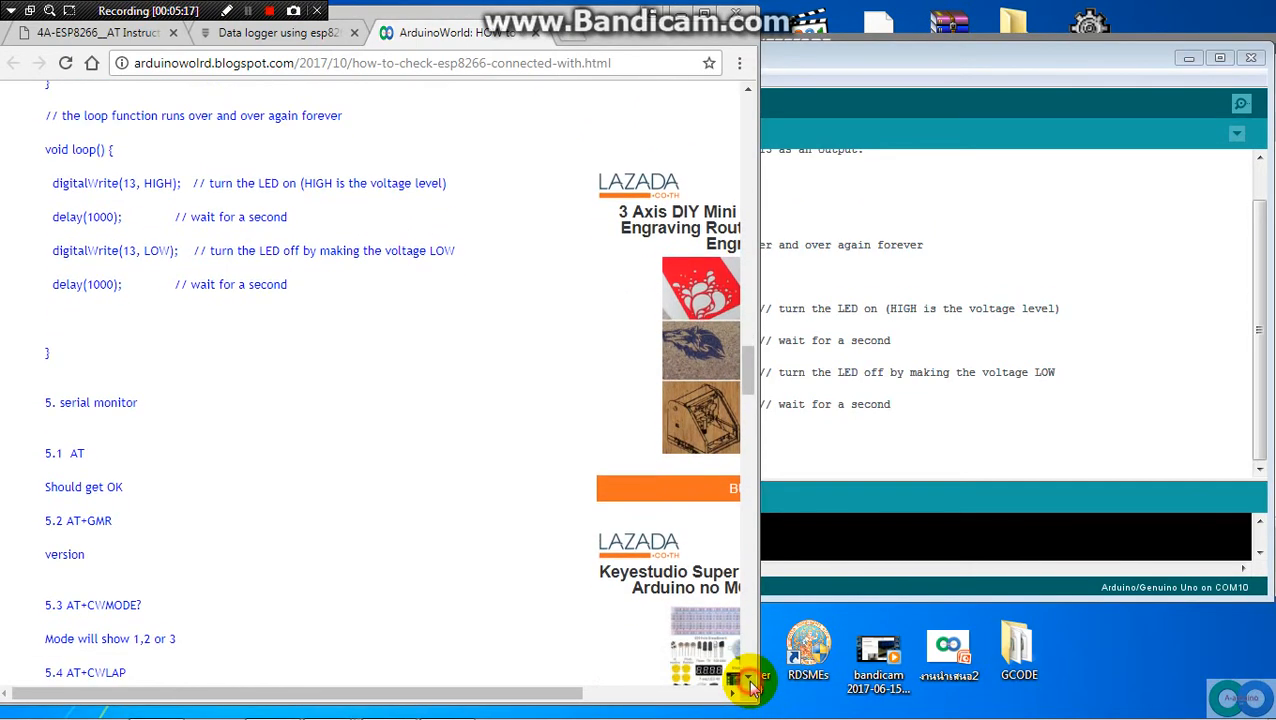
scroll("down", 3)
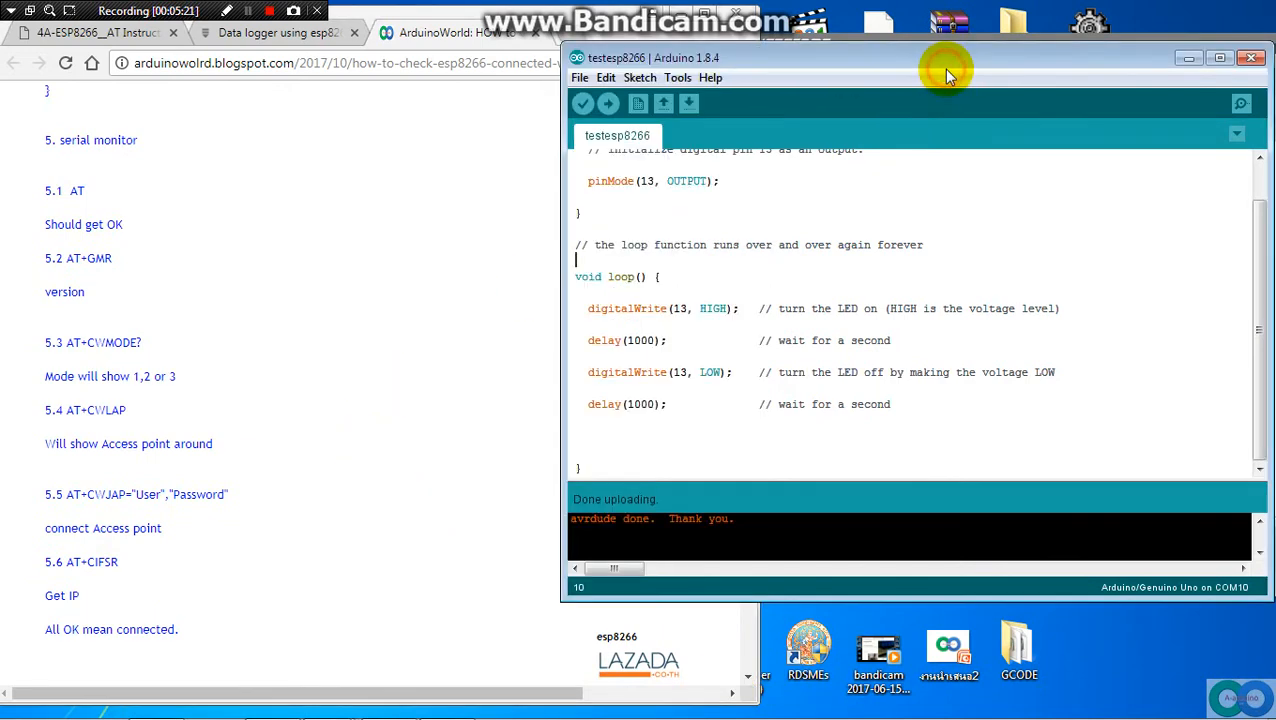
mouse_move(208, 198)
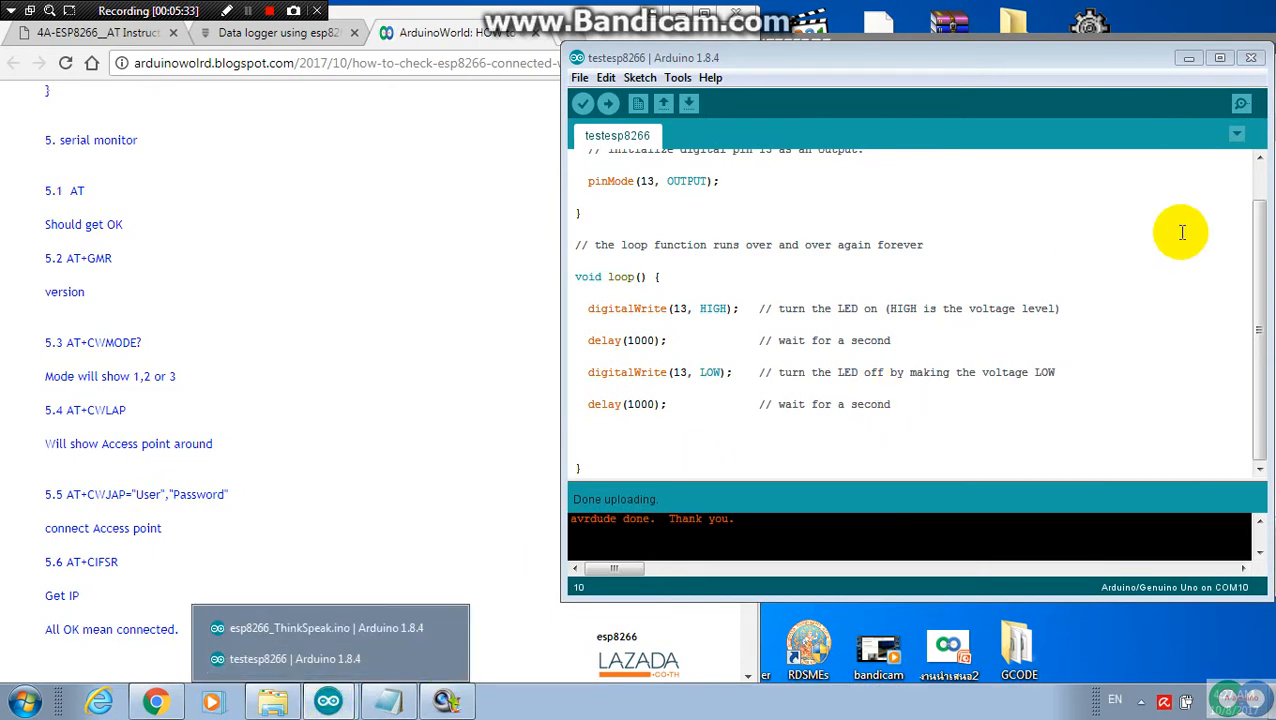
Step: In the Serial Monitor, send AT to the ESP8266 and get OK back
left_click(1240, 104)
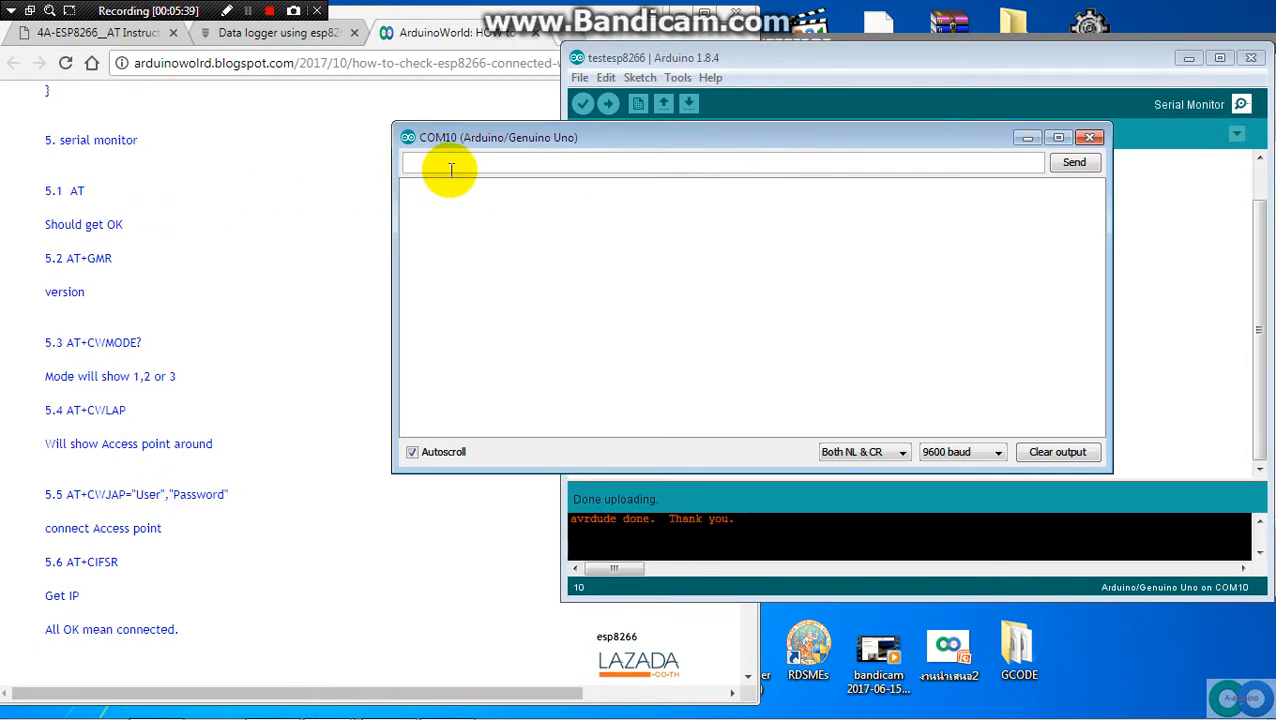
type("A")
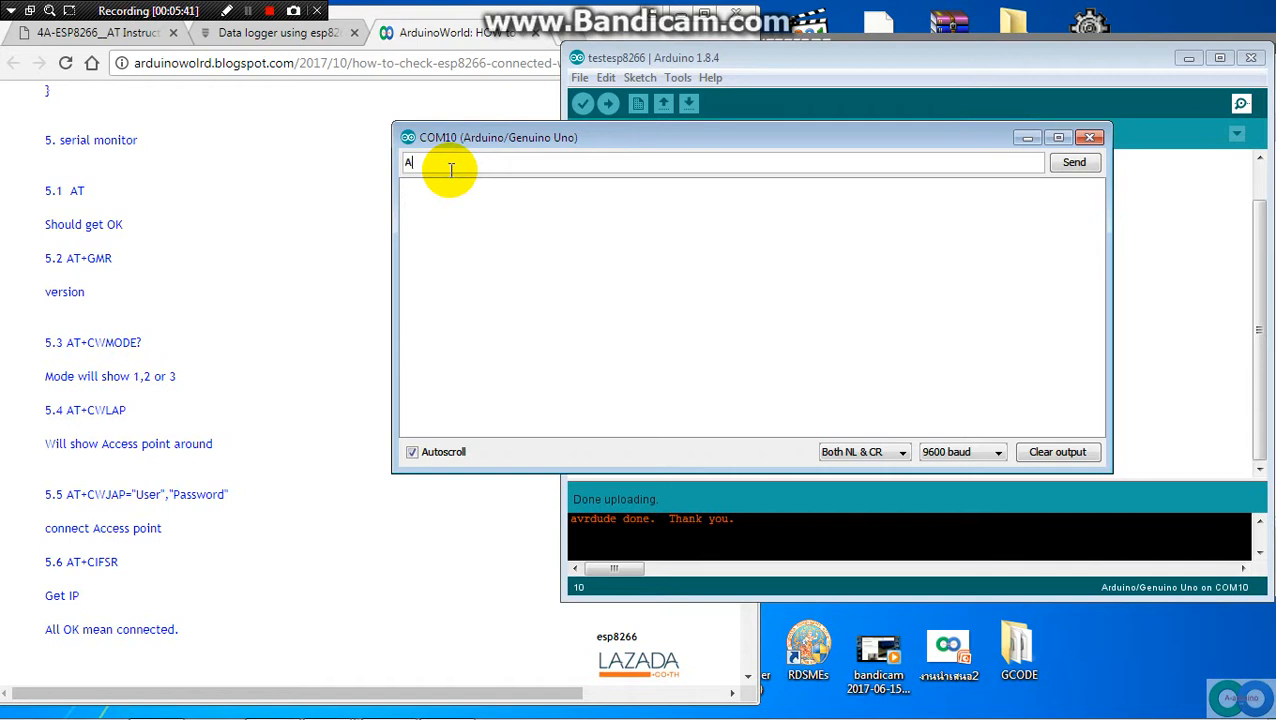
key("Backspace")
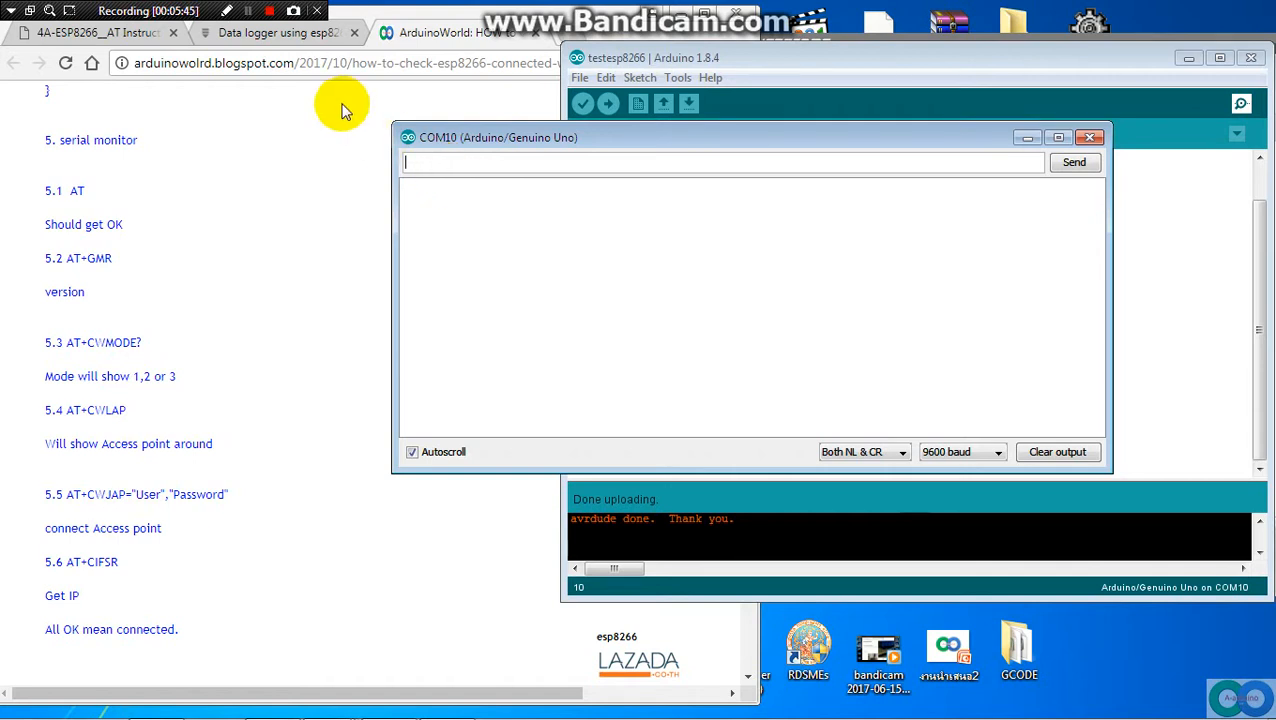
type("AT")
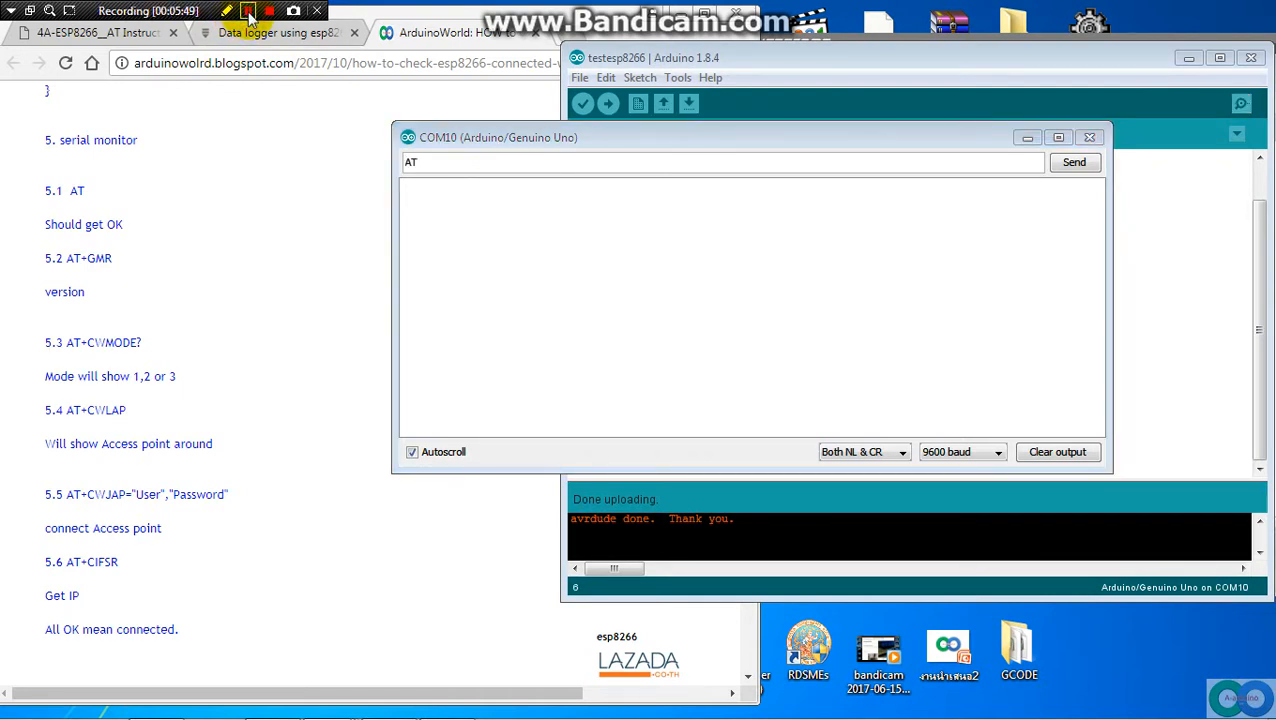
left_click(450, 162)
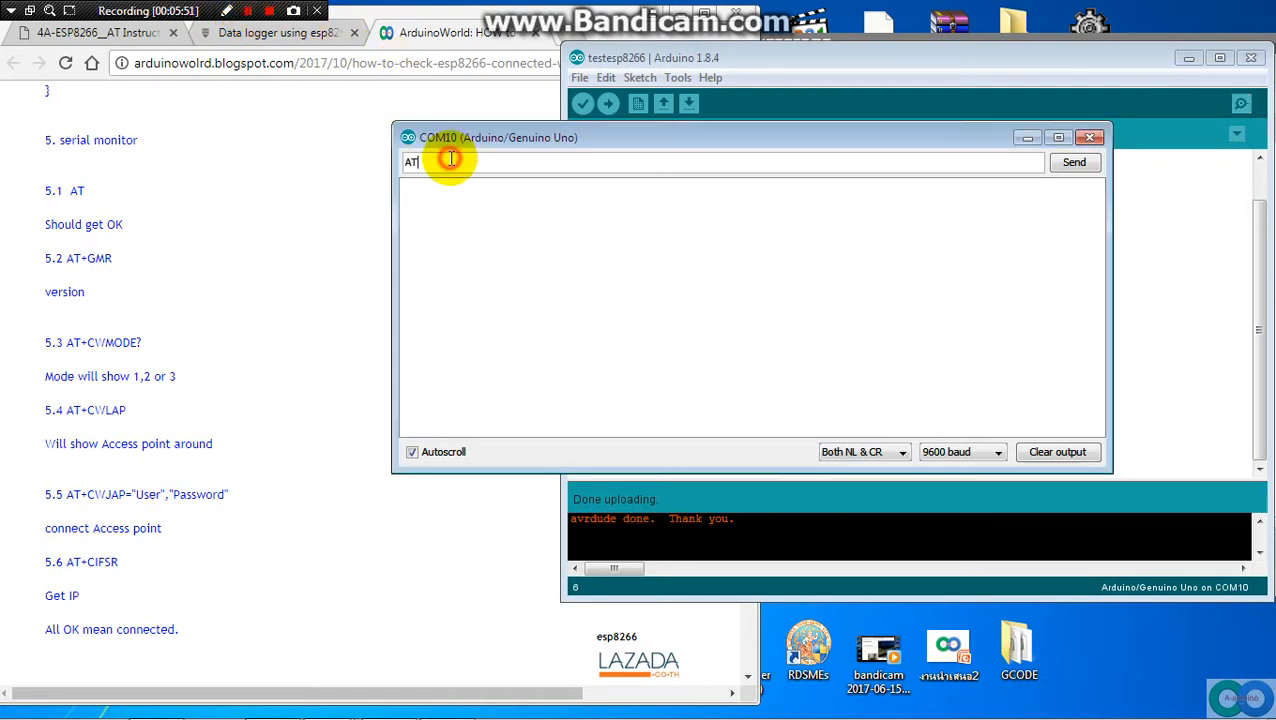
left_click(1072, 162)
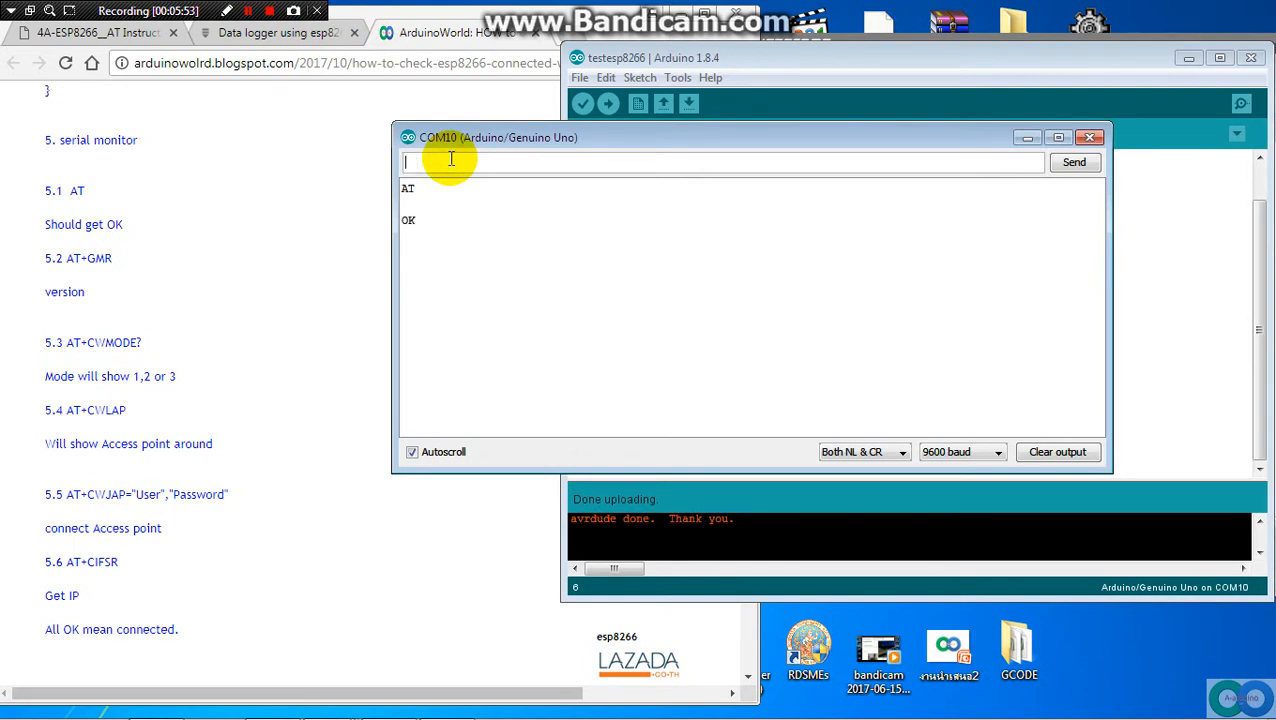
mouse_move(490, 166)
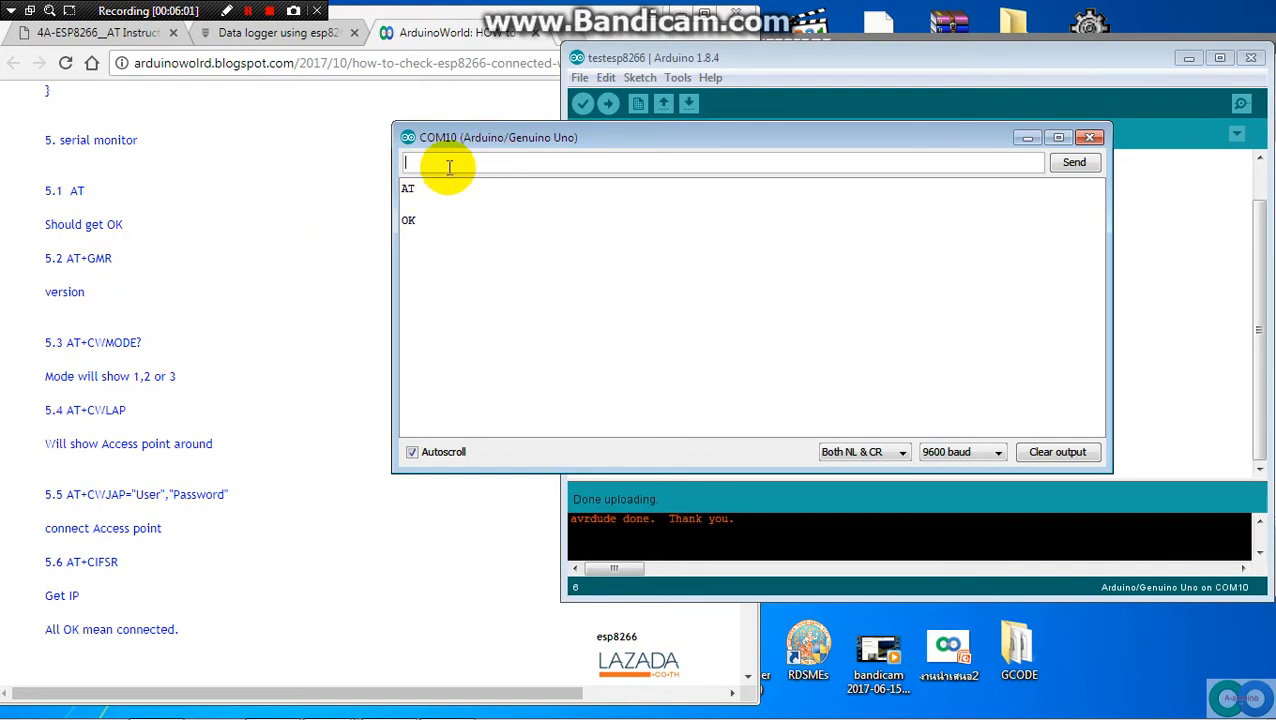
Step: Send AT+AMR (ERROR), then AT+GMR to read the firmware version with OK
type("AT+")
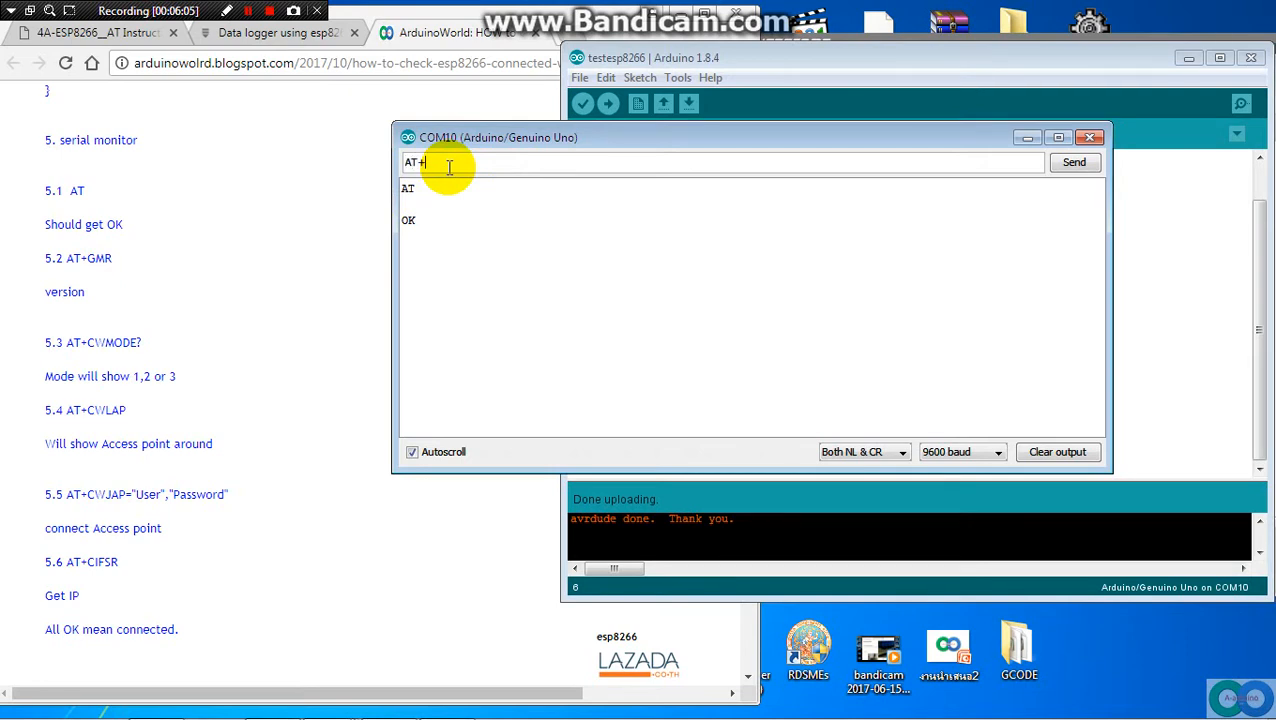
type("AM")
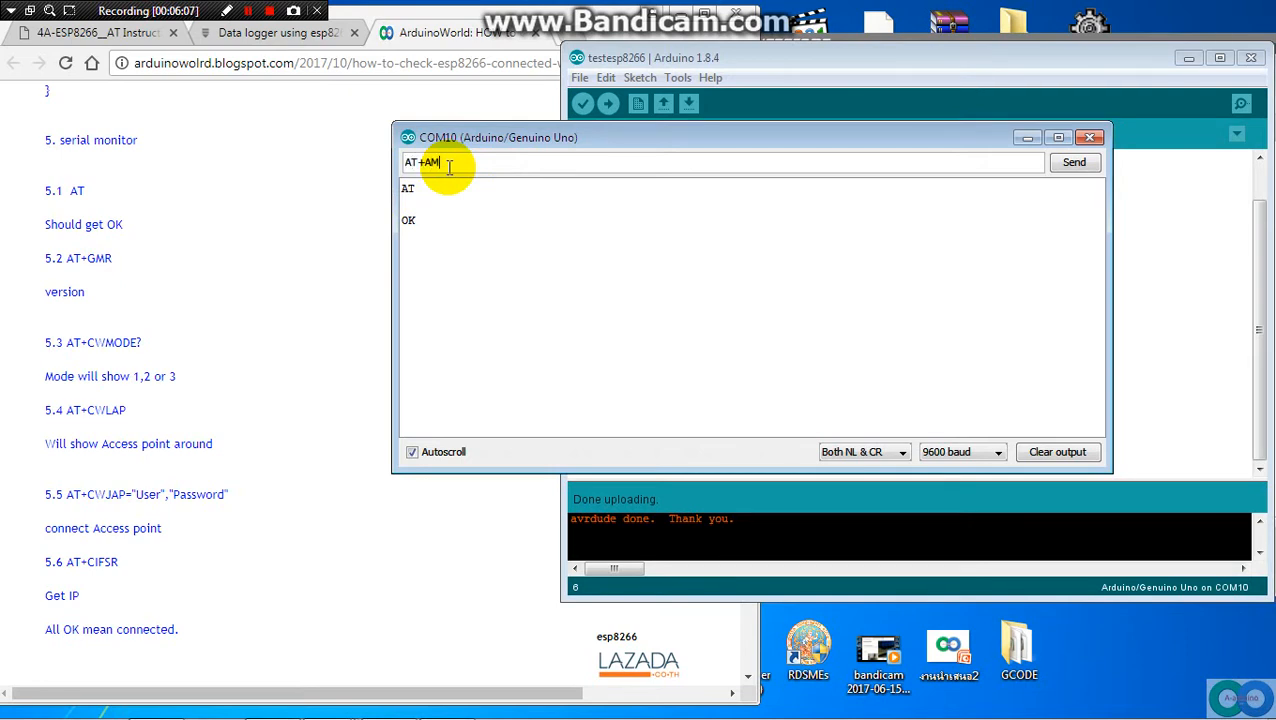
type("R")
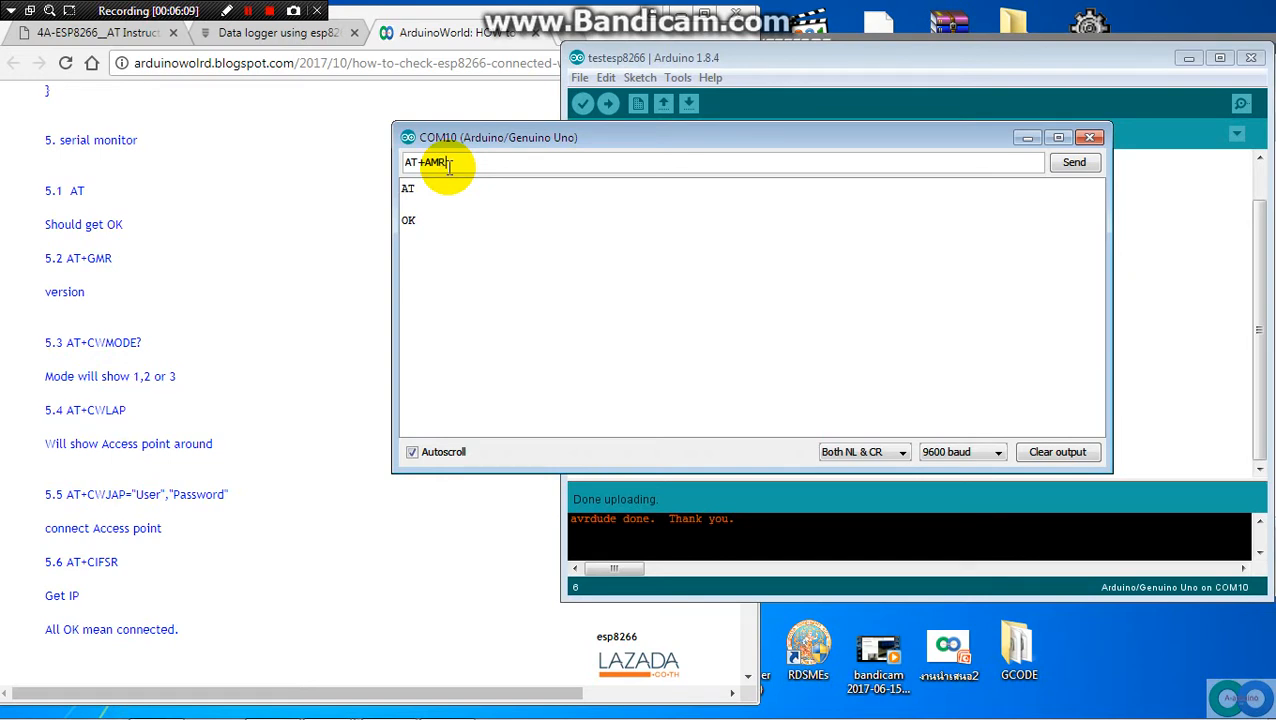
left_click(1072, 162)
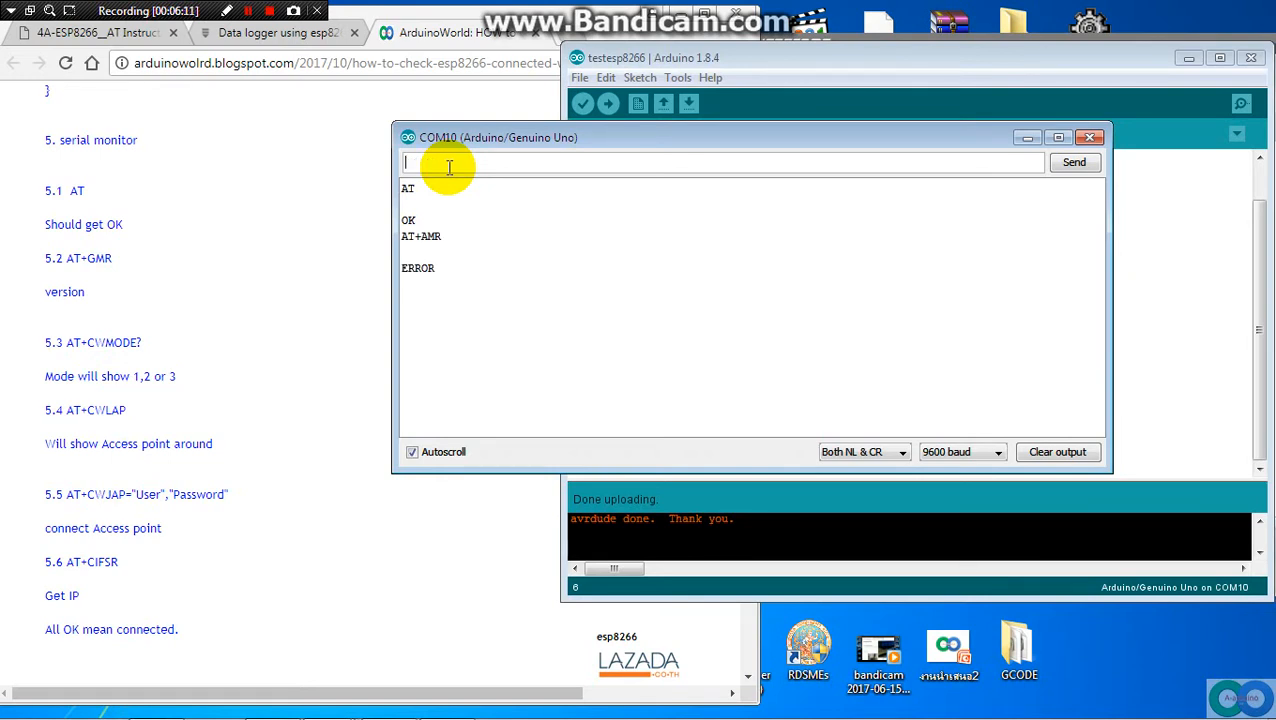
mouse_move(458, 190)
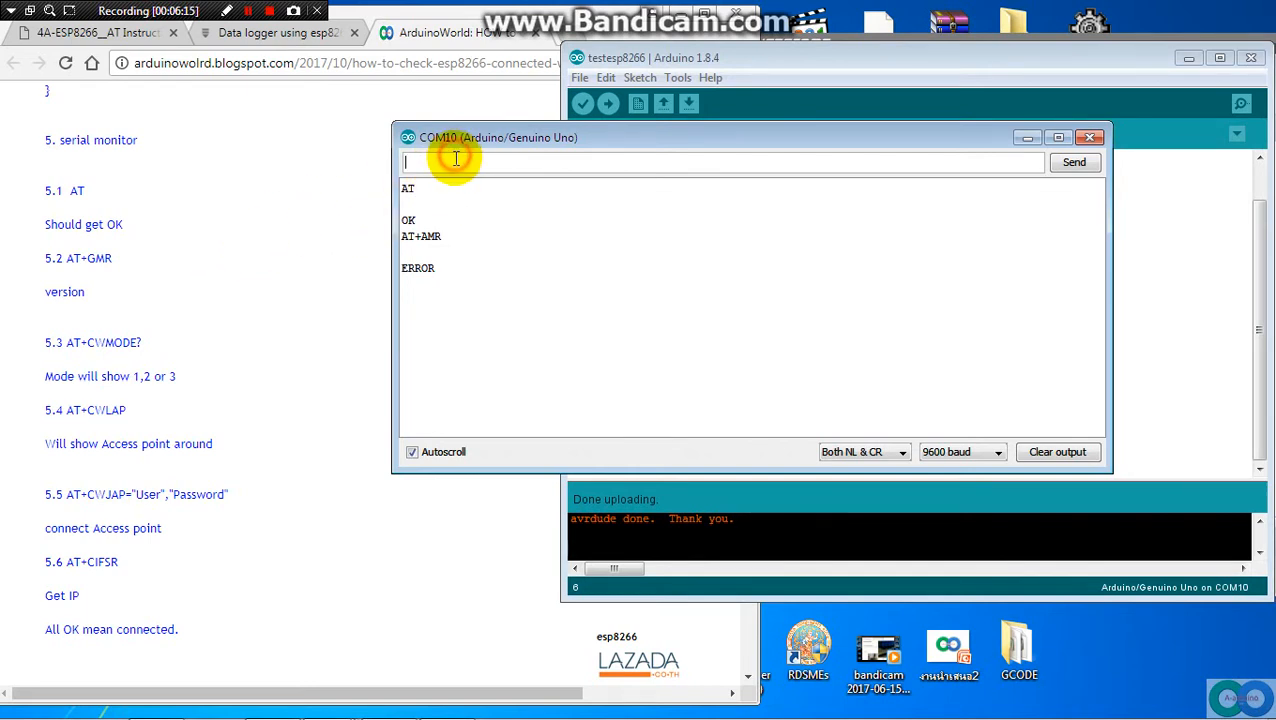
type("AT+G")
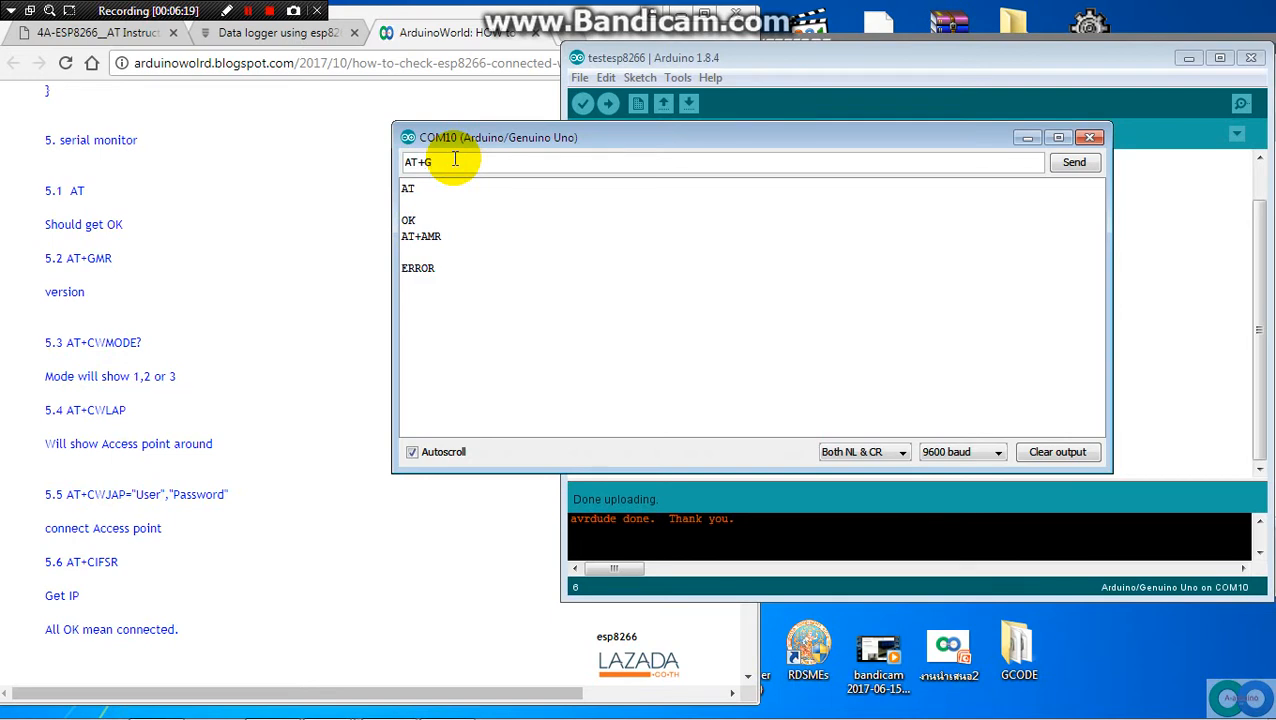
left_click(1072, 162)
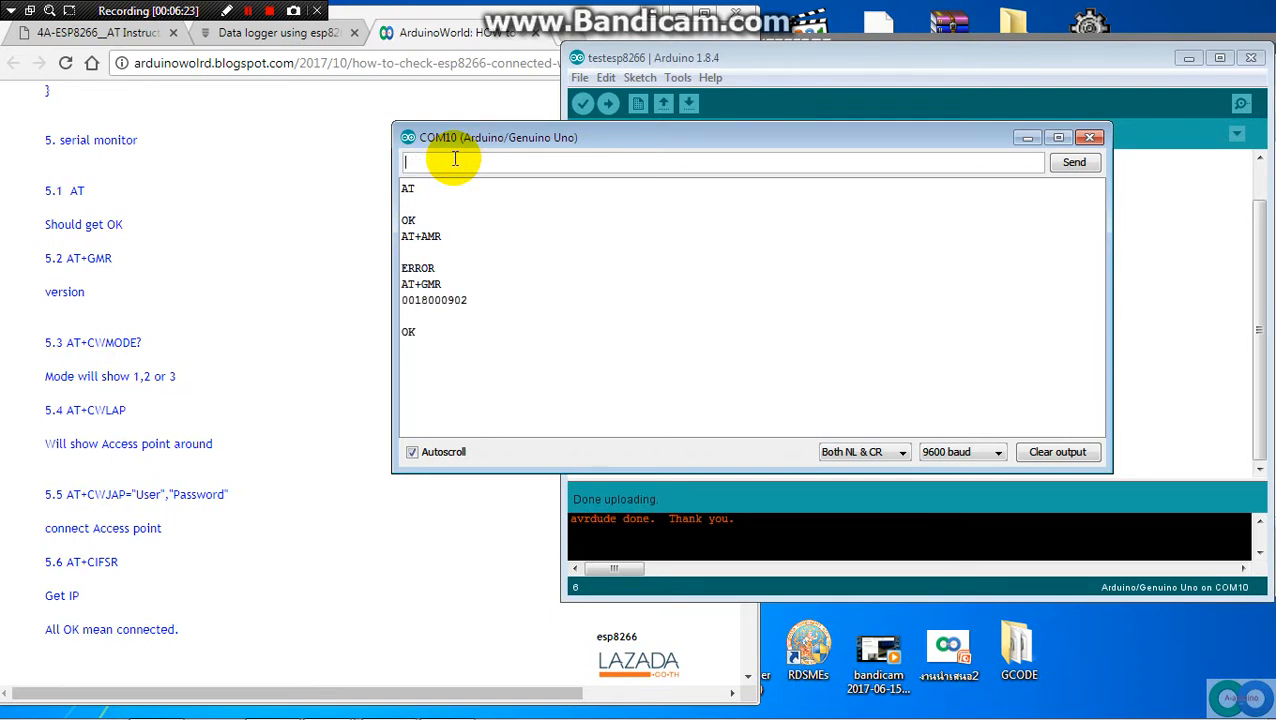
mouse_move(418, 316)
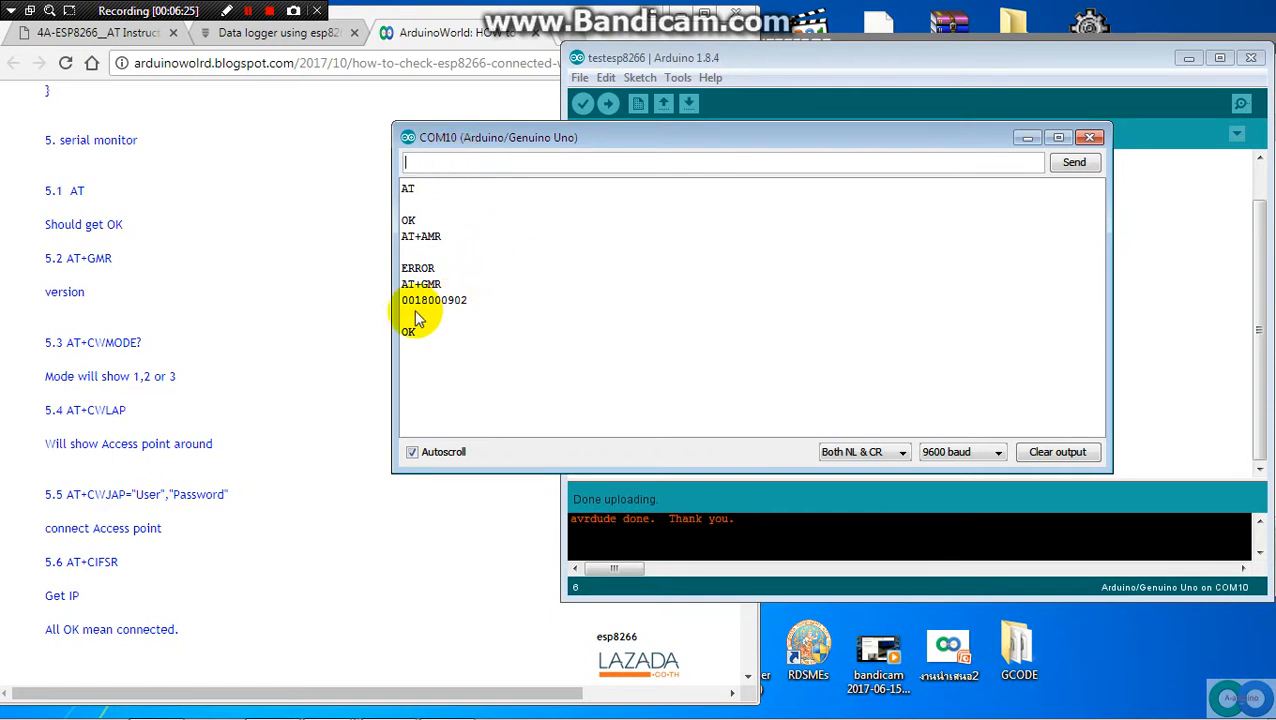
mouse_move(460, 308)
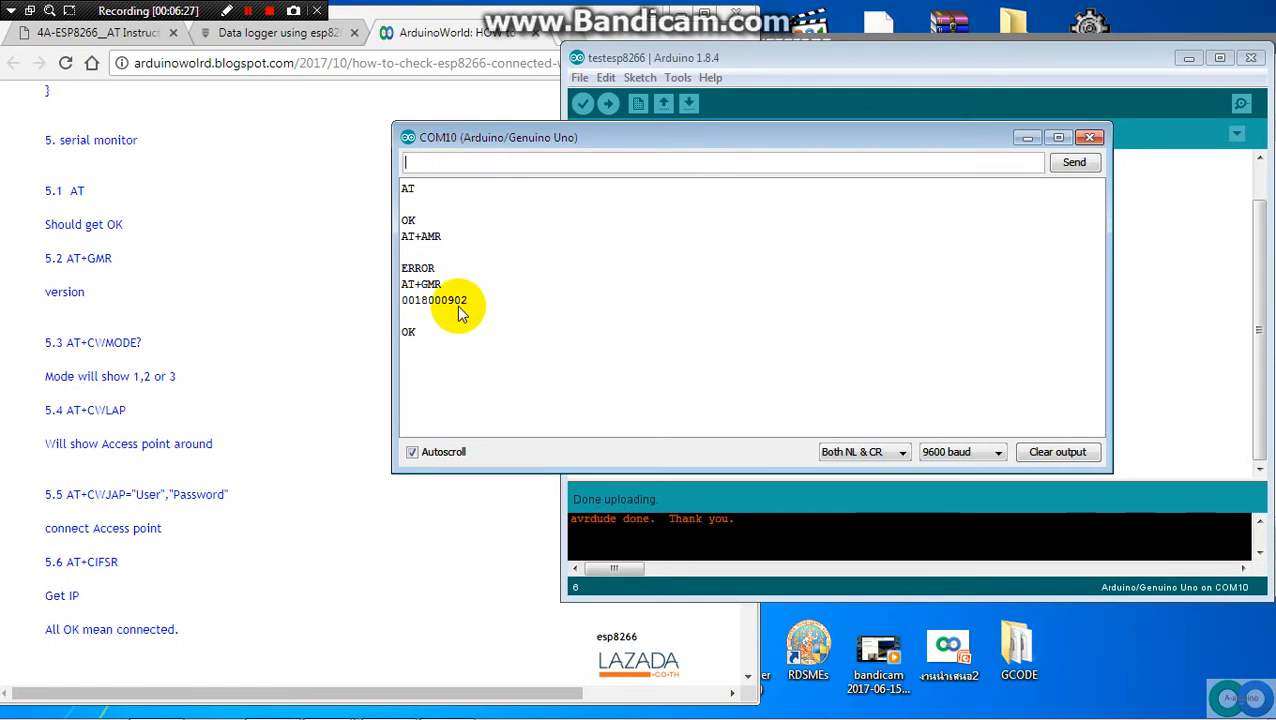
mouse_move(884, 184)
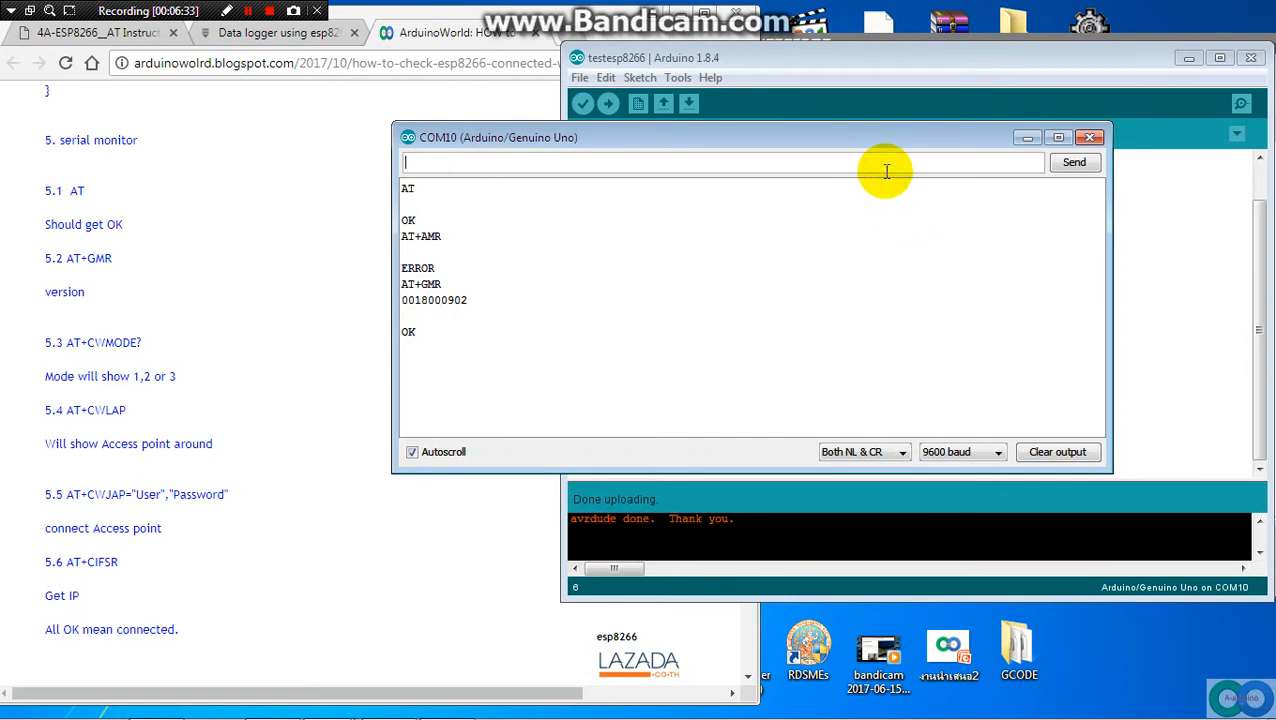
Step: Send AT+CWMODE? and have the module report Wi-Fi mode 3
type("AT")
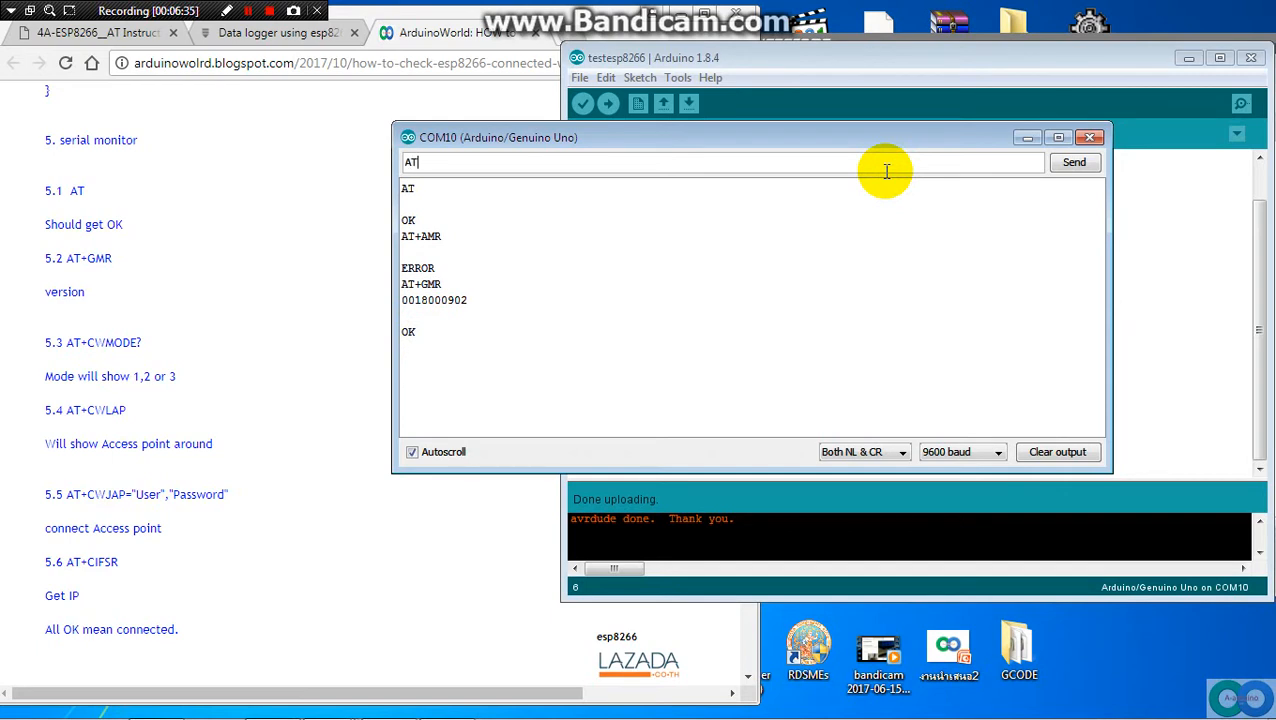
type("+")
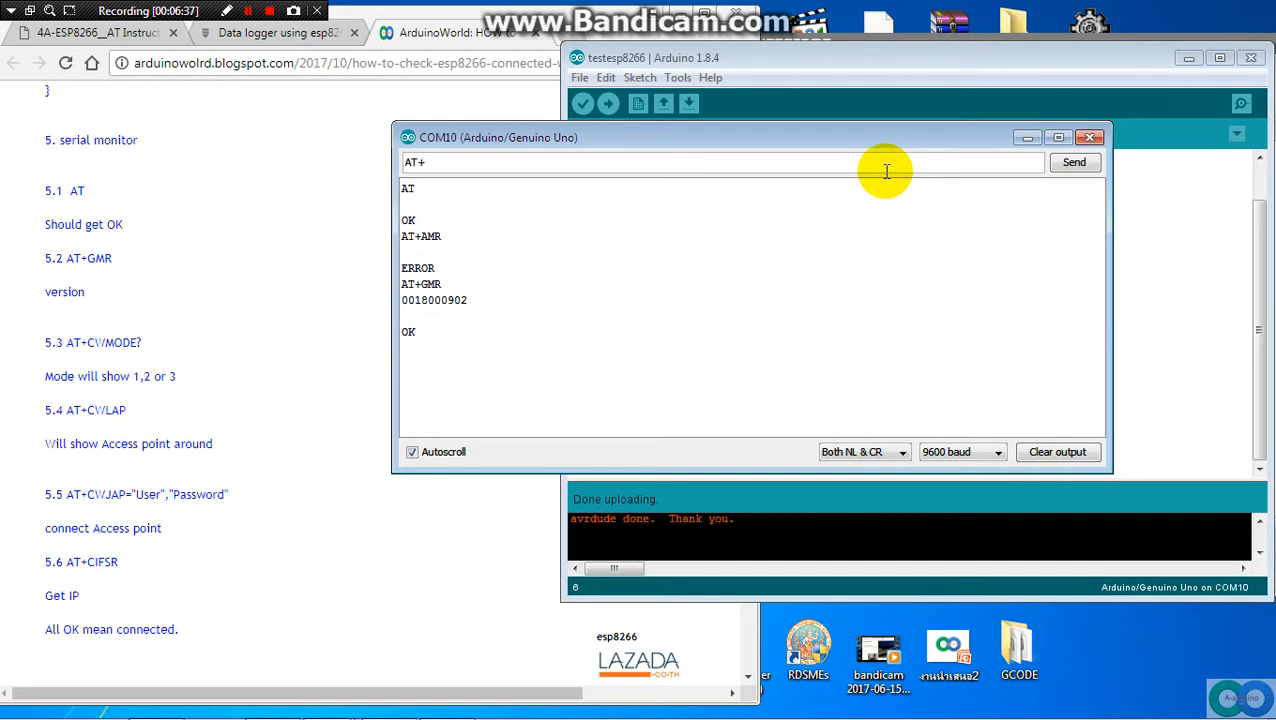
type("CWMODE")
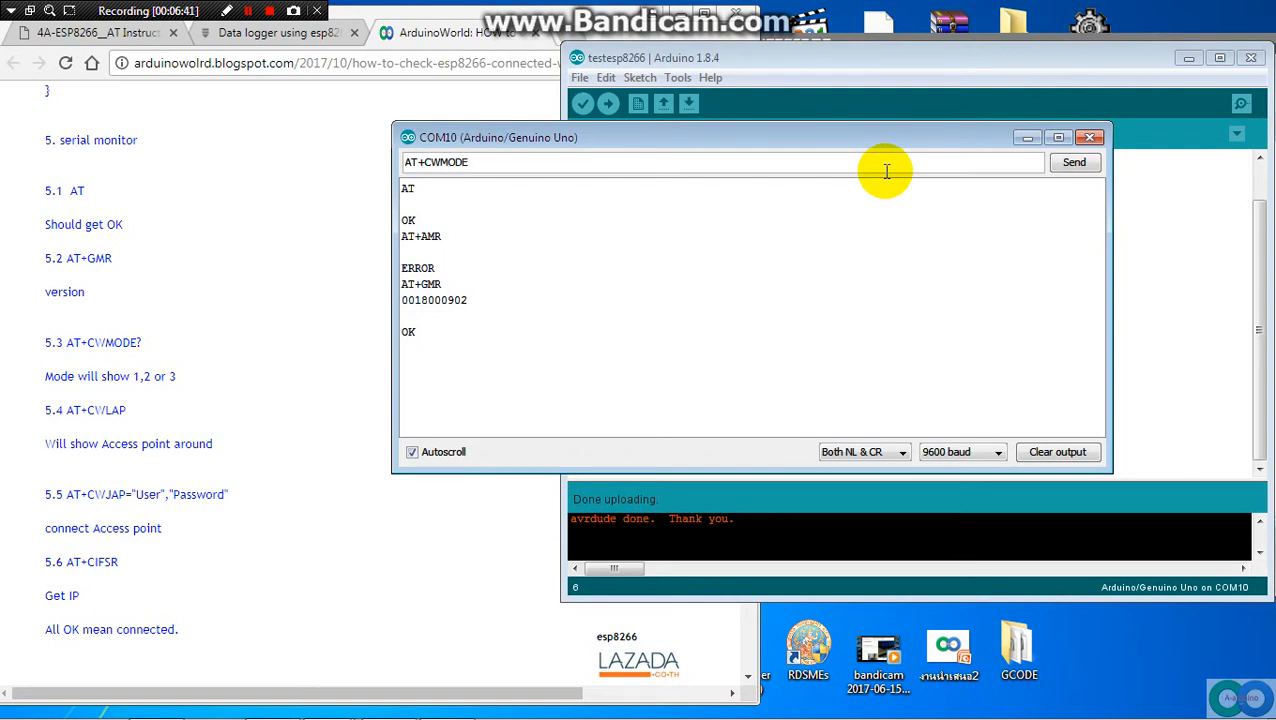
left_click(1072, 162)
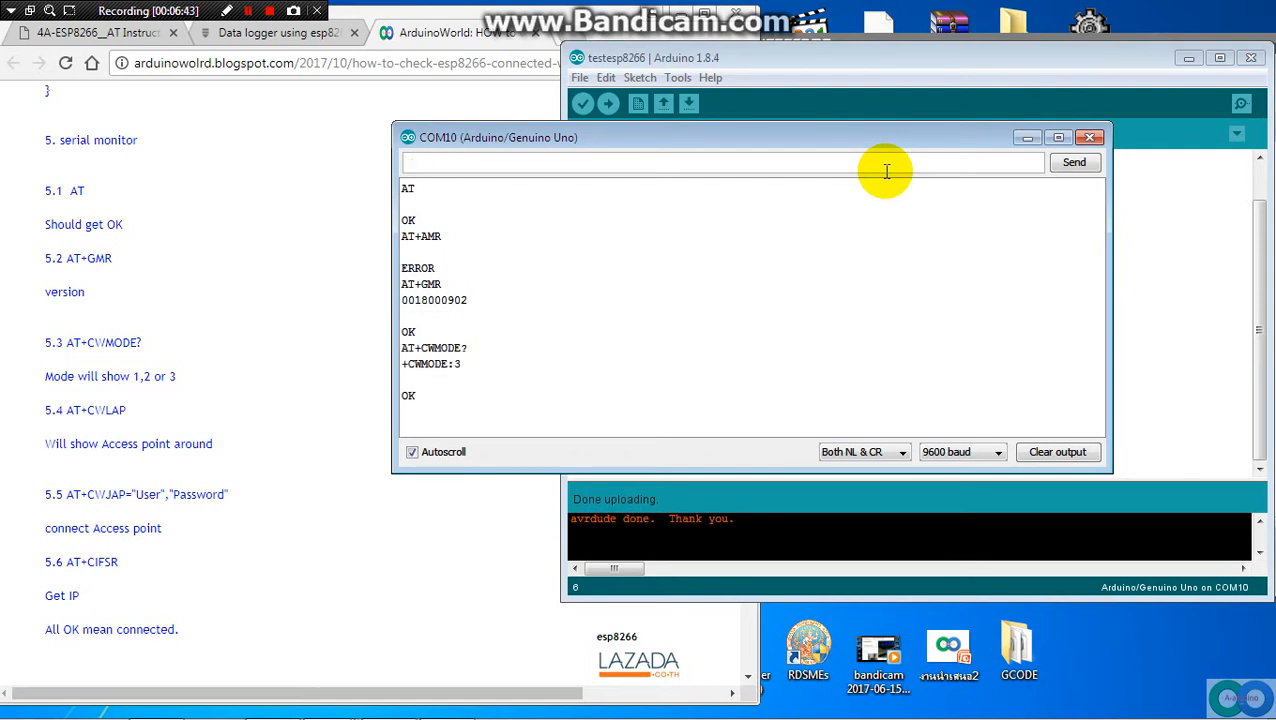
mouse_move(780, 216)
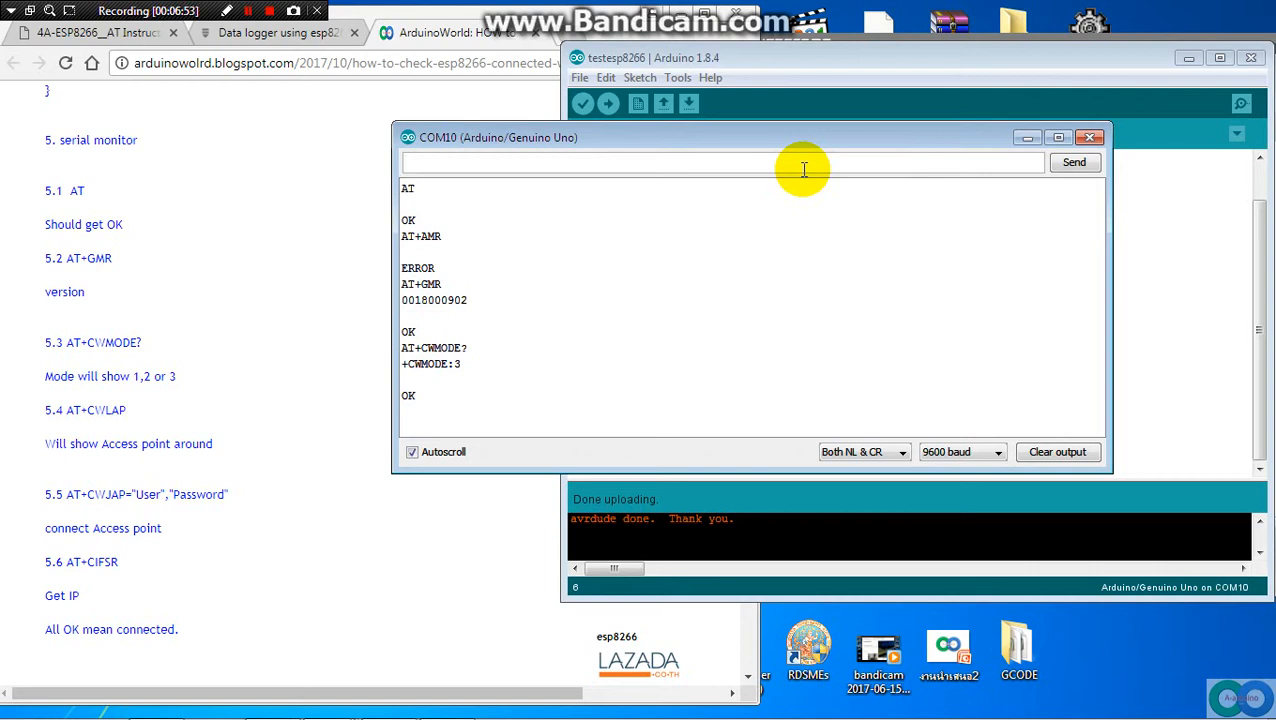
Step: Send AT+CWLAP to list the nearby access points
type("AT+CW")
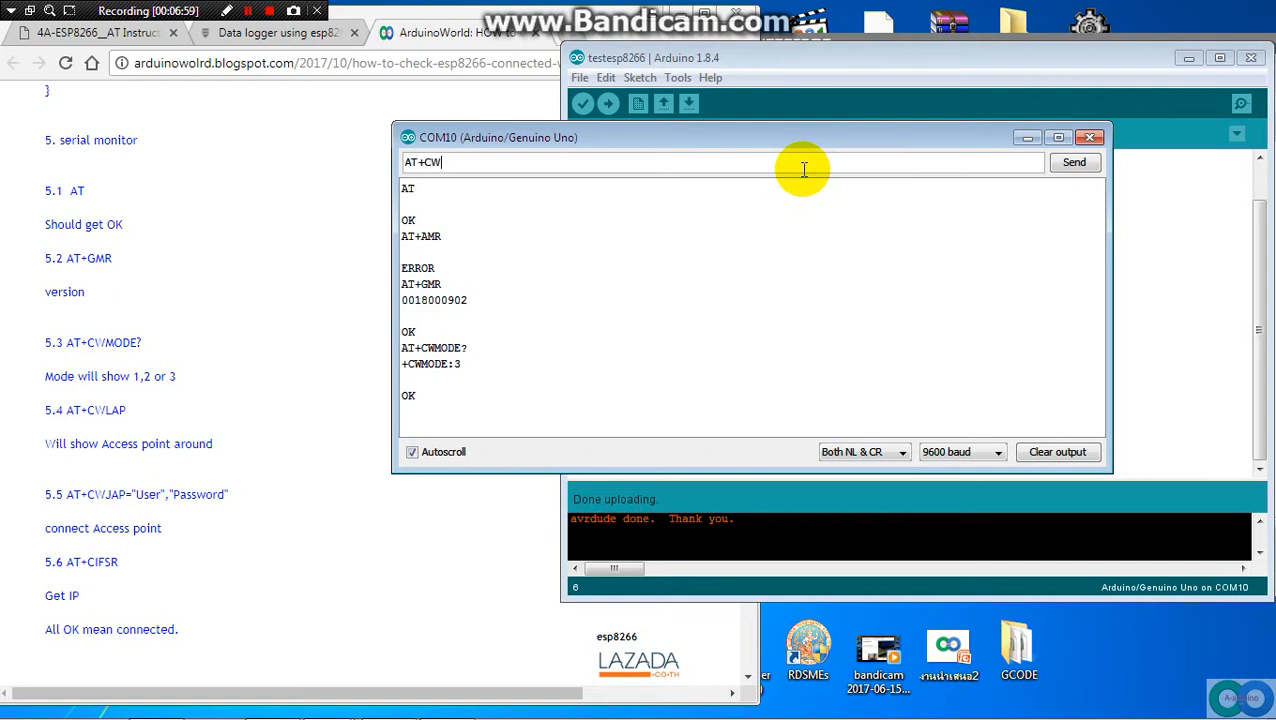
type("LAP")
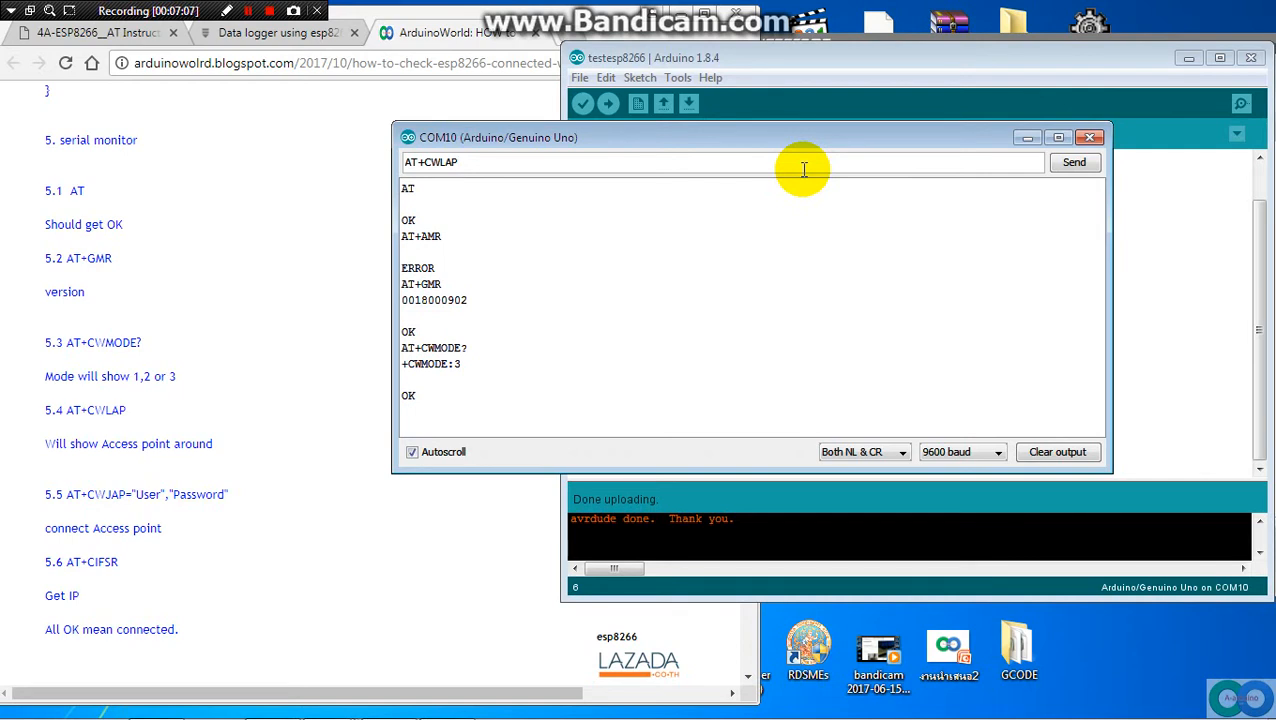
left_click(1072, 162)
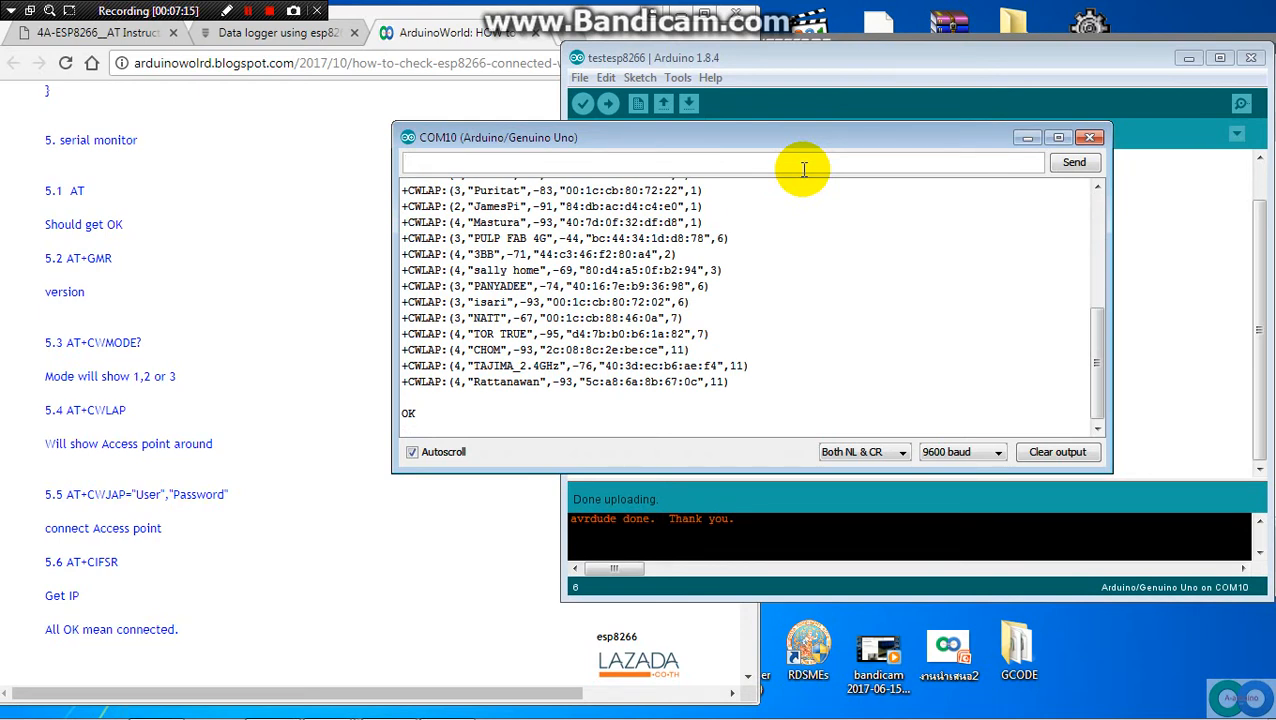
mouse_move(808, 168)
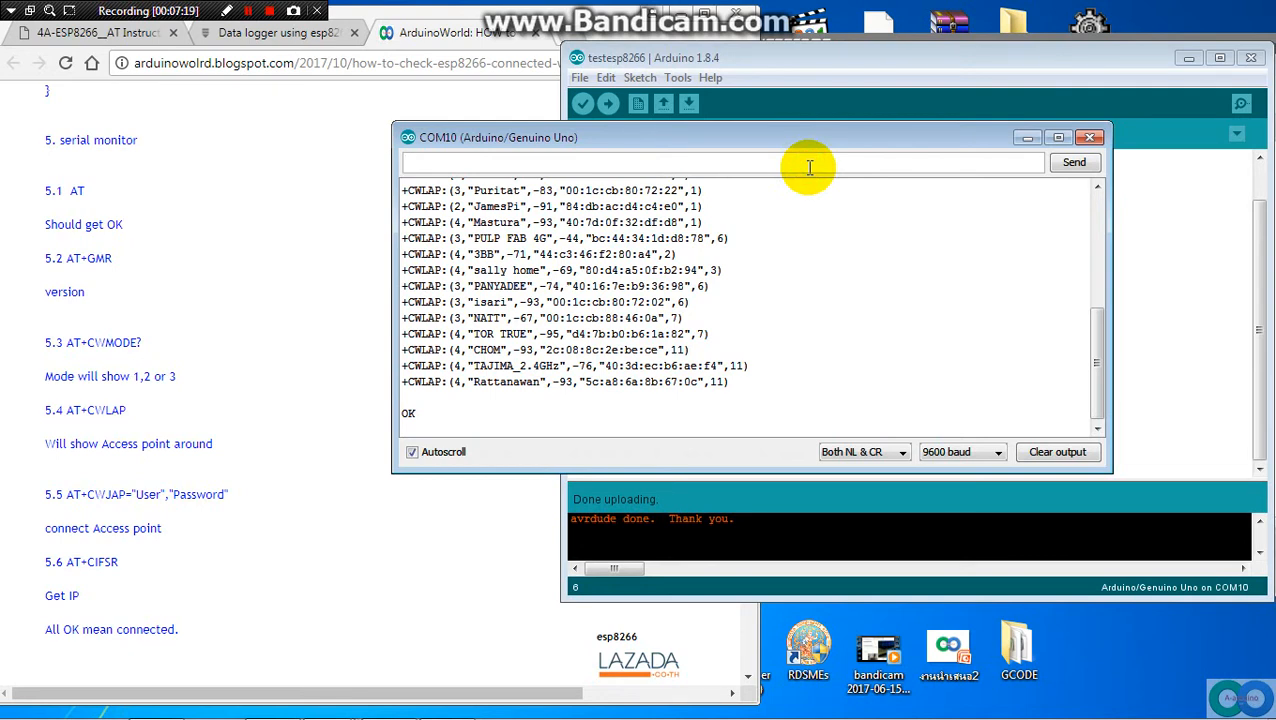
Step: Send AT+CWJAP with placeholder user/password, which returns ERROR
type("AT+")
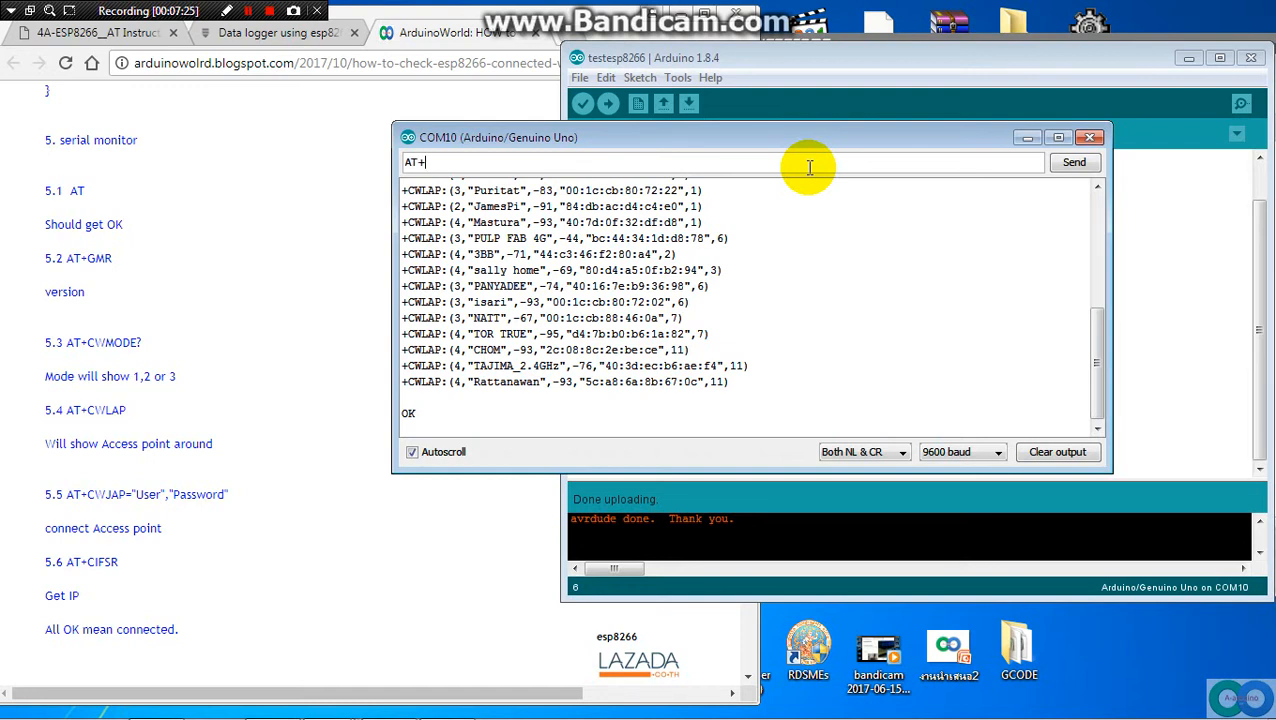
type("CW")
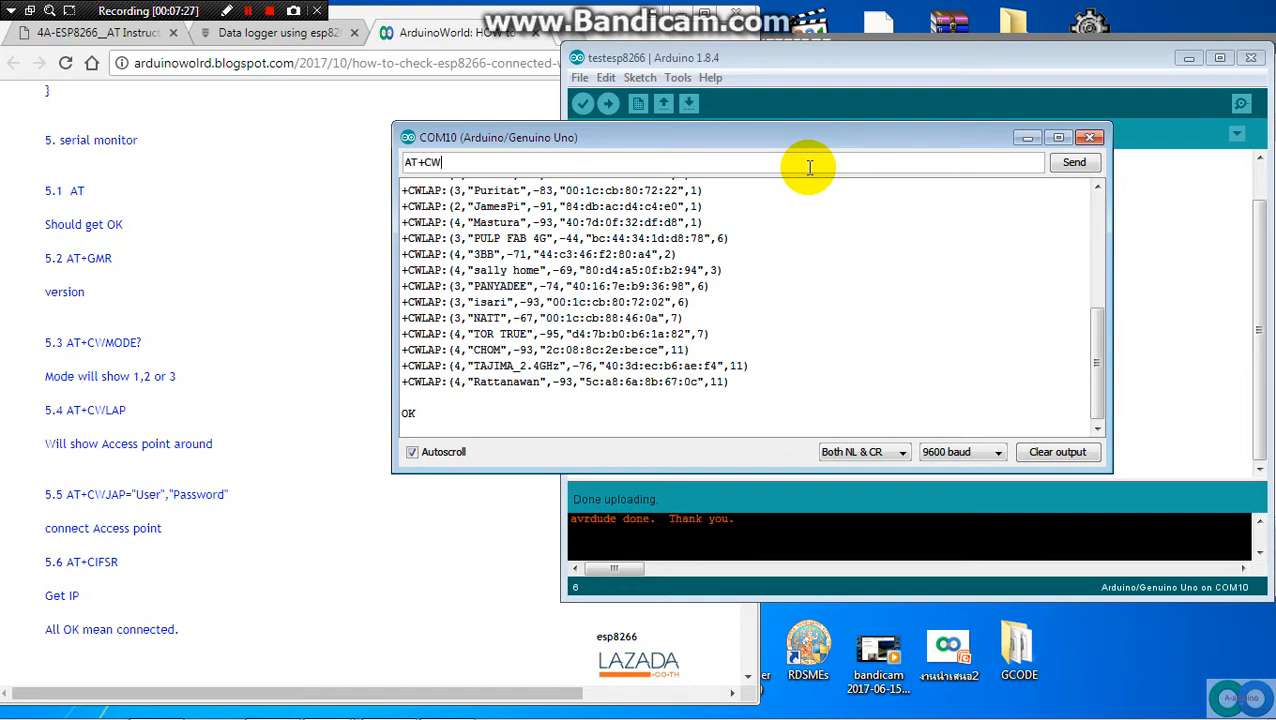
type("JAP")
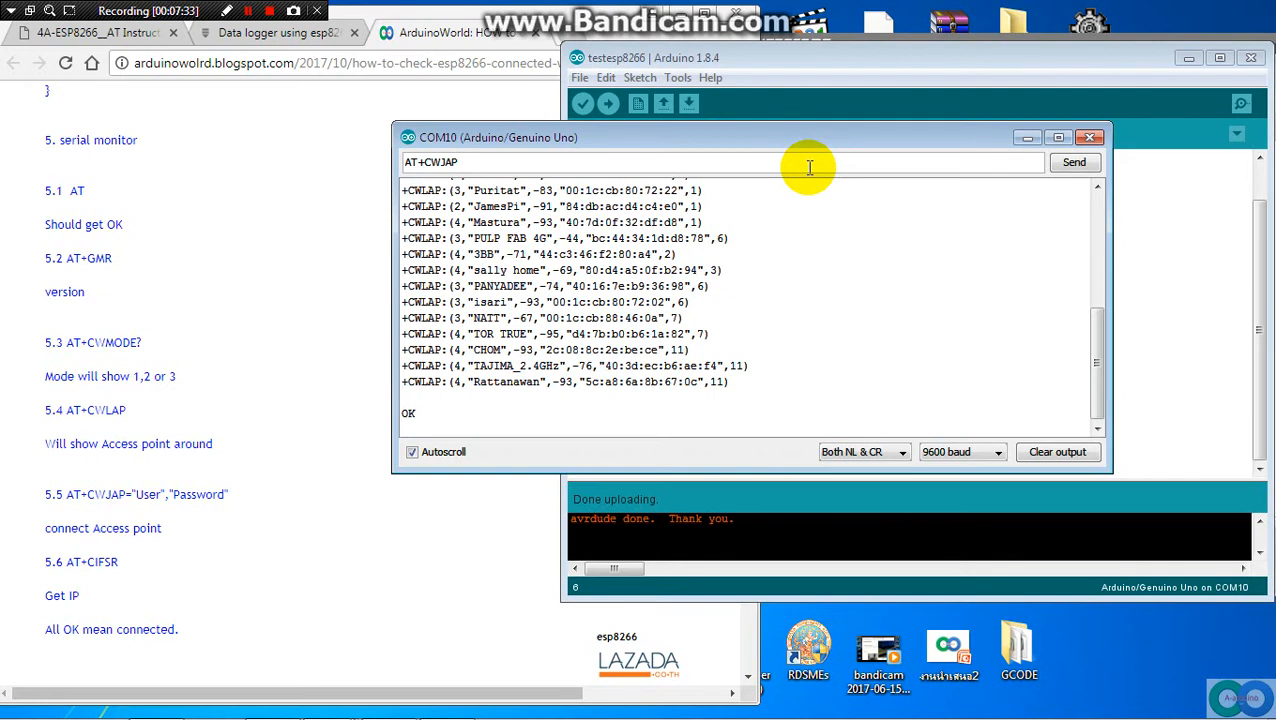
type("+")
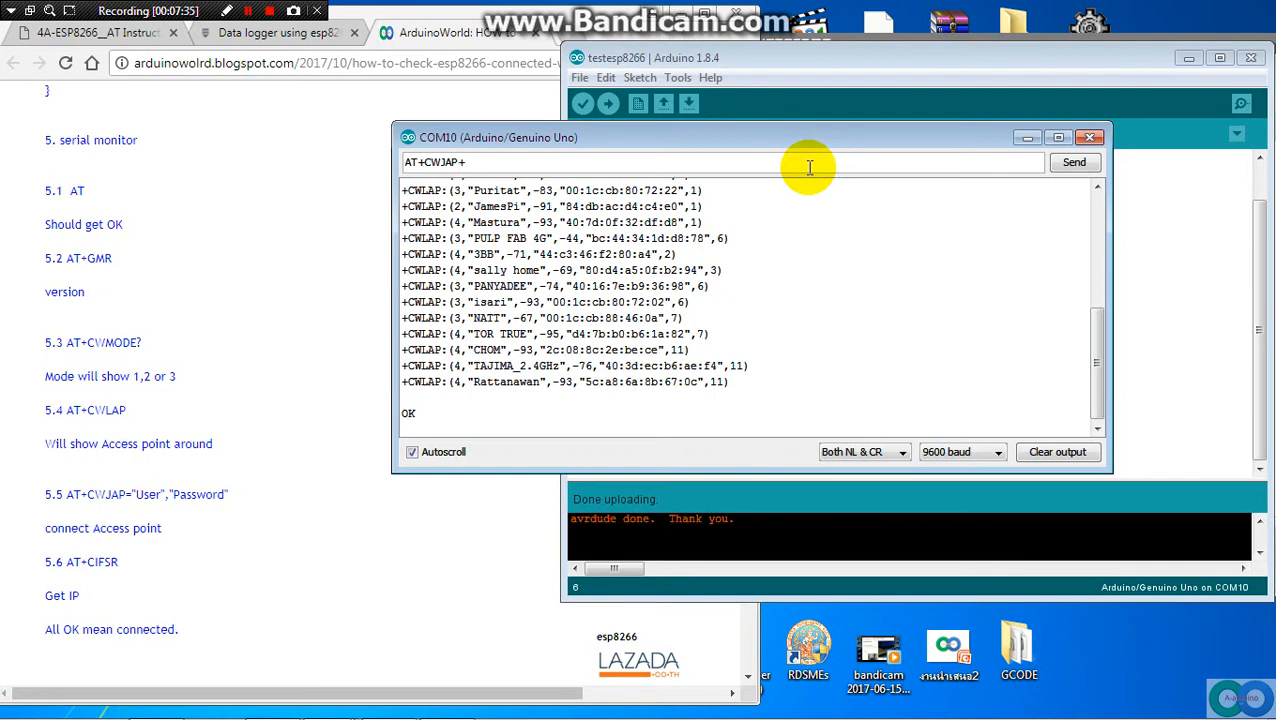
type("\"USER")
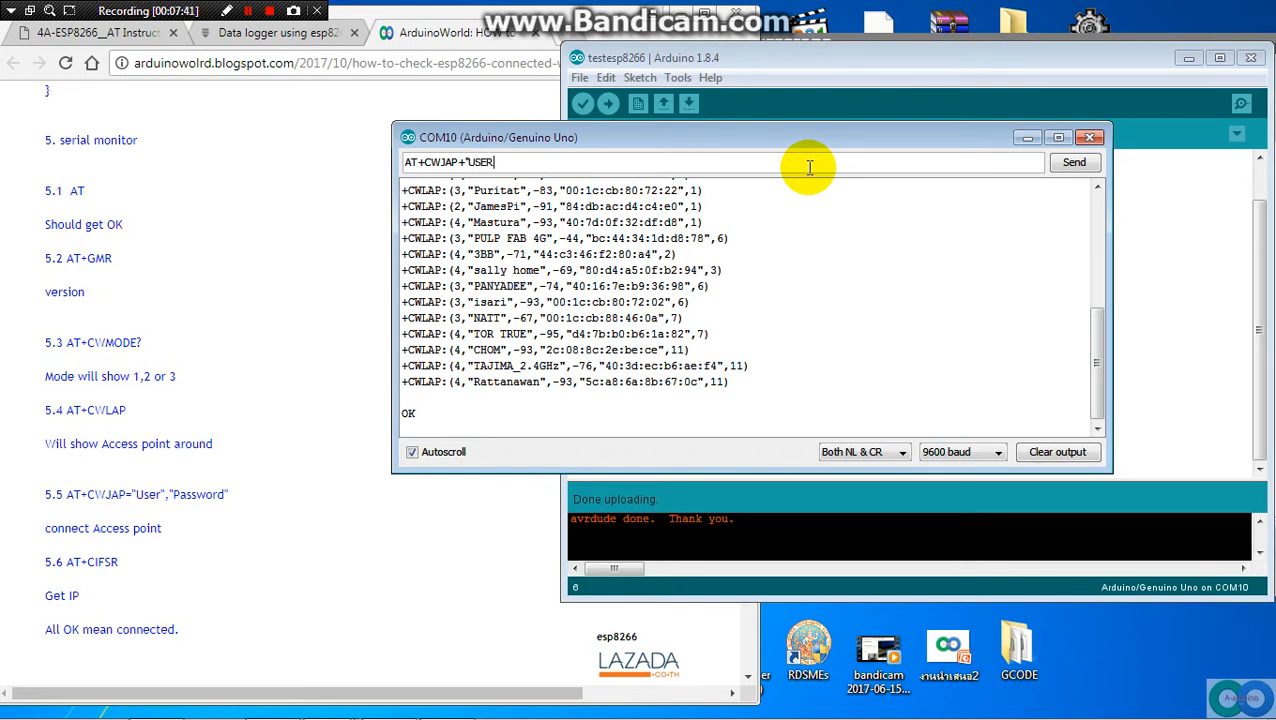
type("\",")
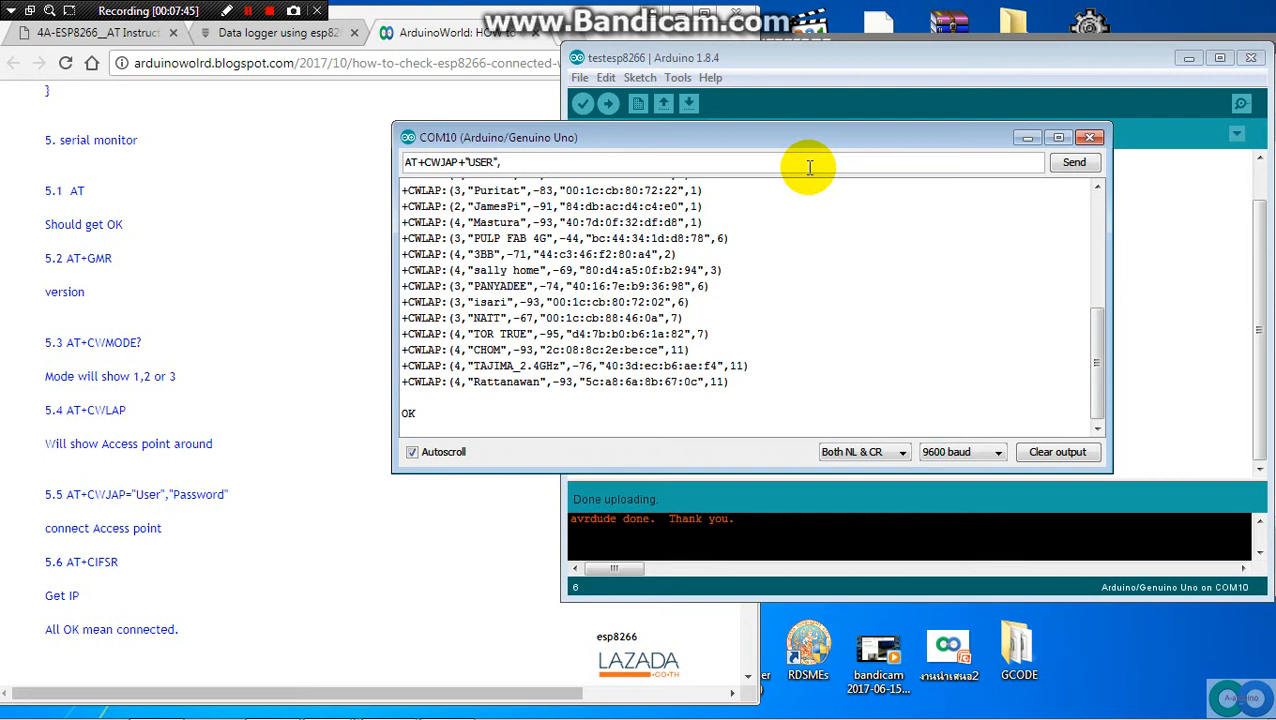
type("\"")
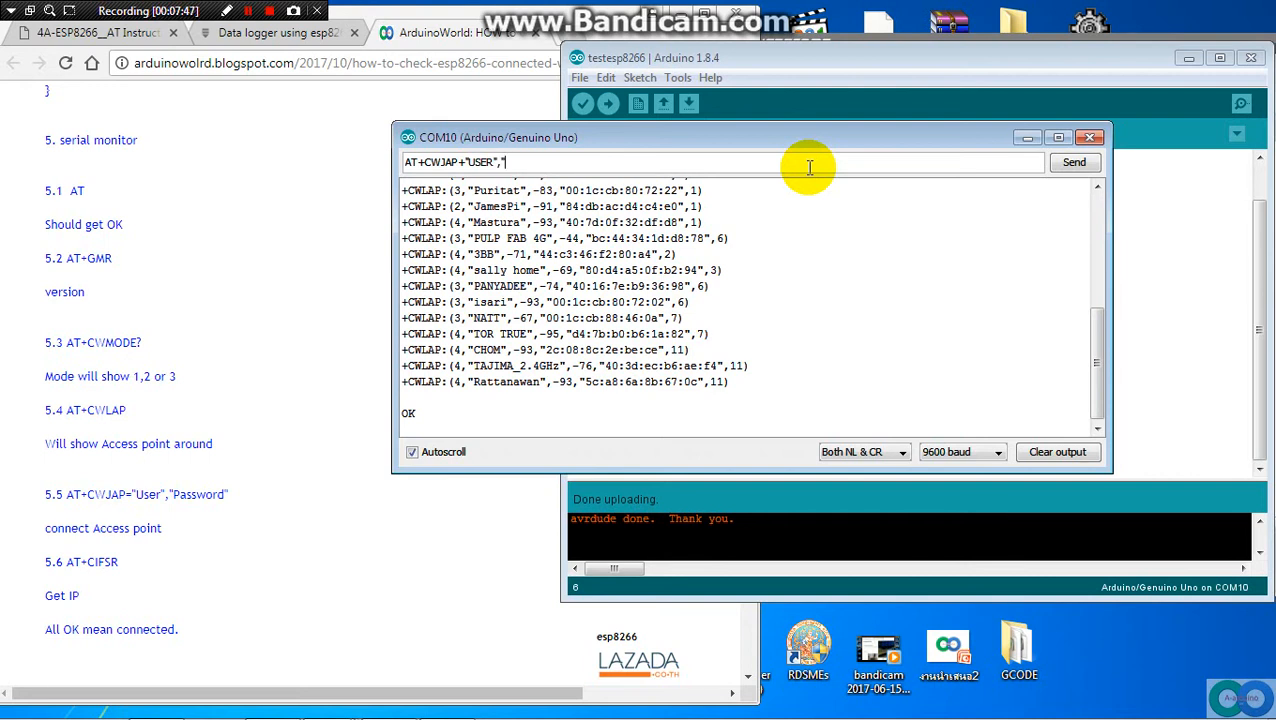
type("PA")
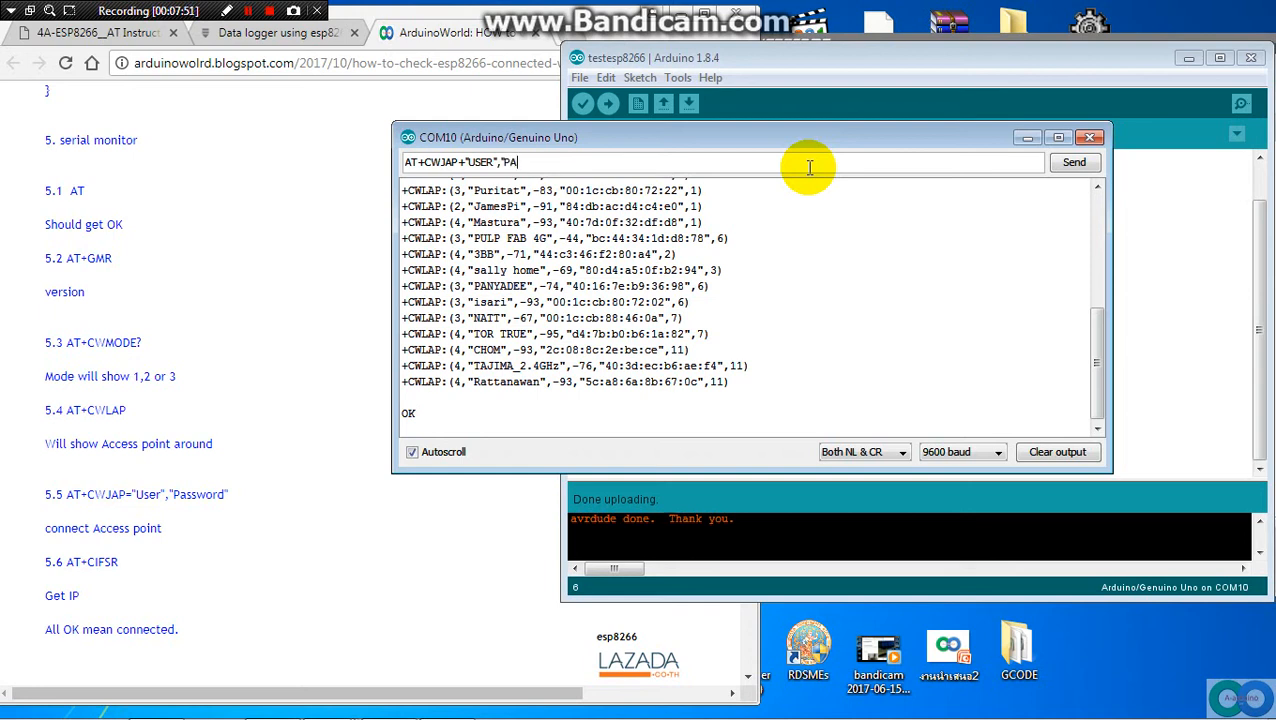
type("sswa")
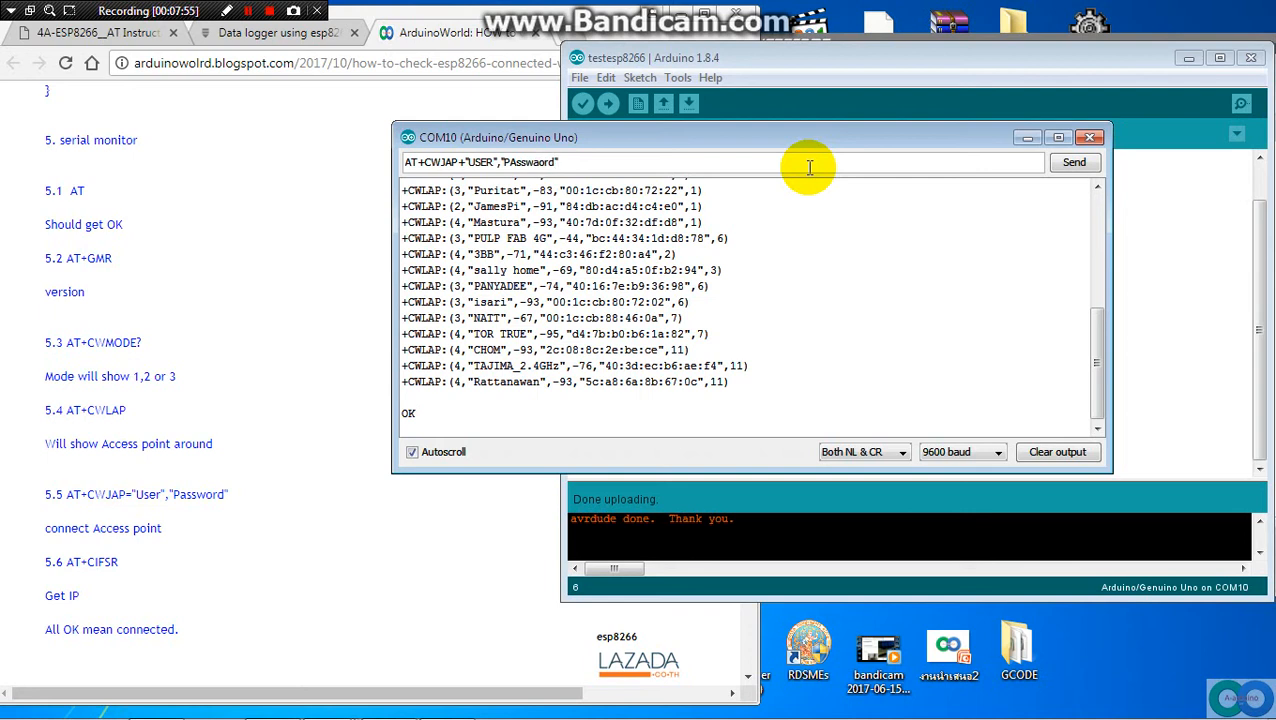
left_click(1074, 162)
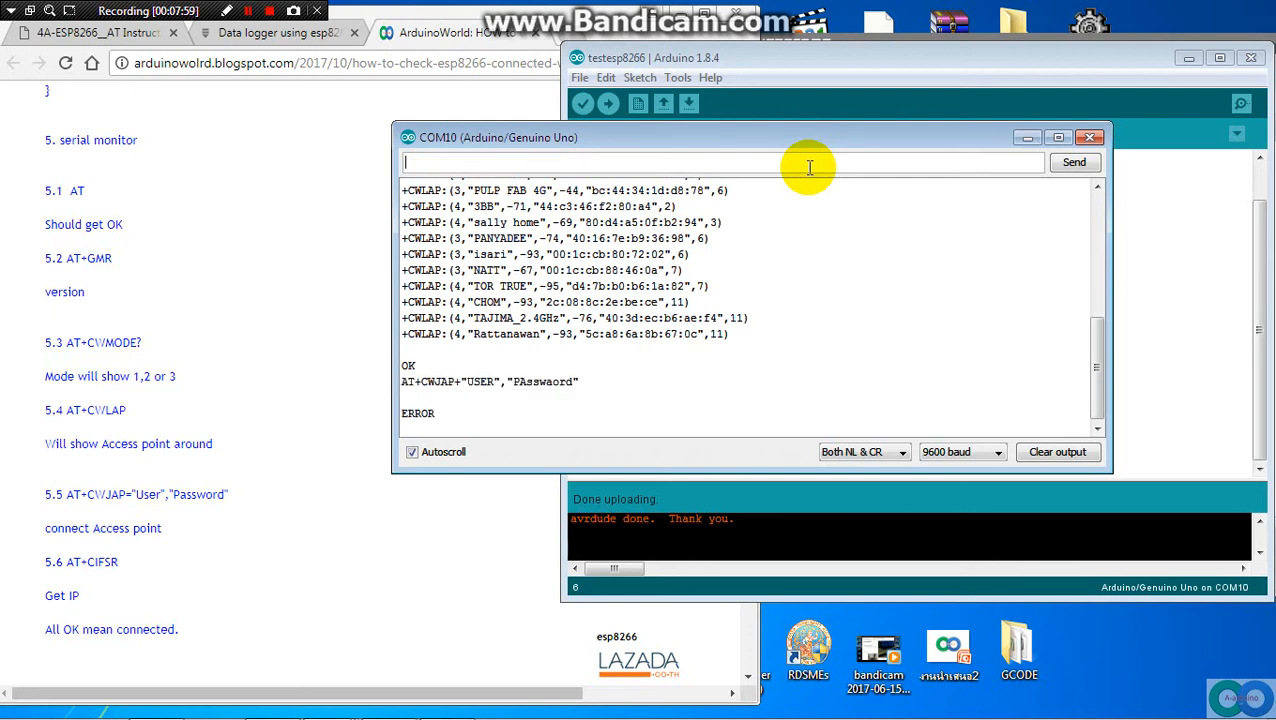
mouse_move(444, 10)
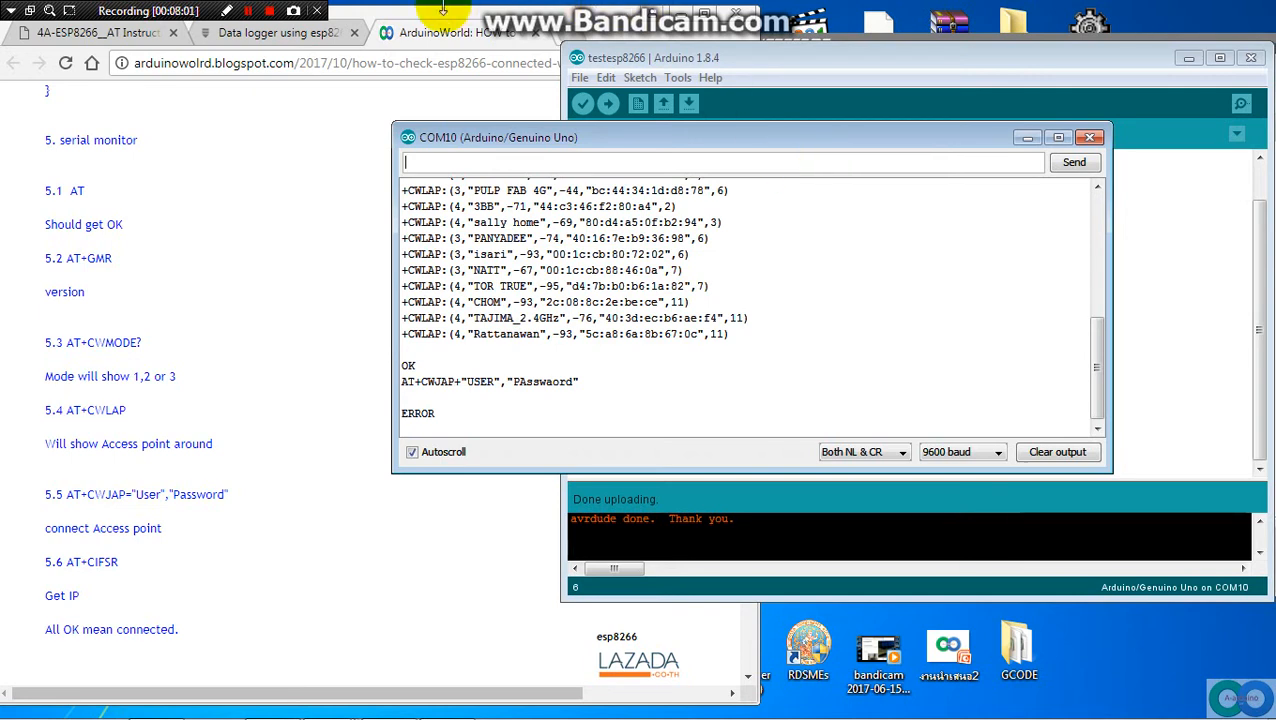
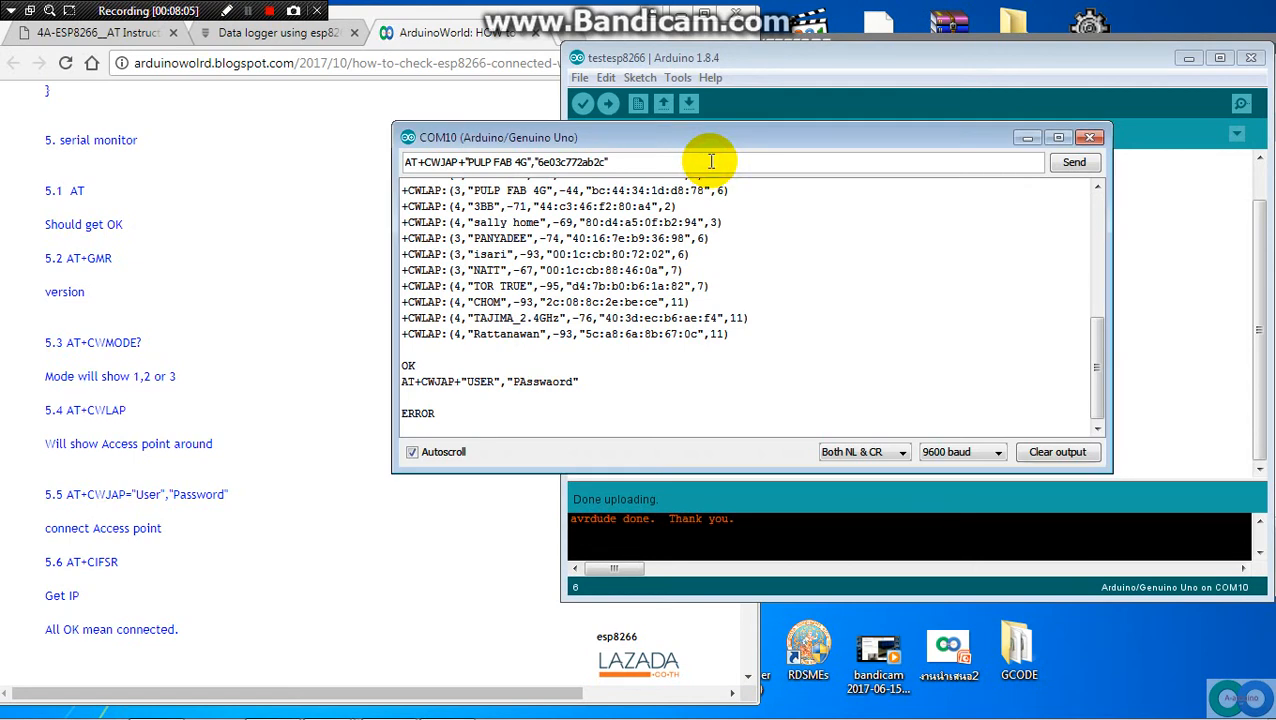
left_click(1074, 162)
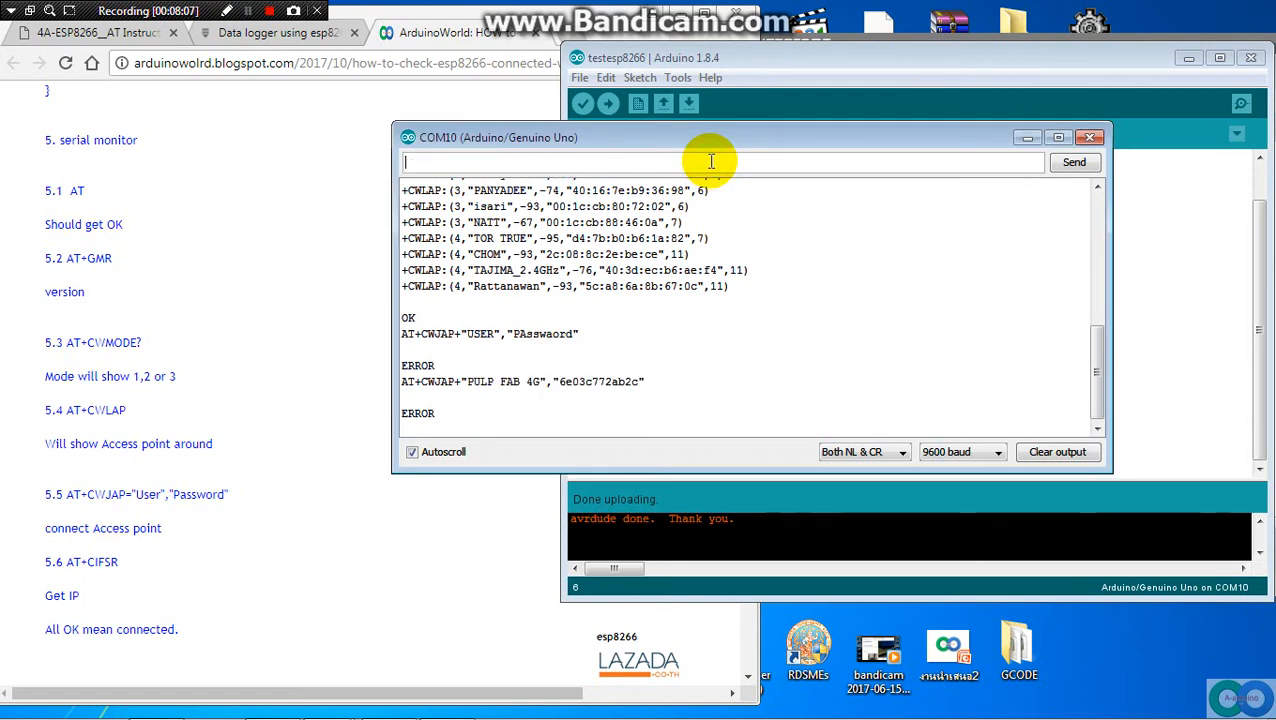
left_click(248, 12)
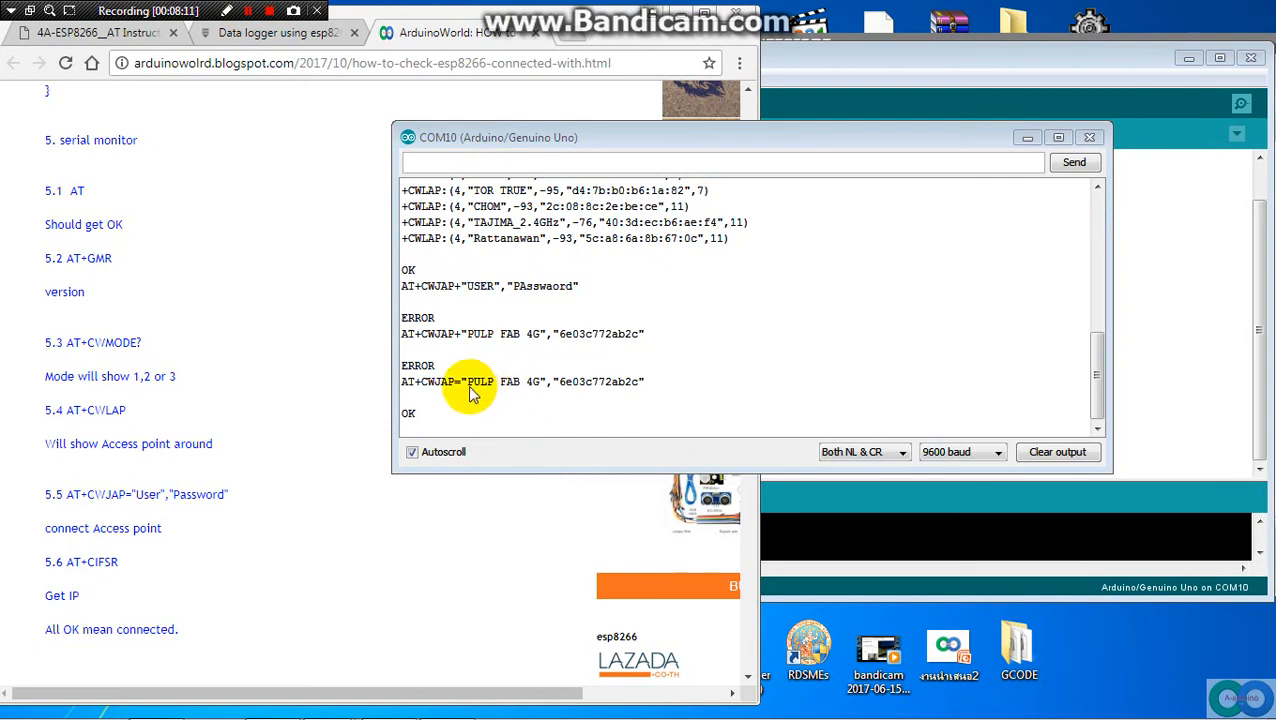
mouse_move(458, 390)
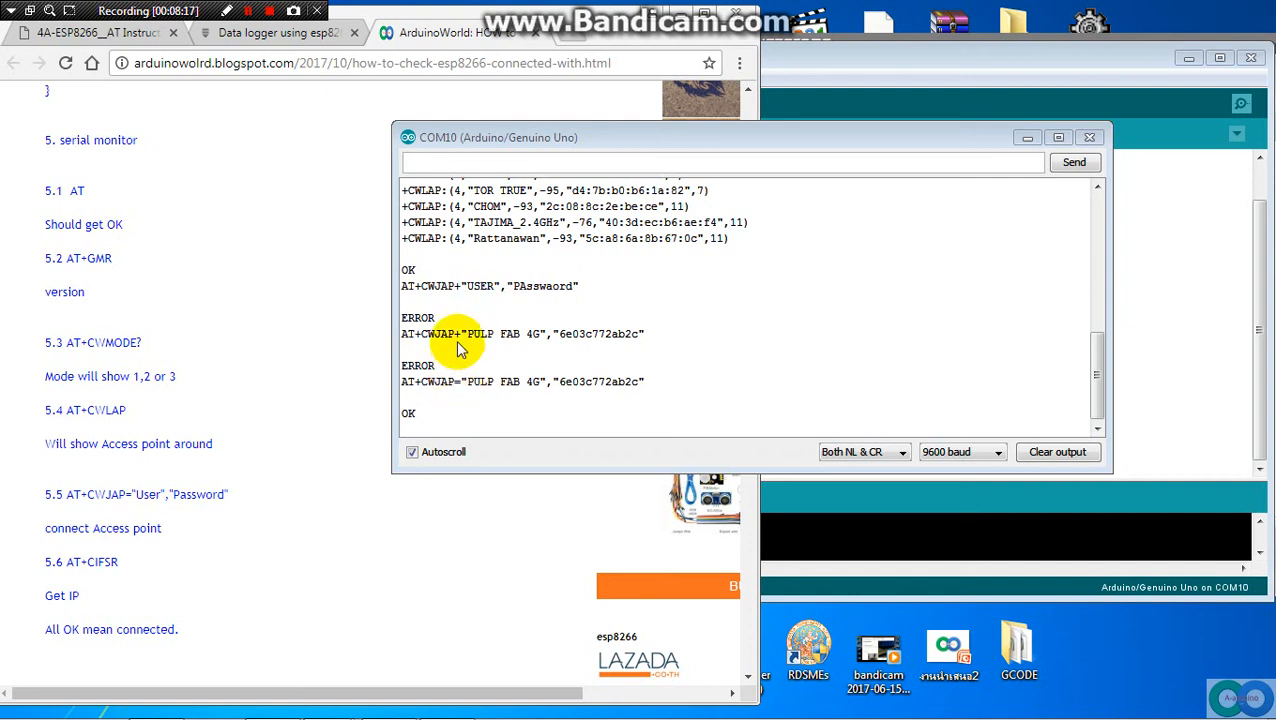
mouse_move(462, 414)
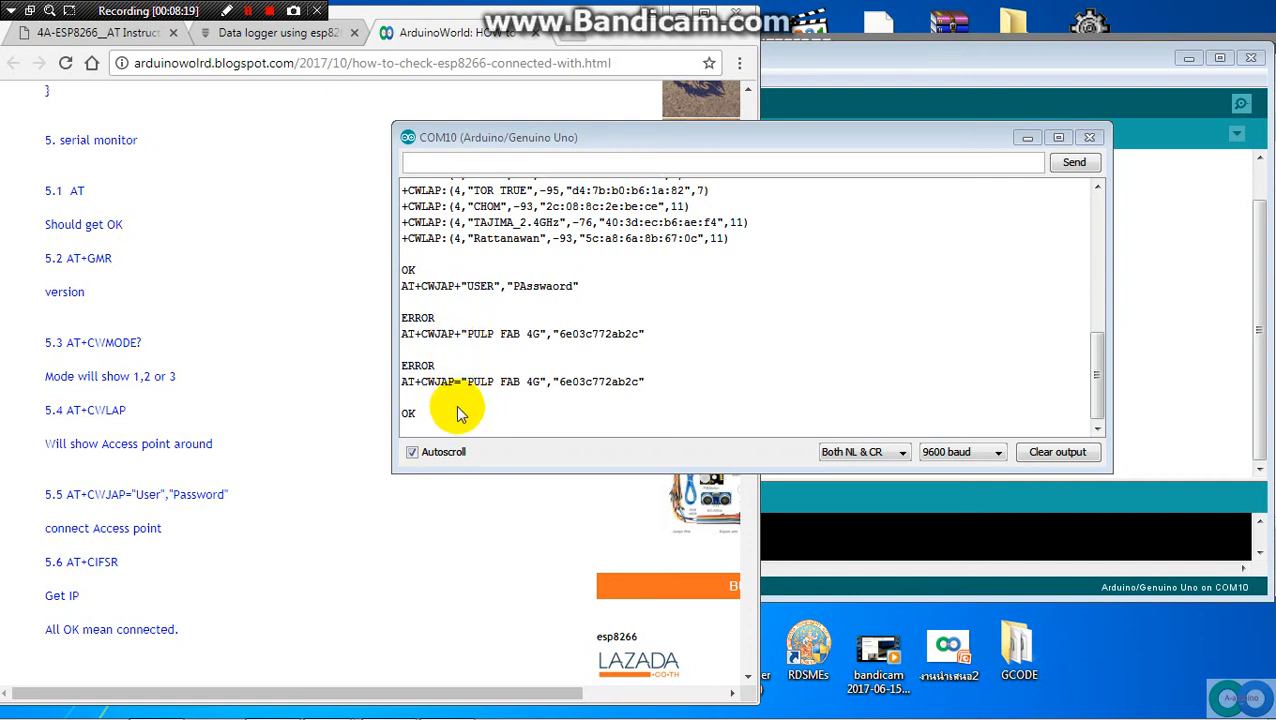
mouse_move(856, 420)
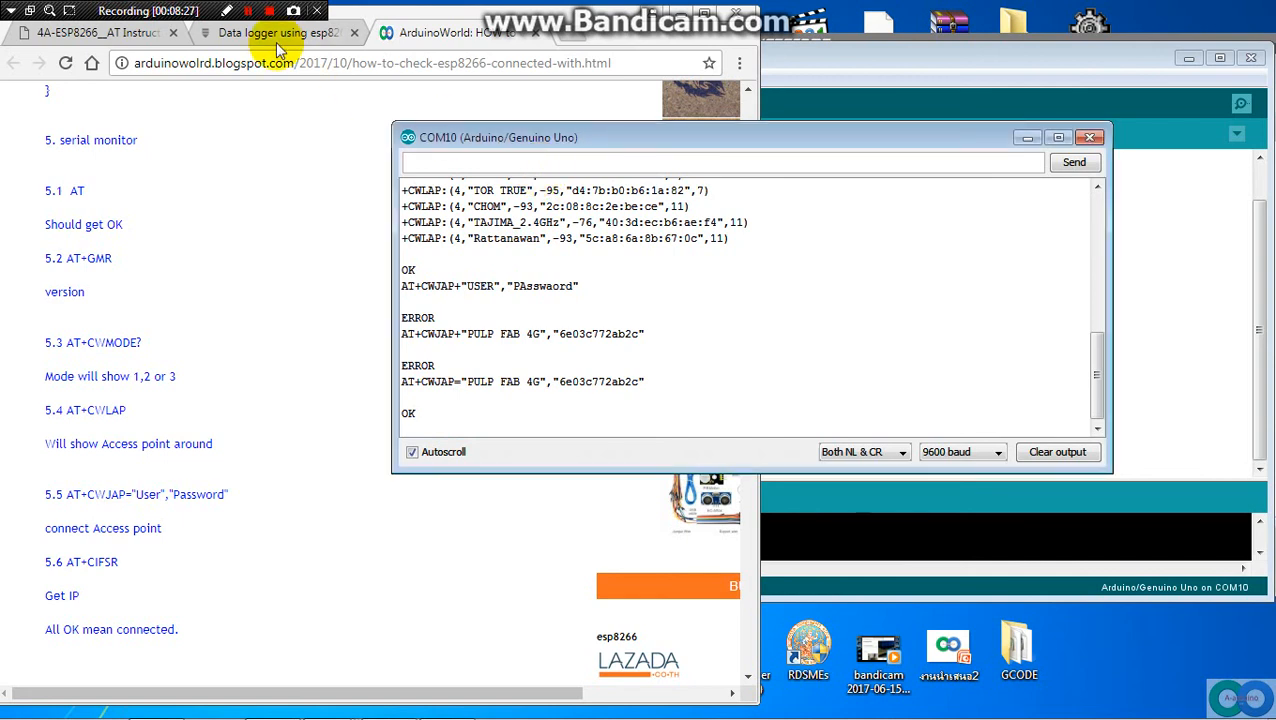
mouse_move(252, 368)
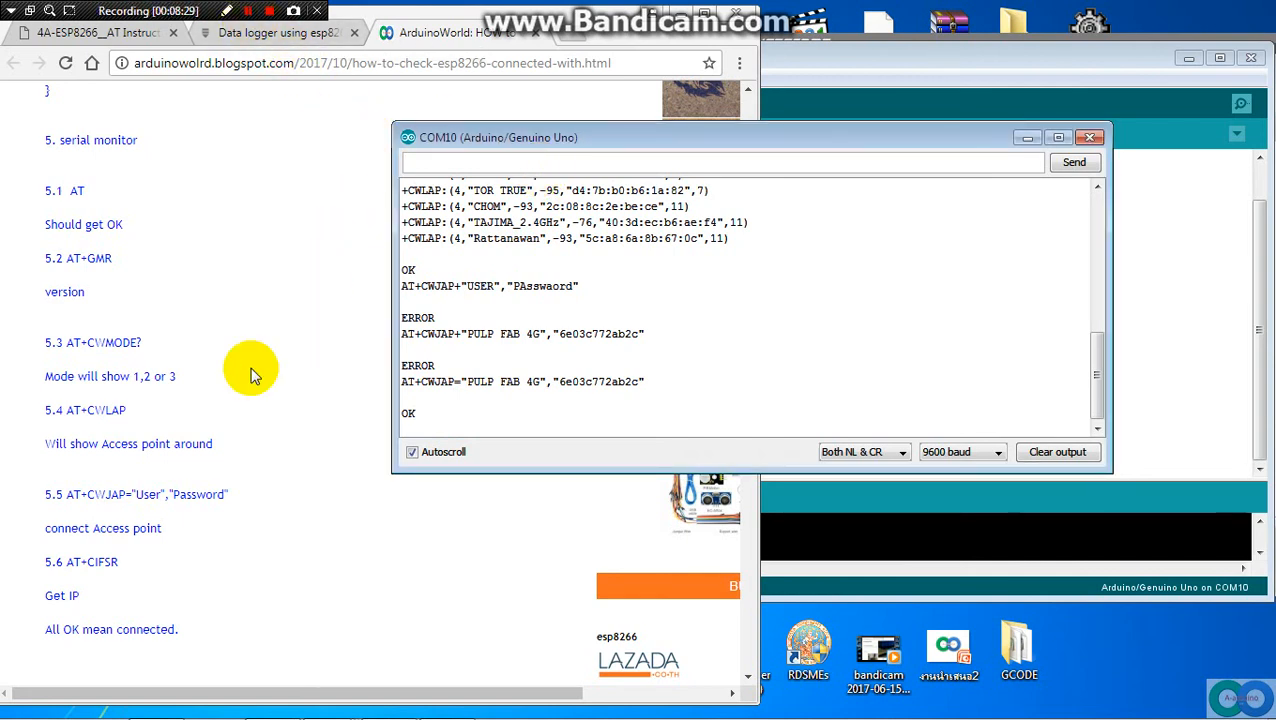
mouse_move(356, 592)
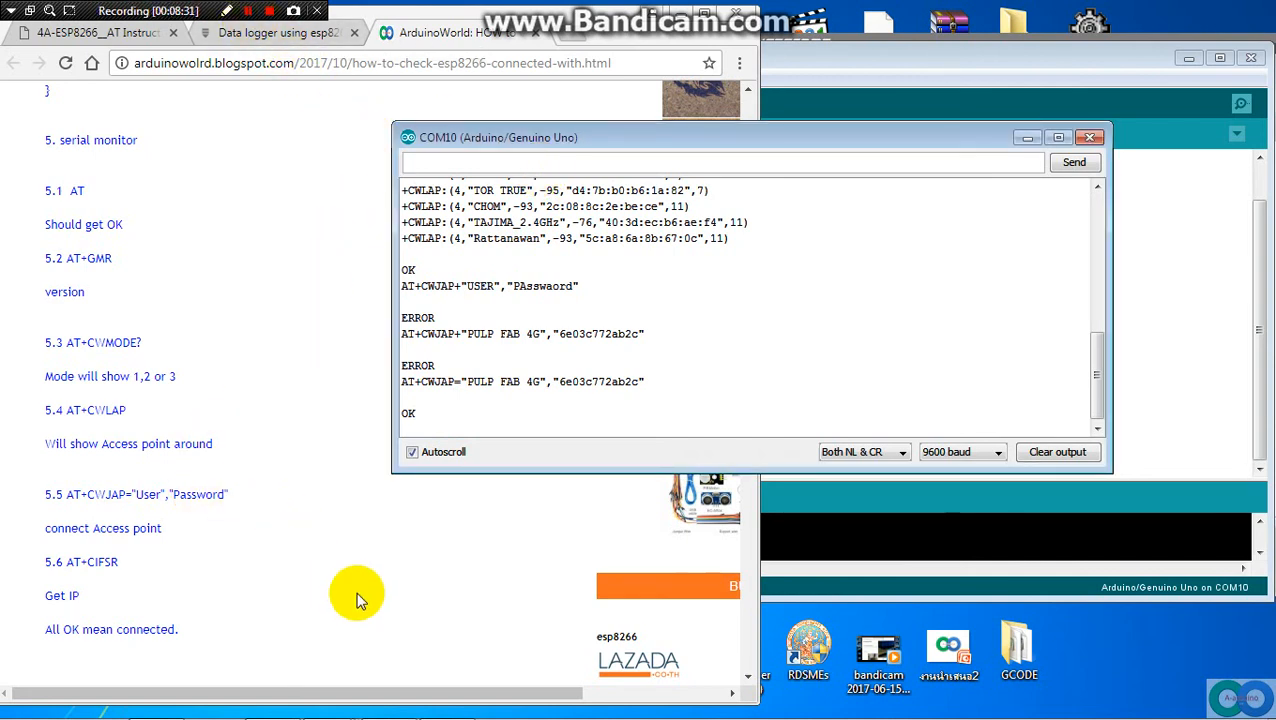
Step: Send AT+CIFSR to get the module's IP addresses 192.168.4.1 and 192.168.43.241 with OK
type("AT+")
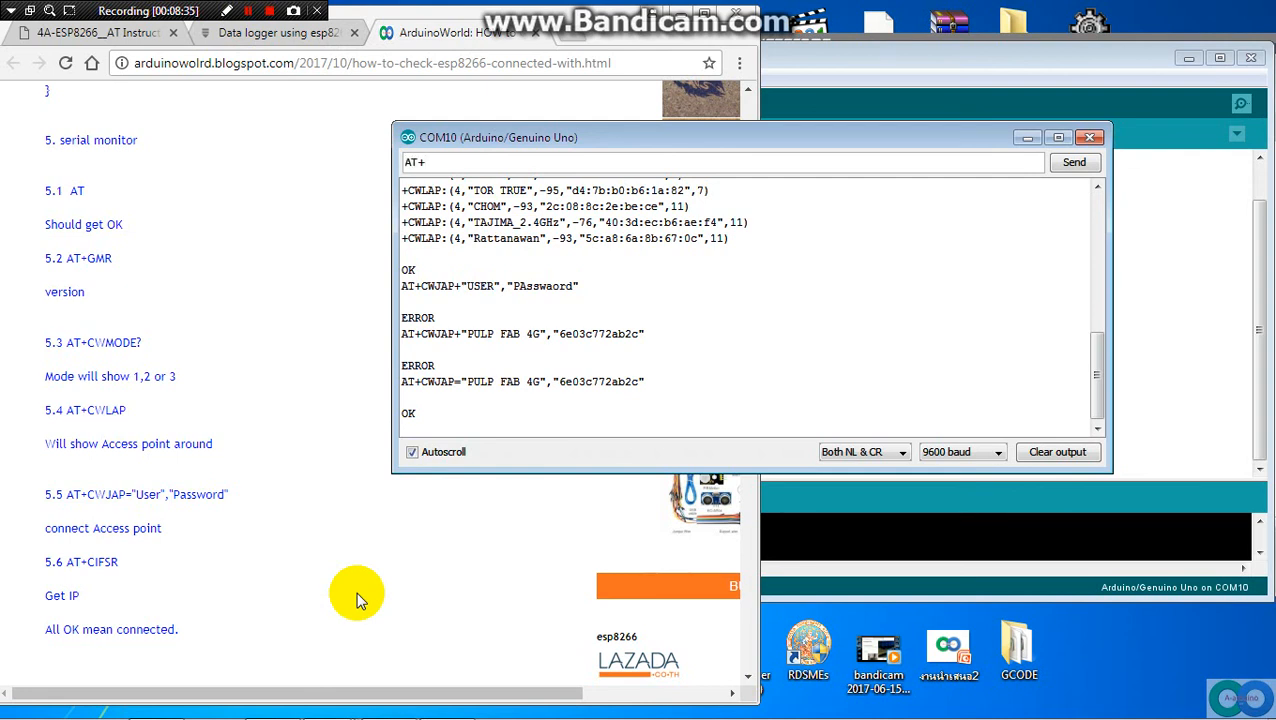
type("CIFS")
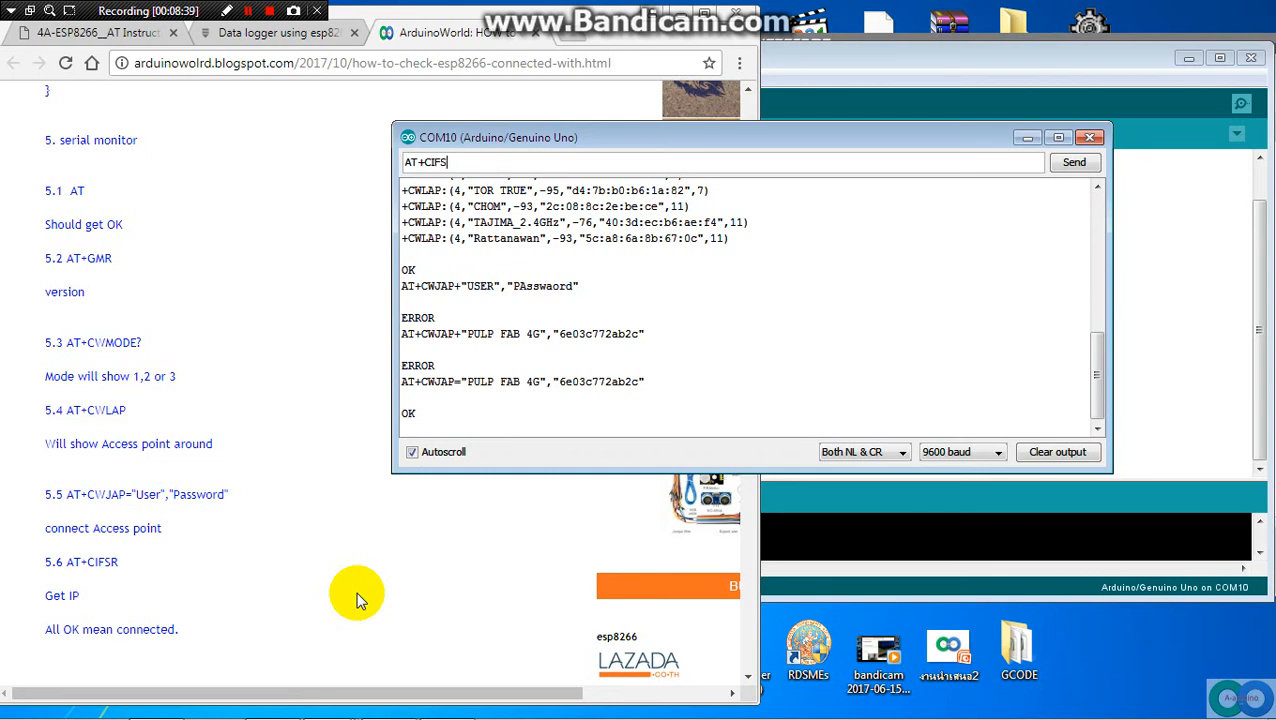
left_click(1072, 162)
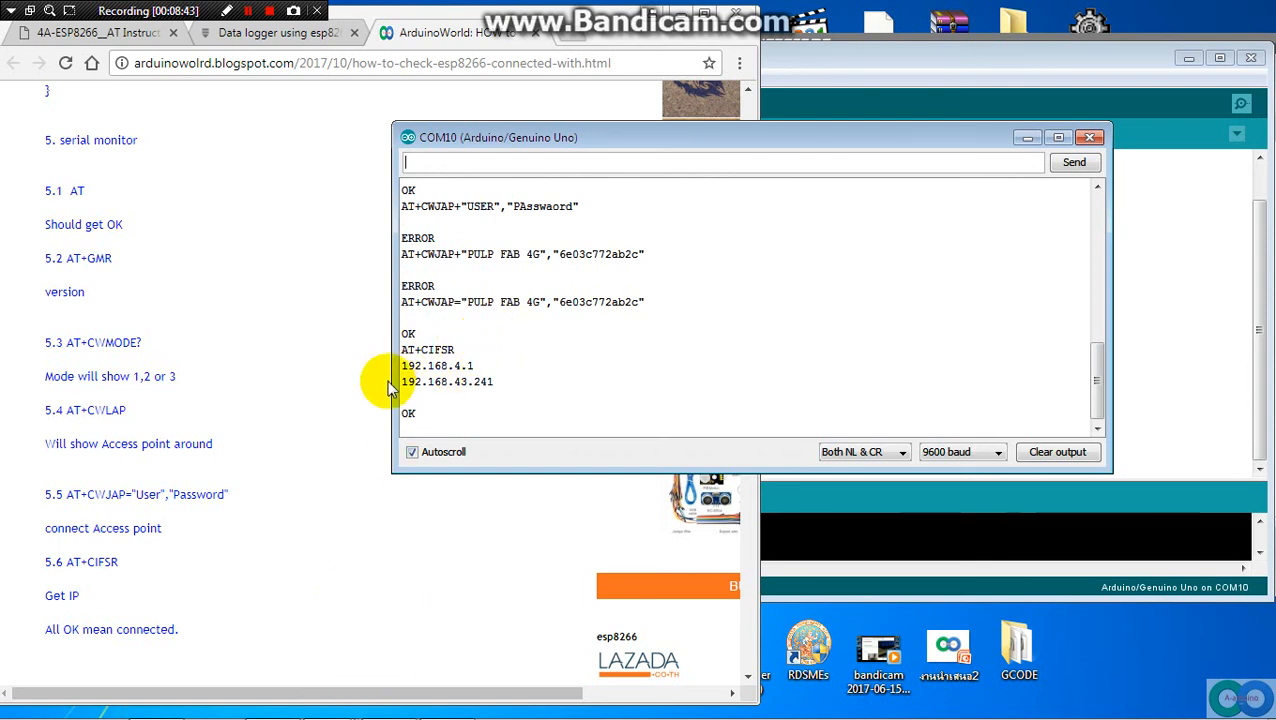
mouse_move(516, 384)
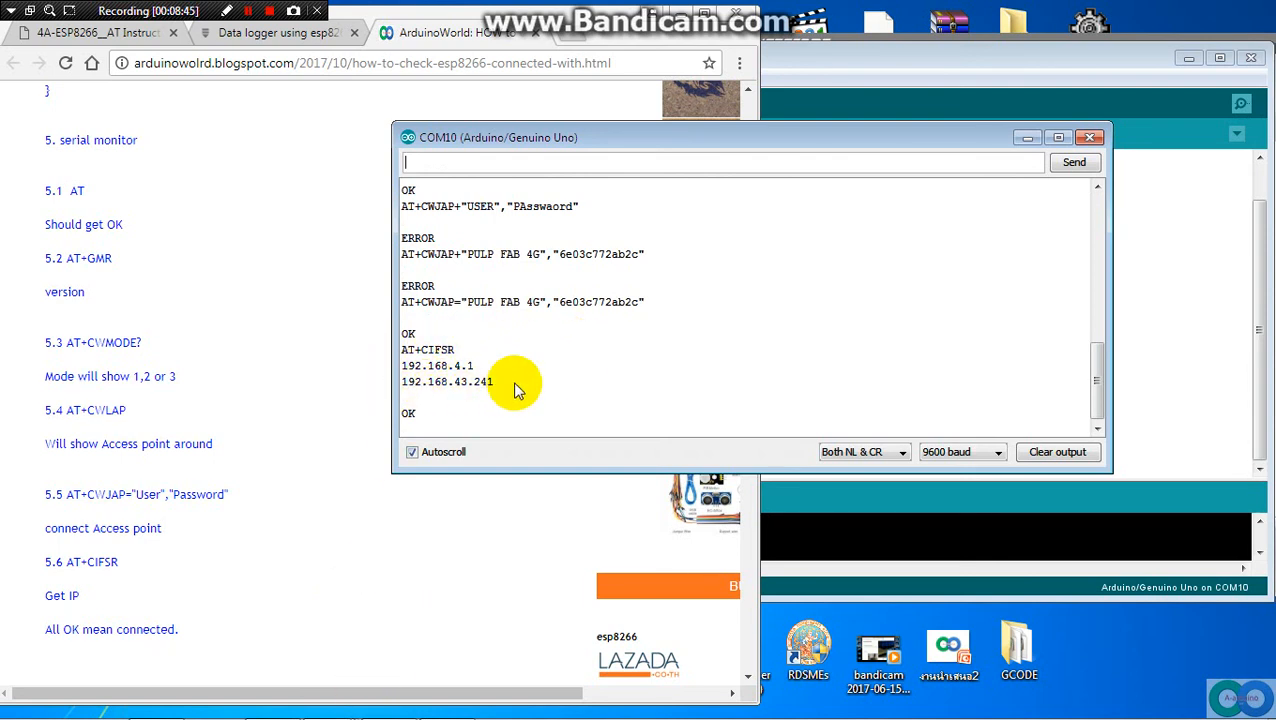